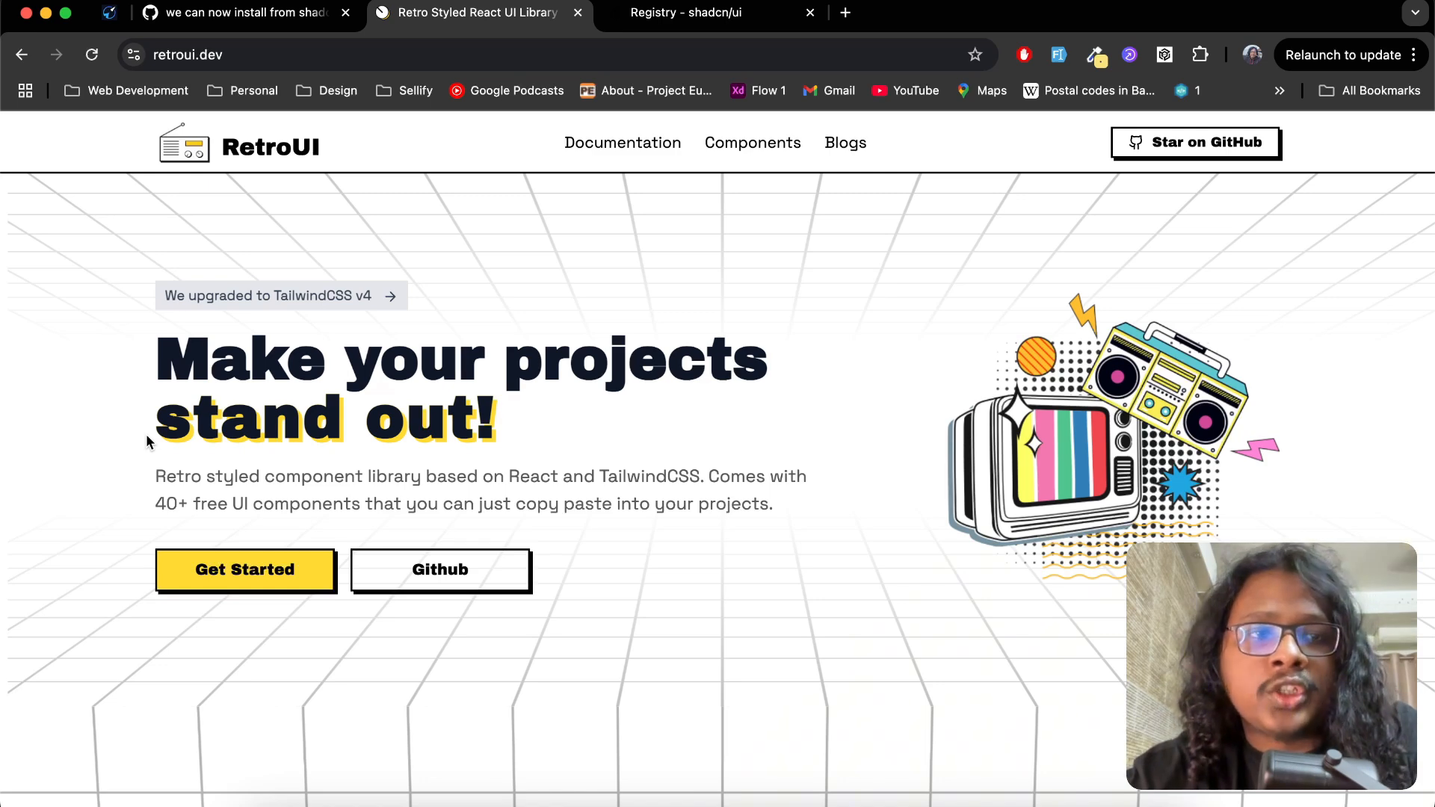
pyautogui.moveTo(179, 180)
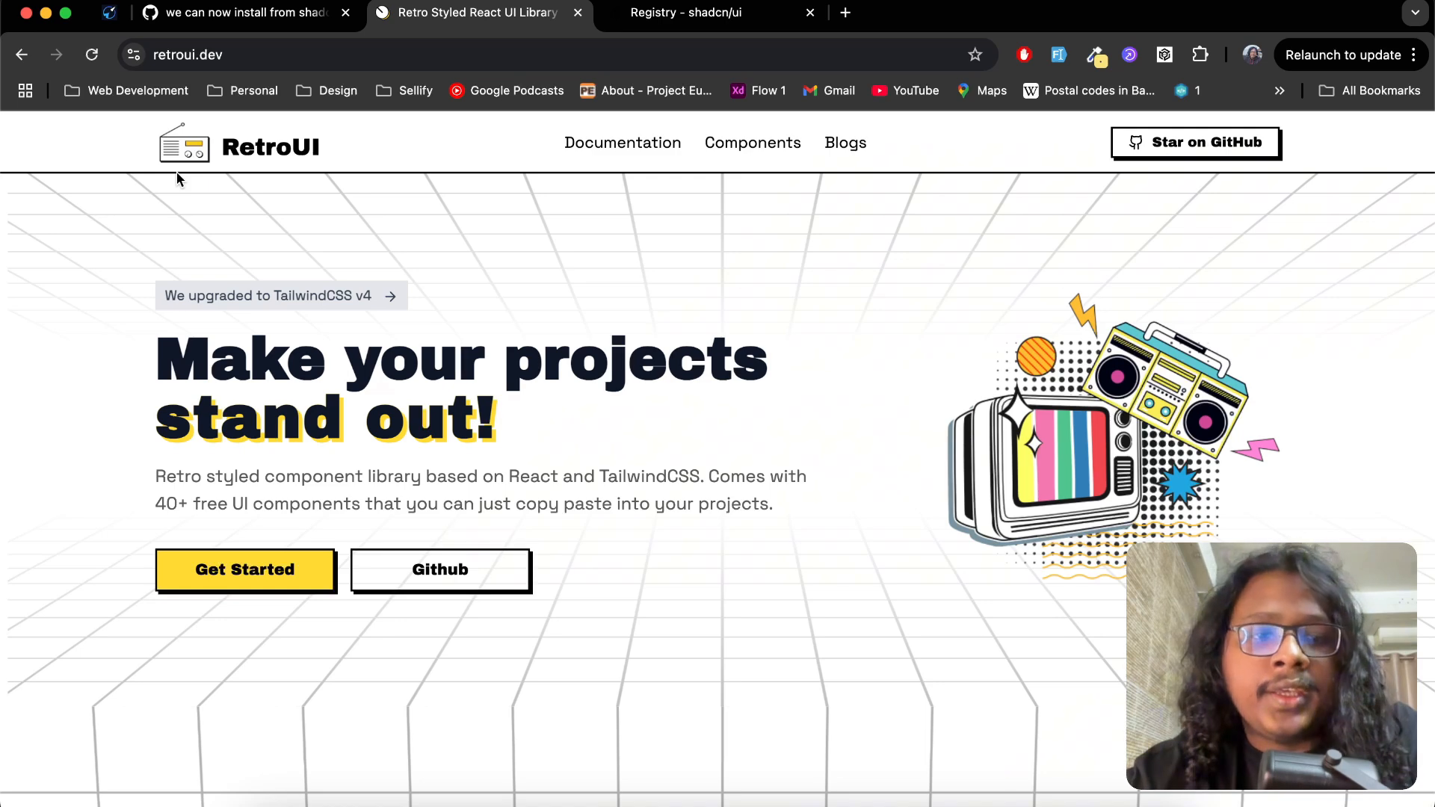
# Open the RetroUI Button docs and compare its Manual and CLI install instructions.
pyautogui.click(753, 143)
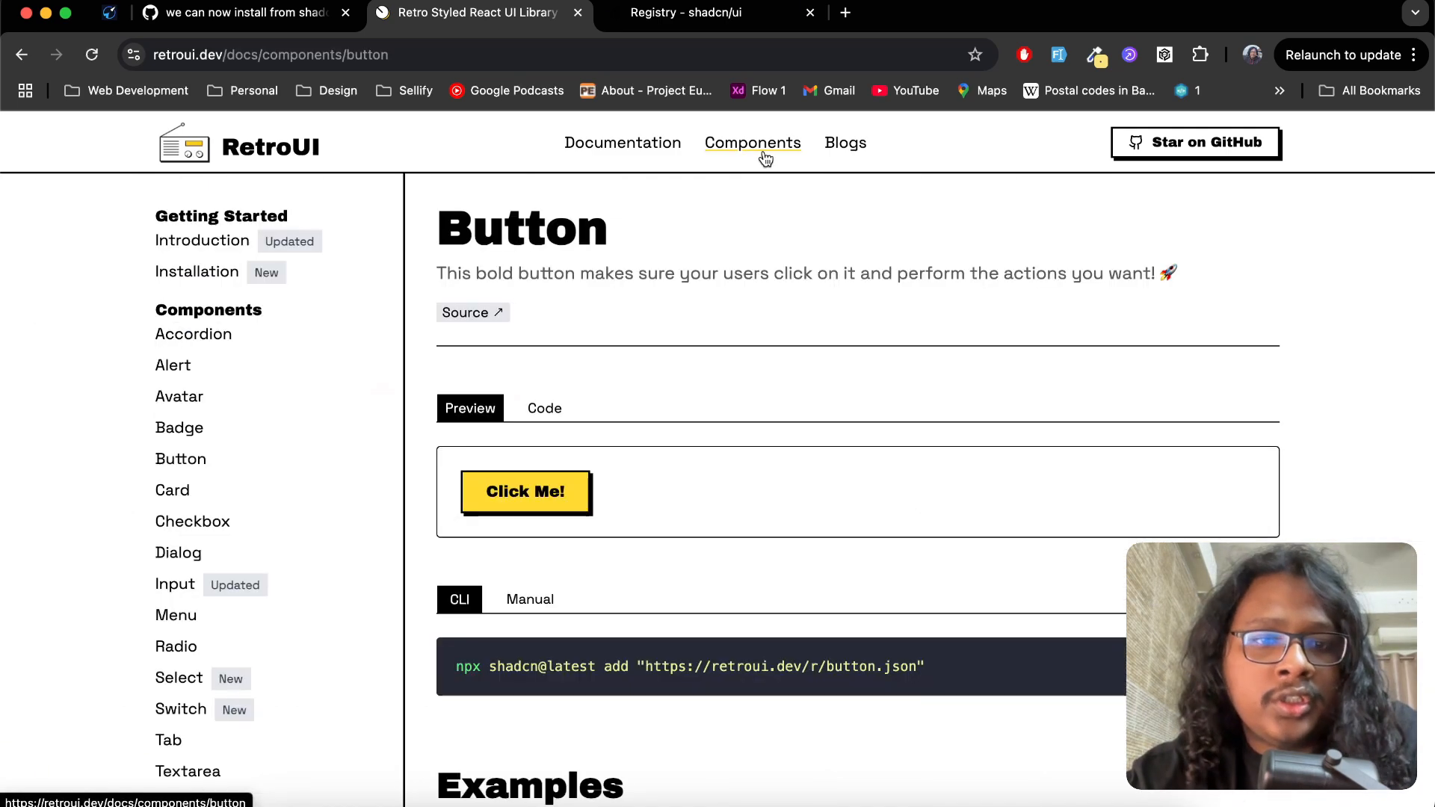
pyautogui.scroll(-3)
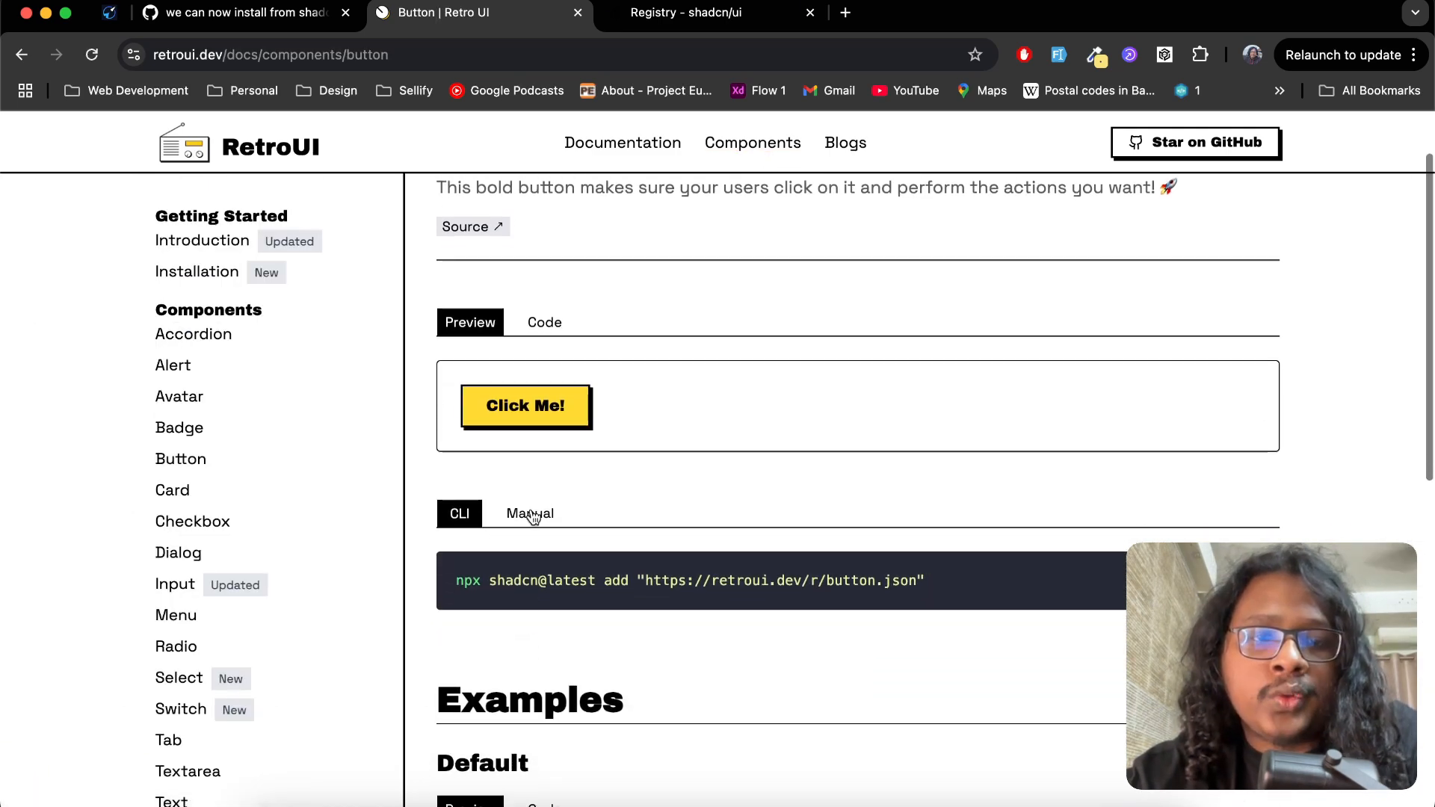
pyautogui.click(529, 514)
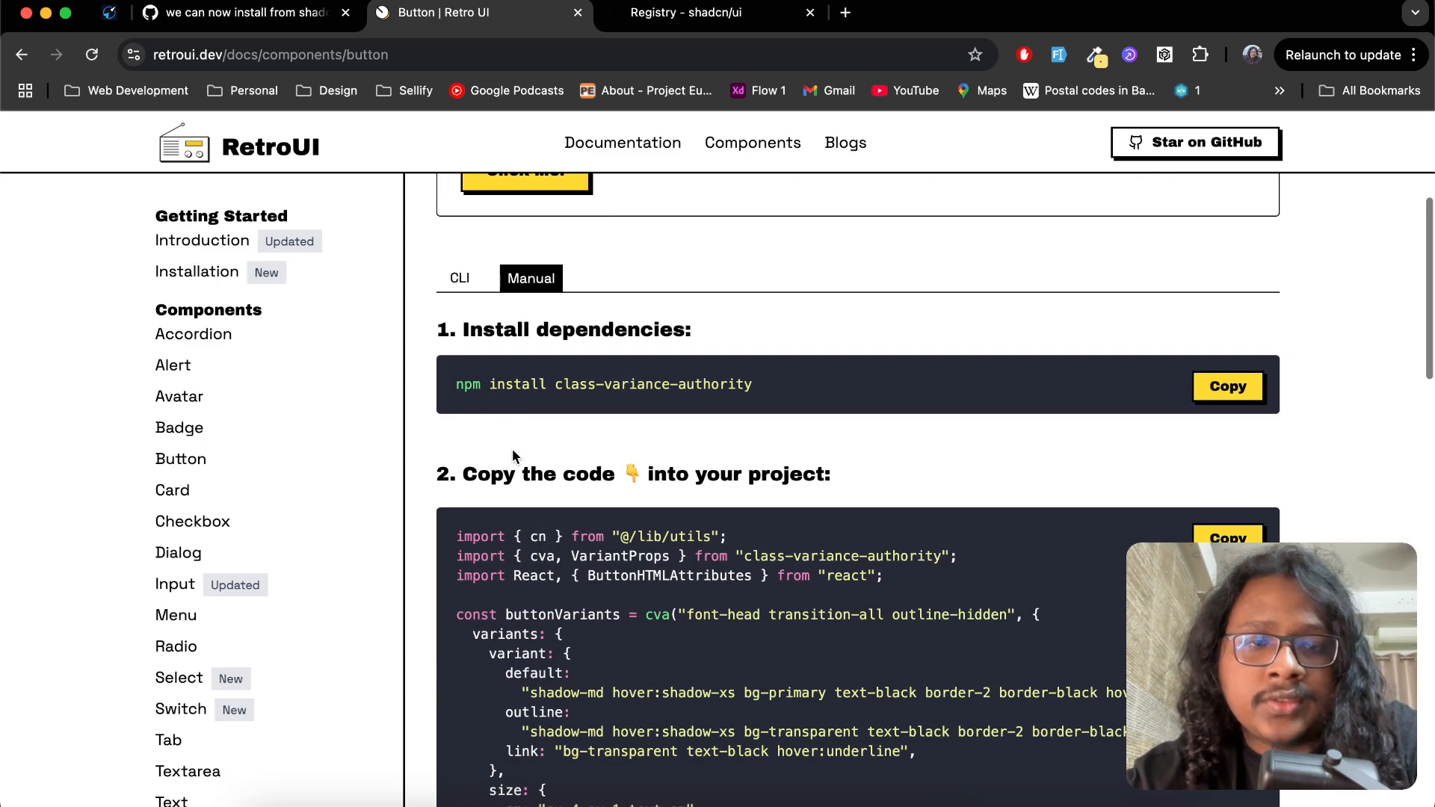
pyautogui.moveTo(675, 420)
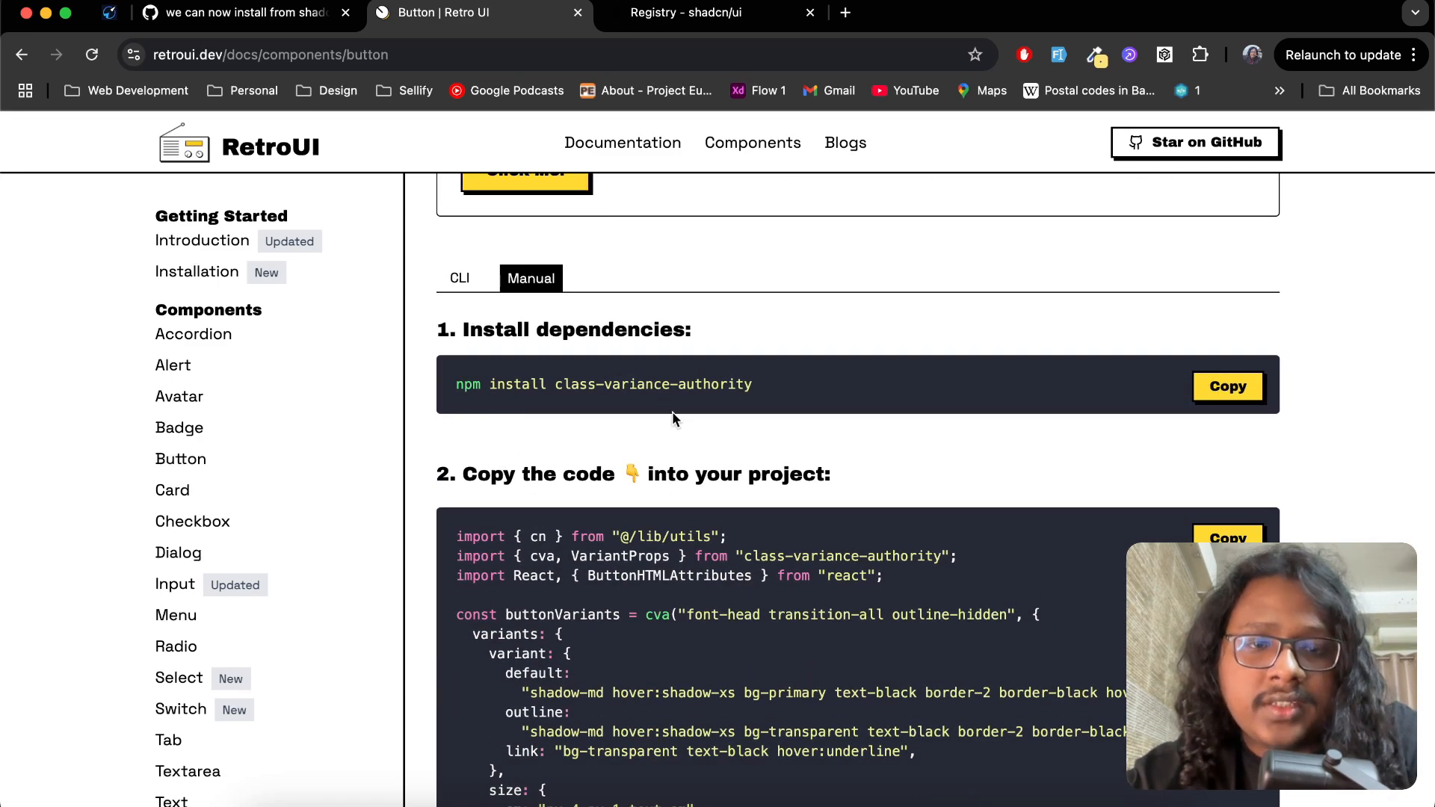
pyautogui.scroll(-3)
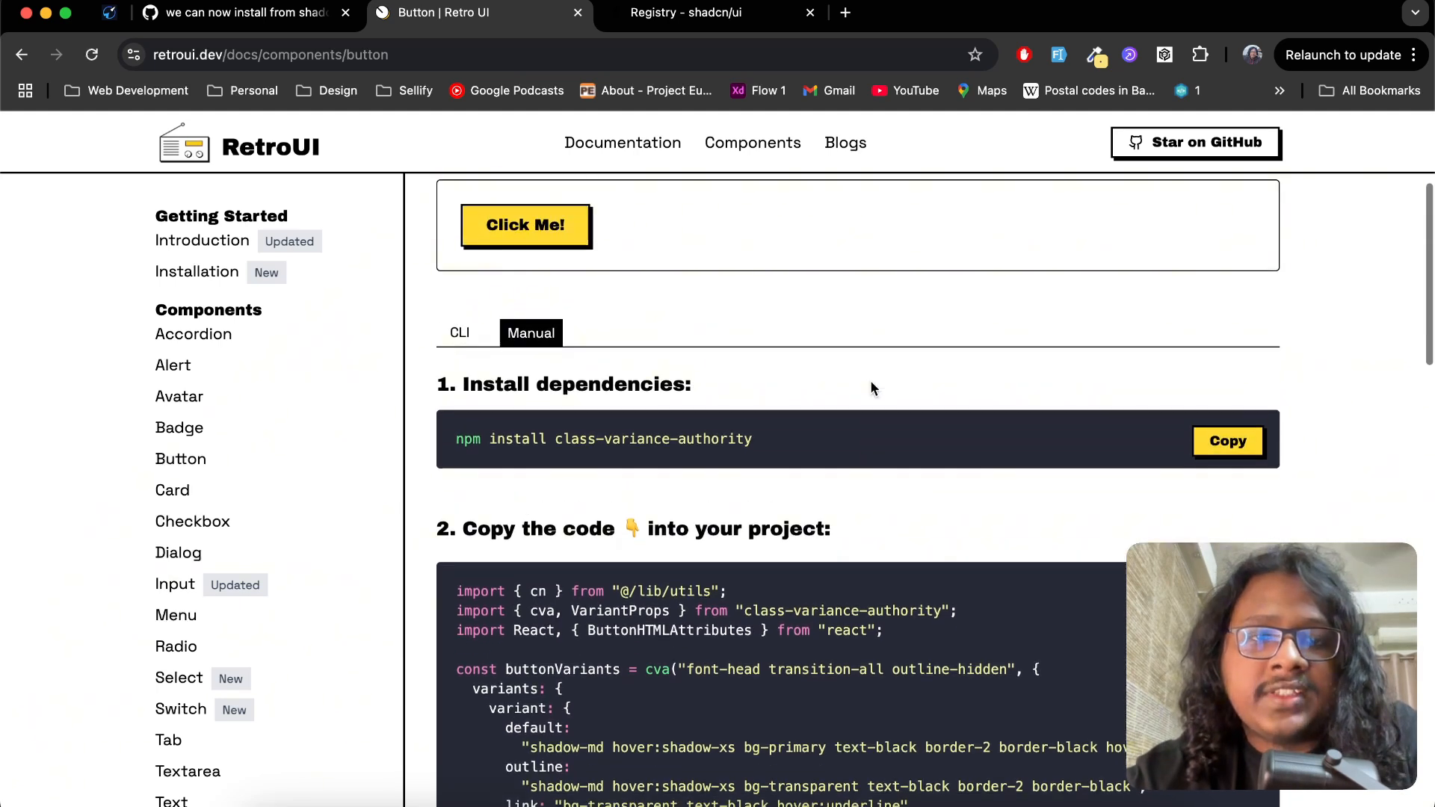
pyautogui.click(459, 333)
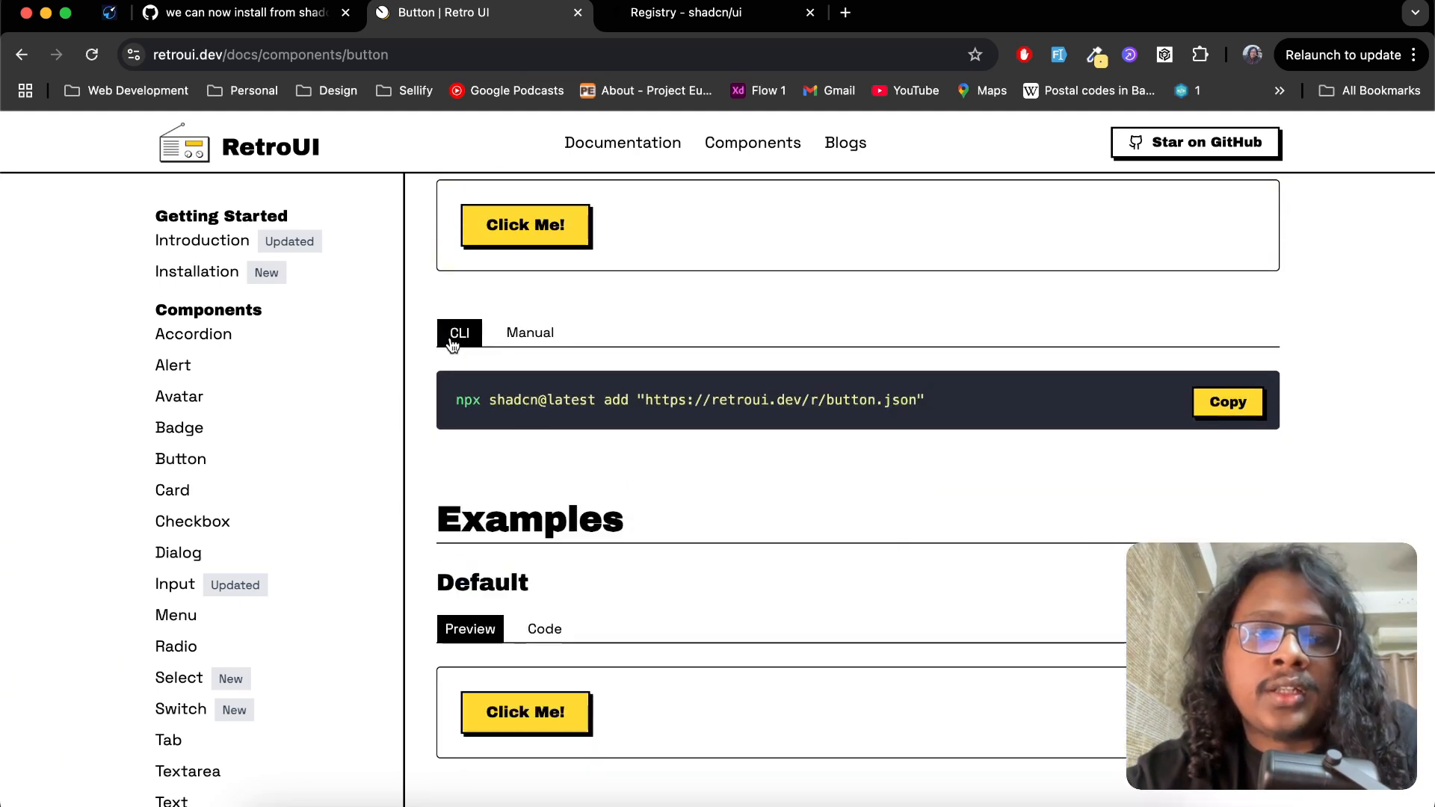
pyautogui.moveTo(469, 436)
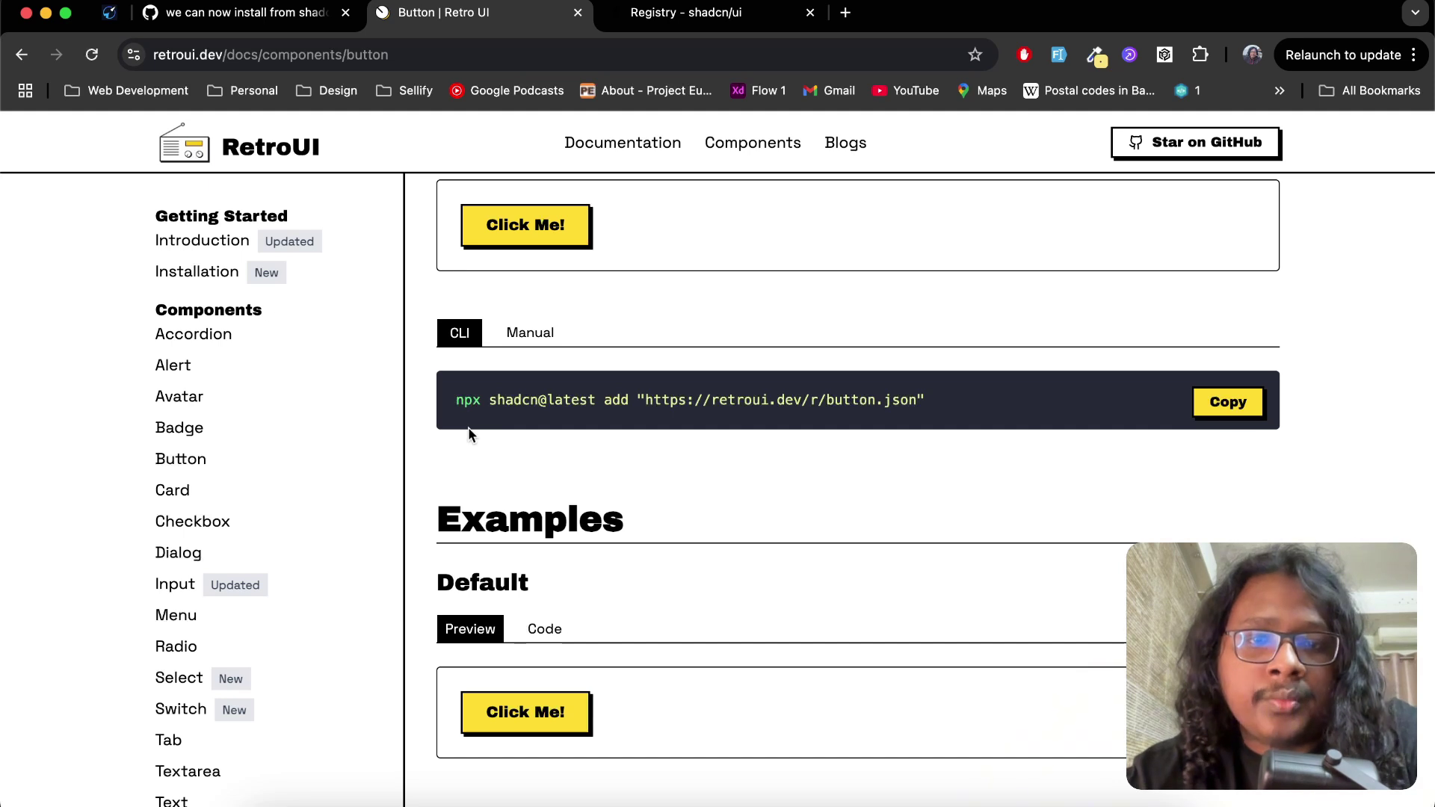
pyautogui.moveTo(1271, 388)
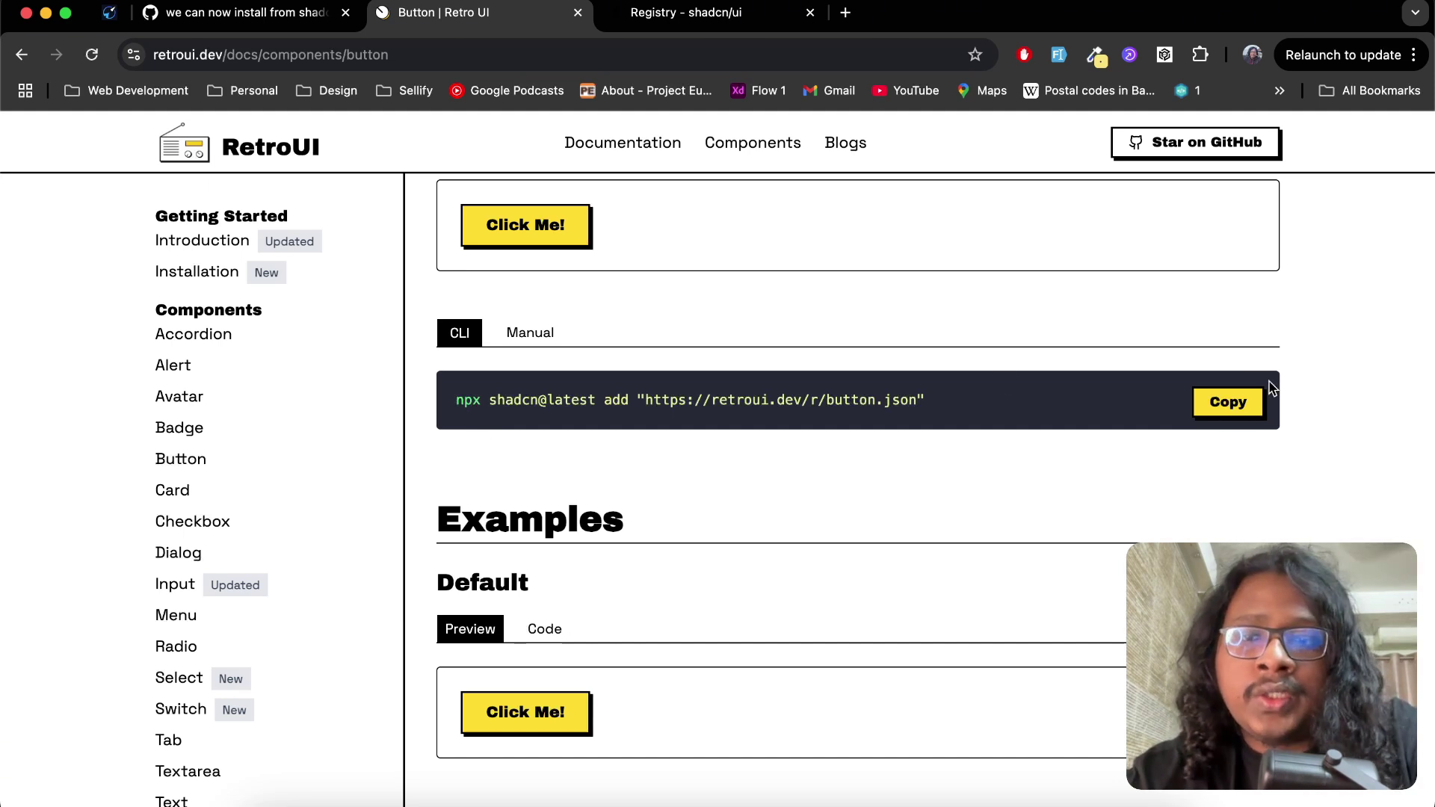
pyautogui.click(1228, 402)
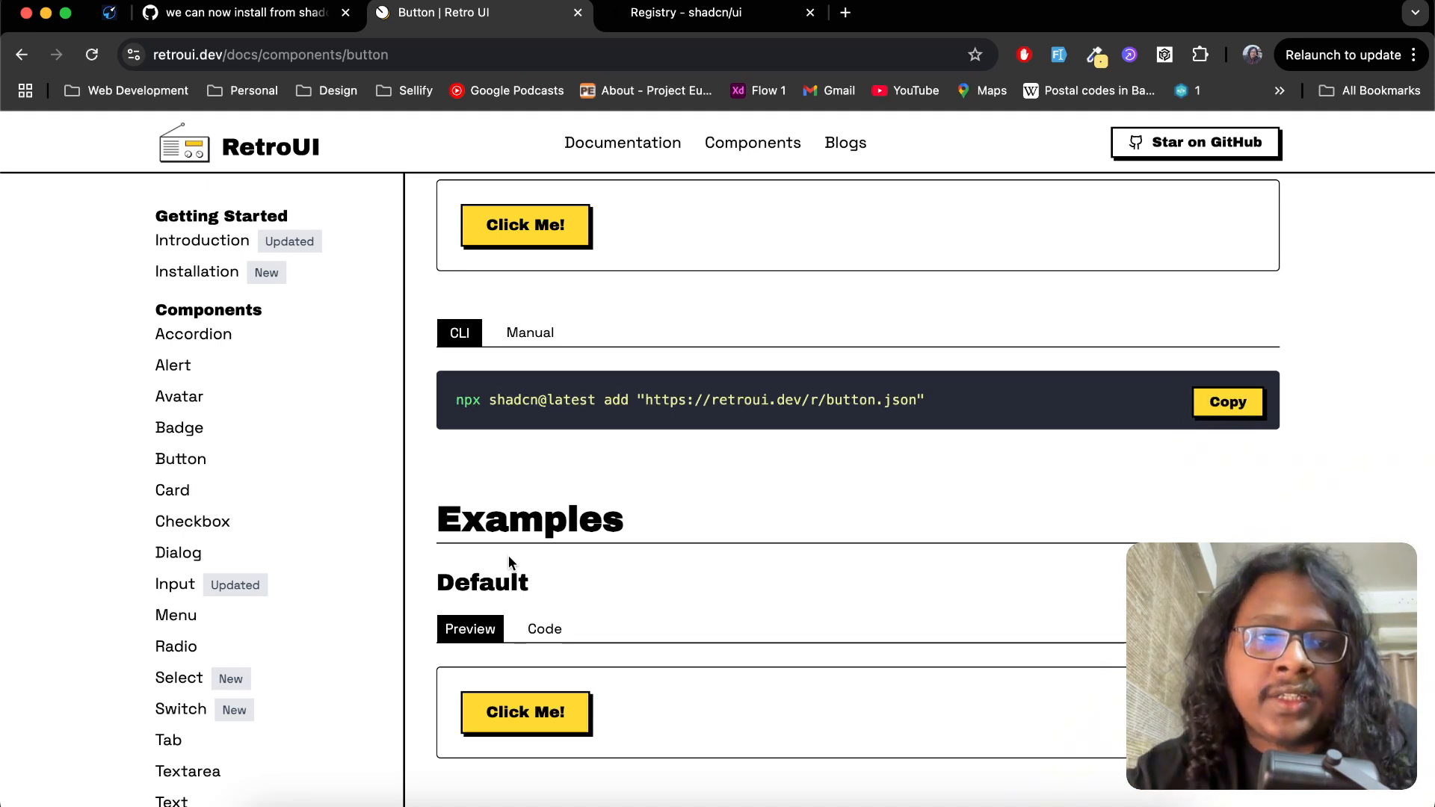
pyautogui.moveTo(538, 457)
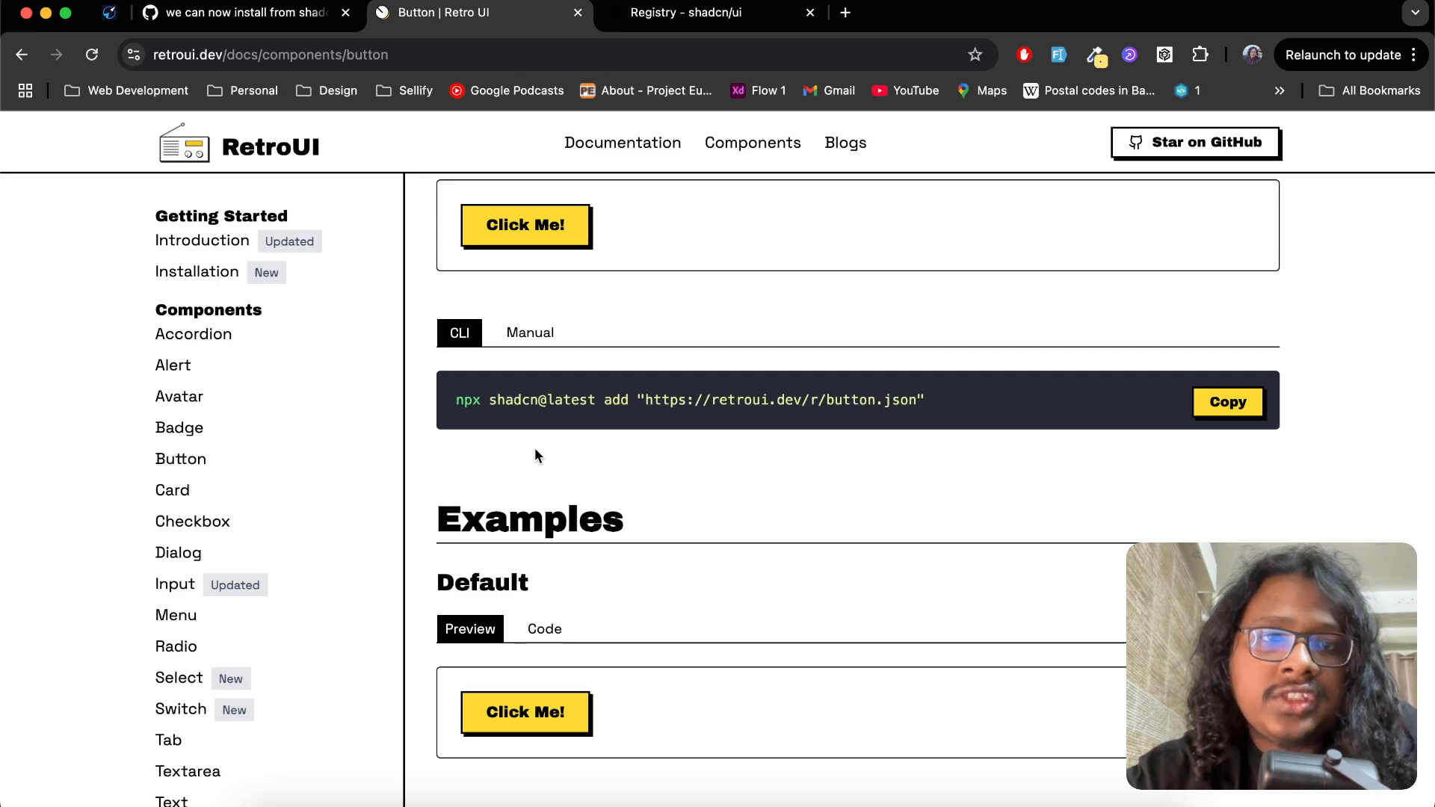
# Switch to the 'Registry - shadcn/ui' tab and scroll through its introduction.
pyautogui.click(686, 12)
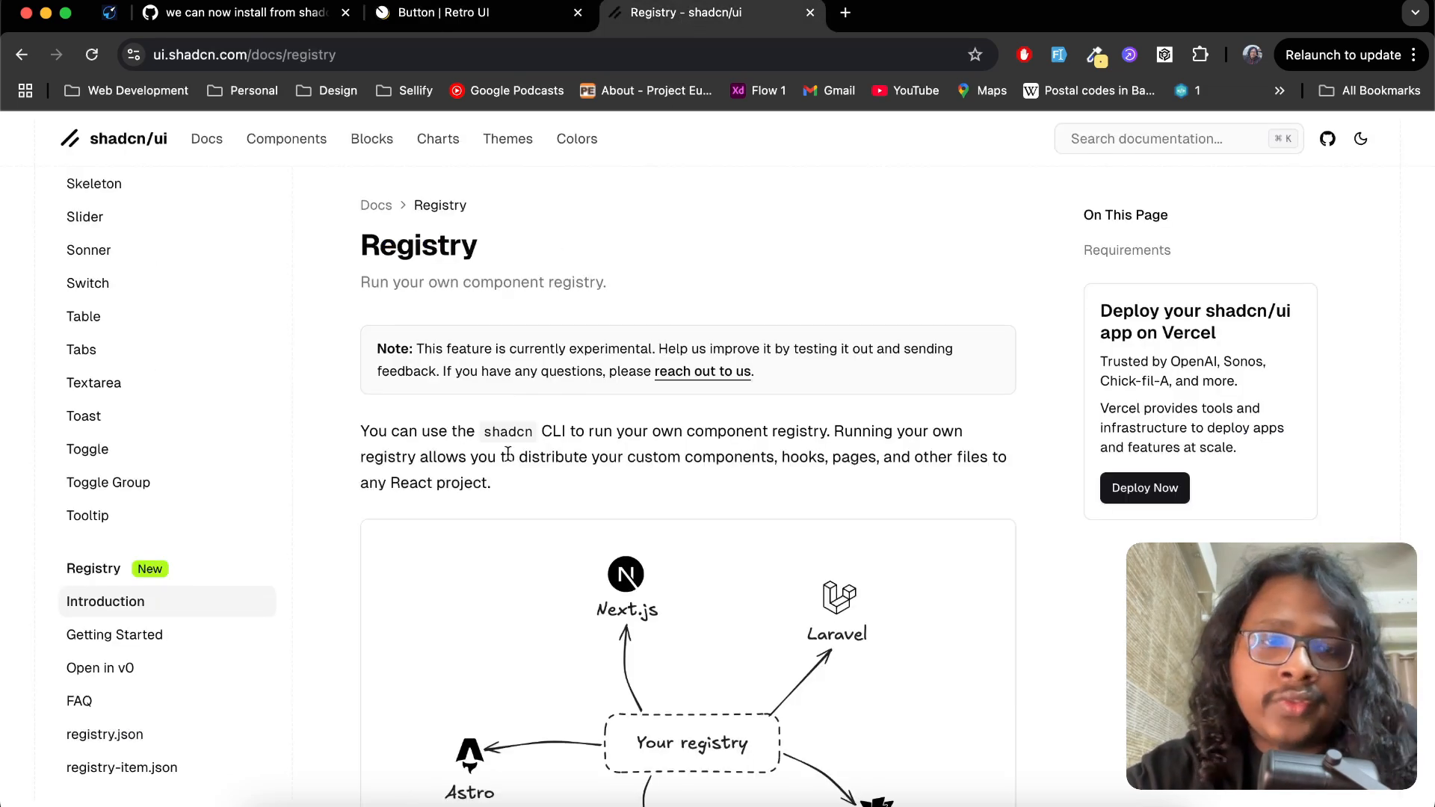
pyautogui.scroll(-3)
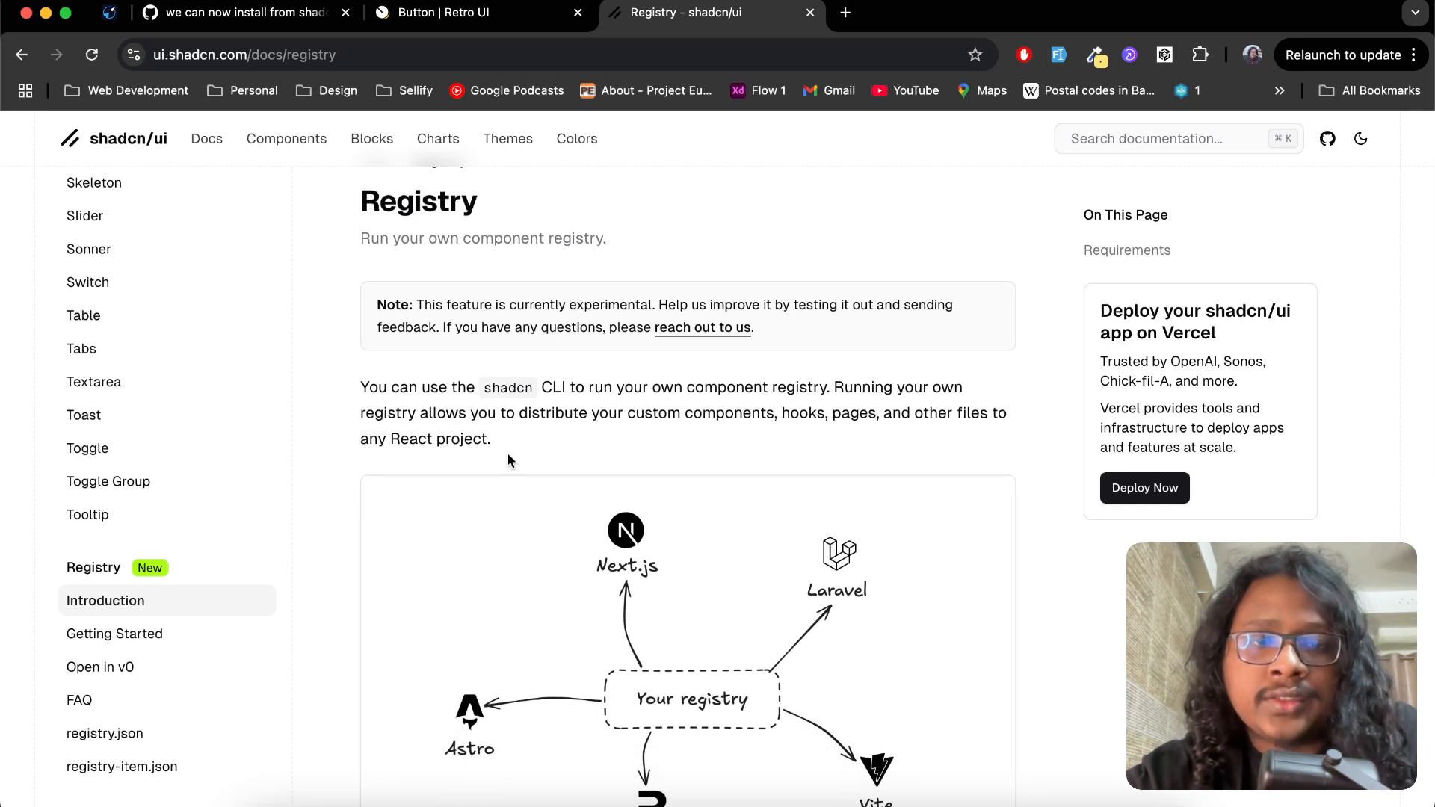
pyautogui.scroll(-3)
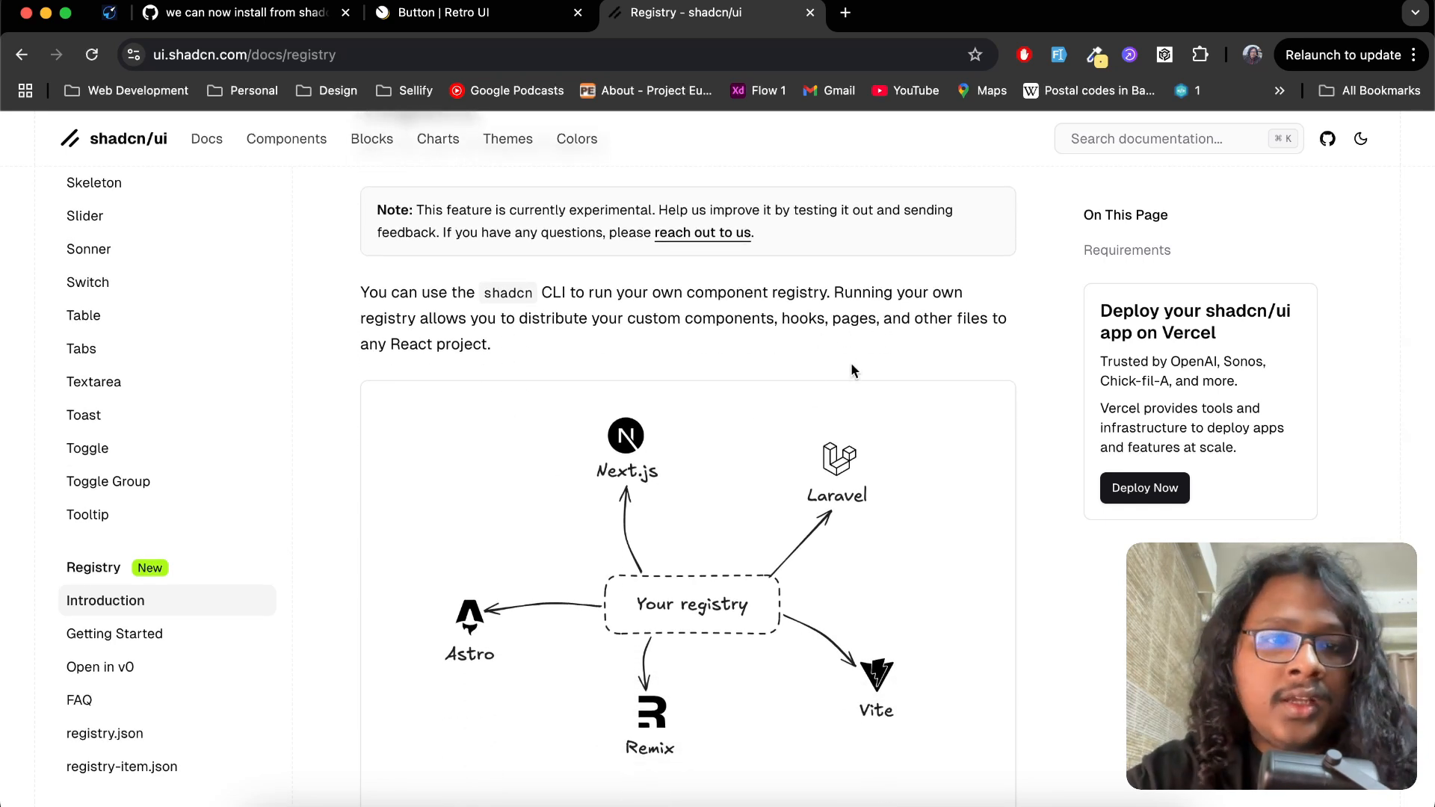
pyautogui.scroll(-3)
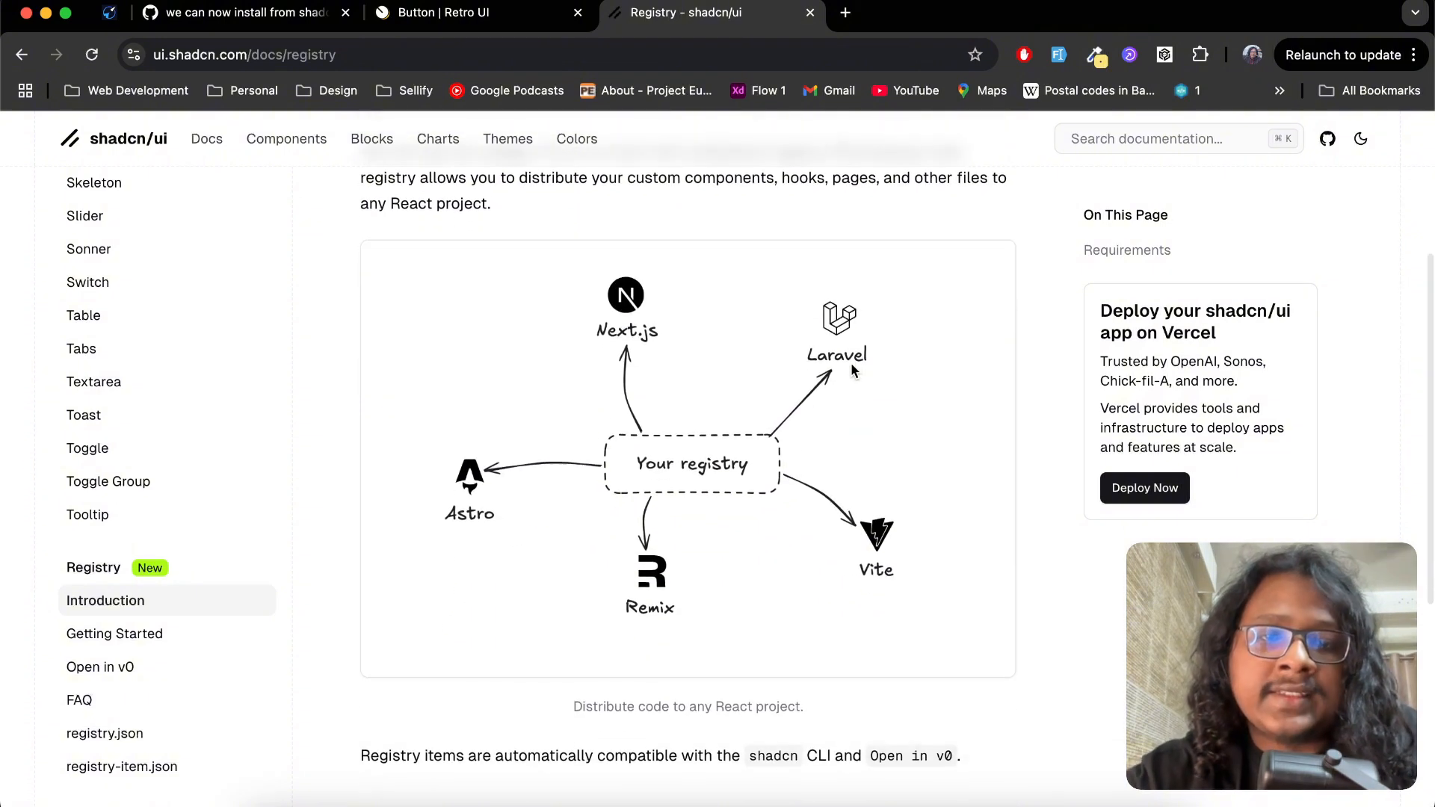
pyautogui.moveTo(1026, 494)
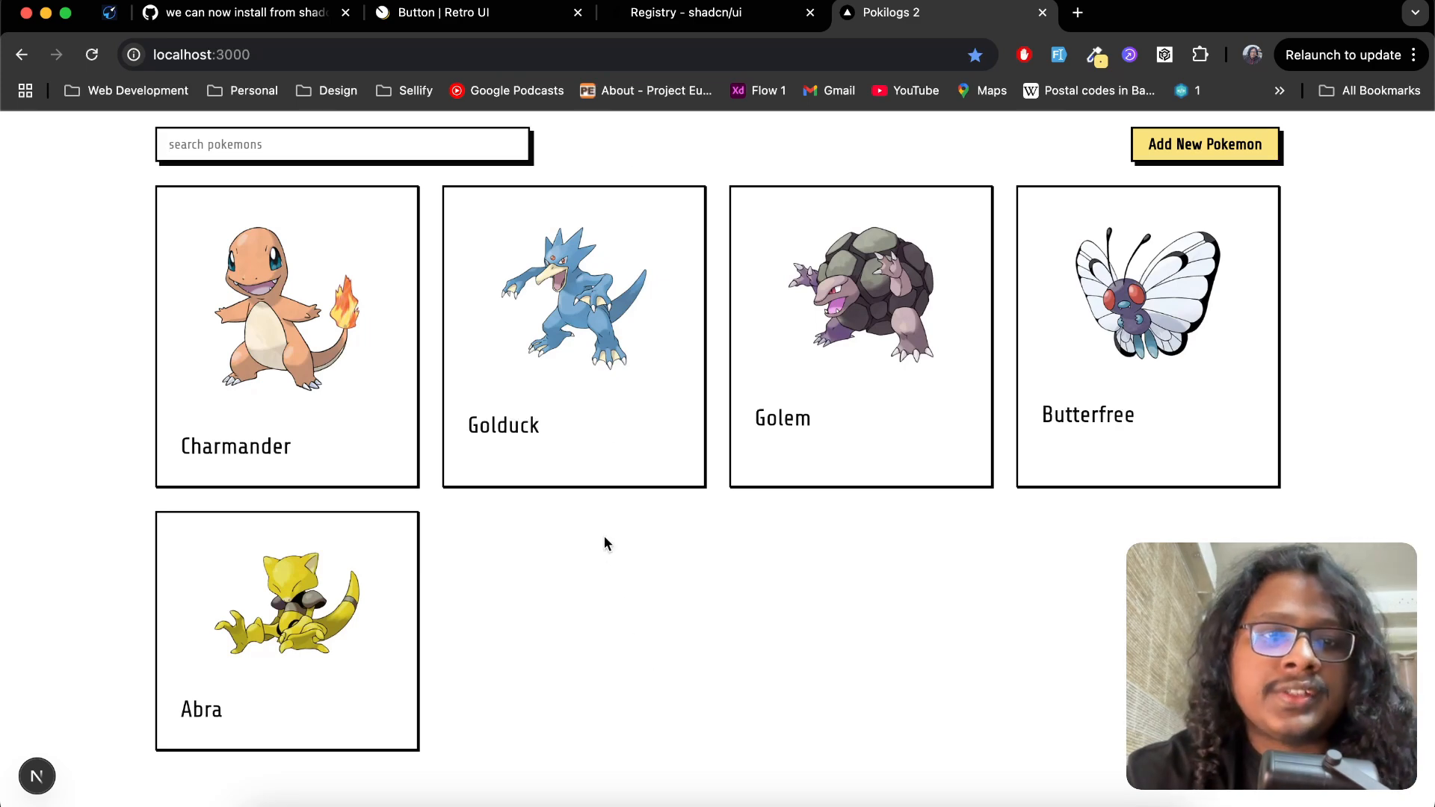
pyautogui.moveTo(805, 564)
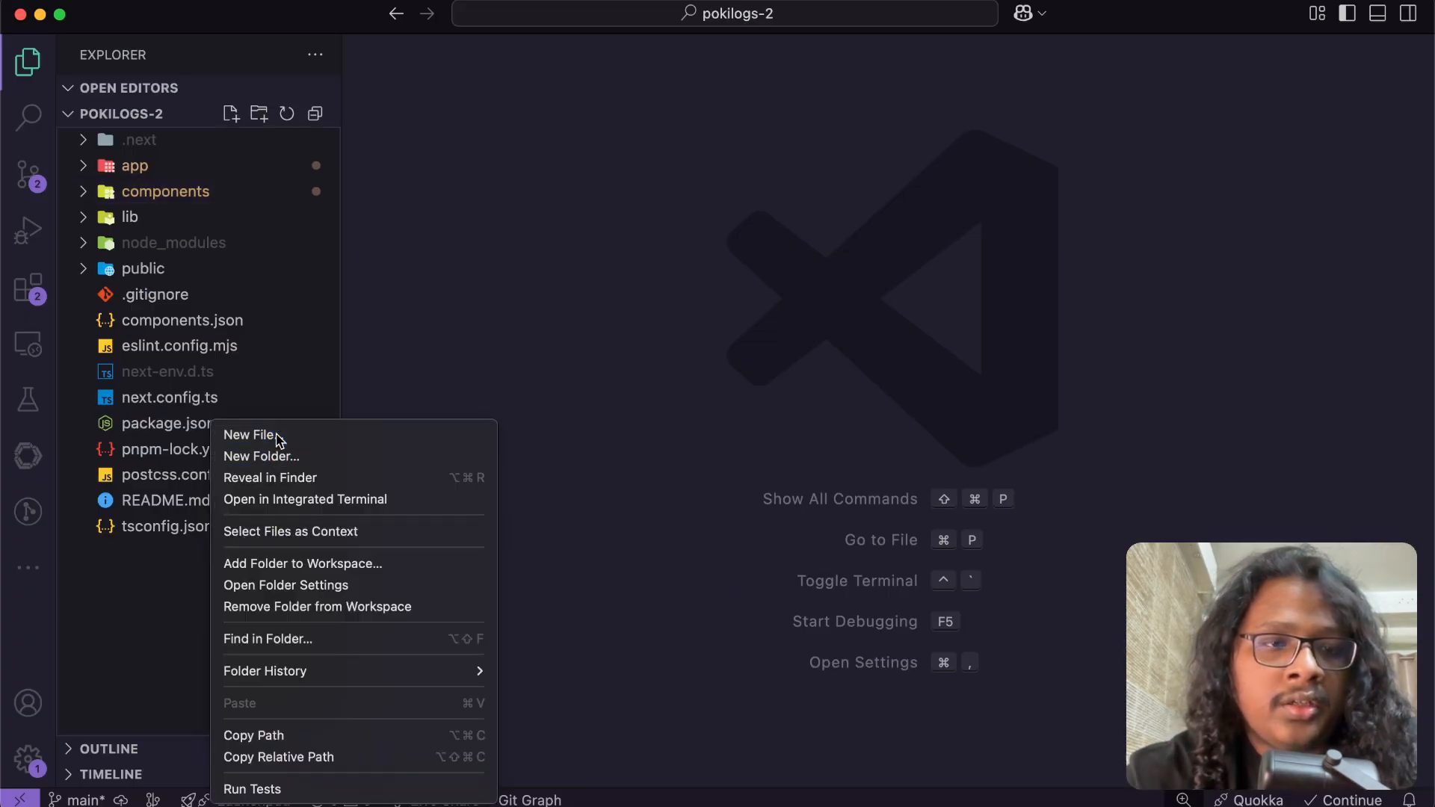
# Create registry.json at the pokilogs-2 project root containing empty braces.
pyautogui.click(248, 435)
pyautogui.write('registry.json')
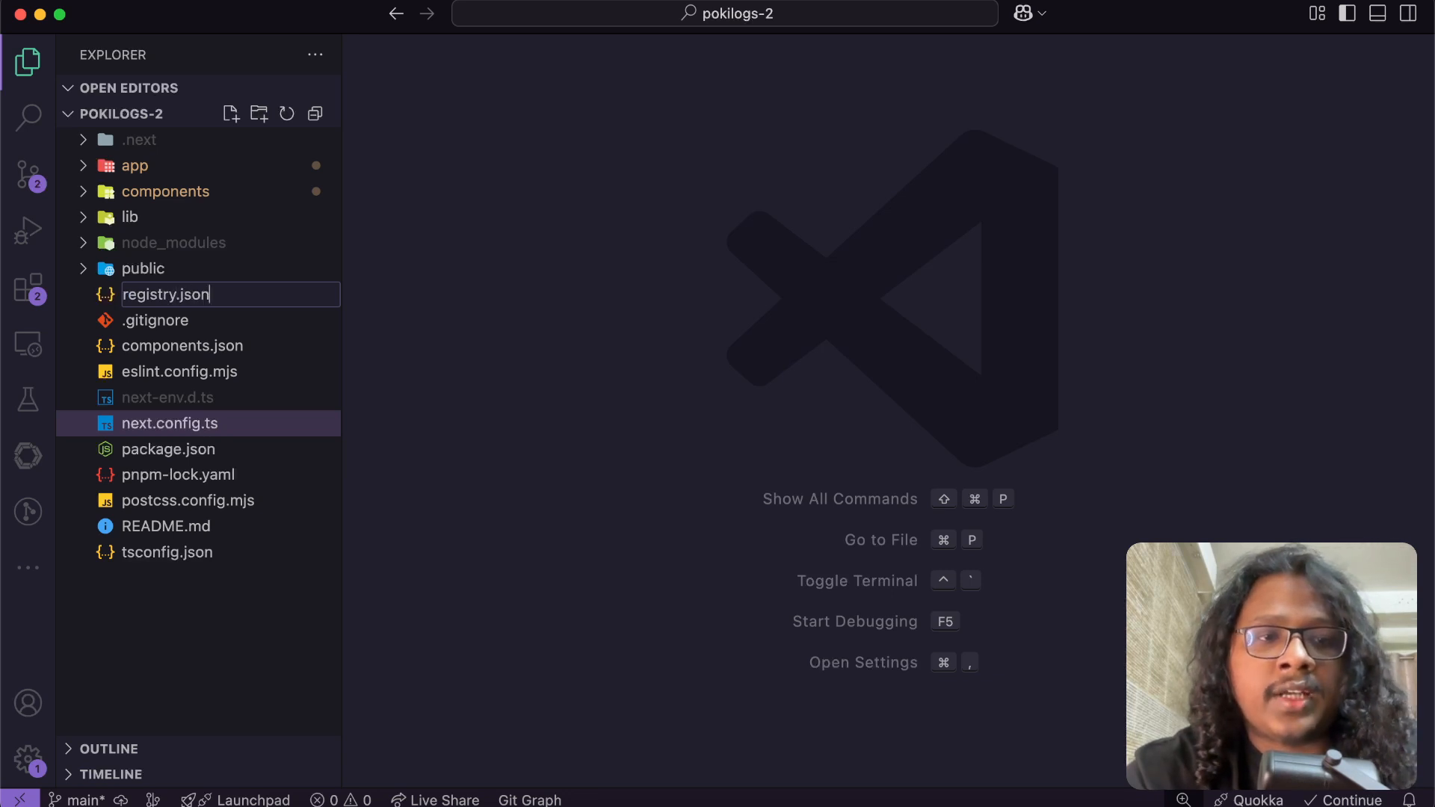
pyautogui.press('Enter')
pyautogui.write('{')
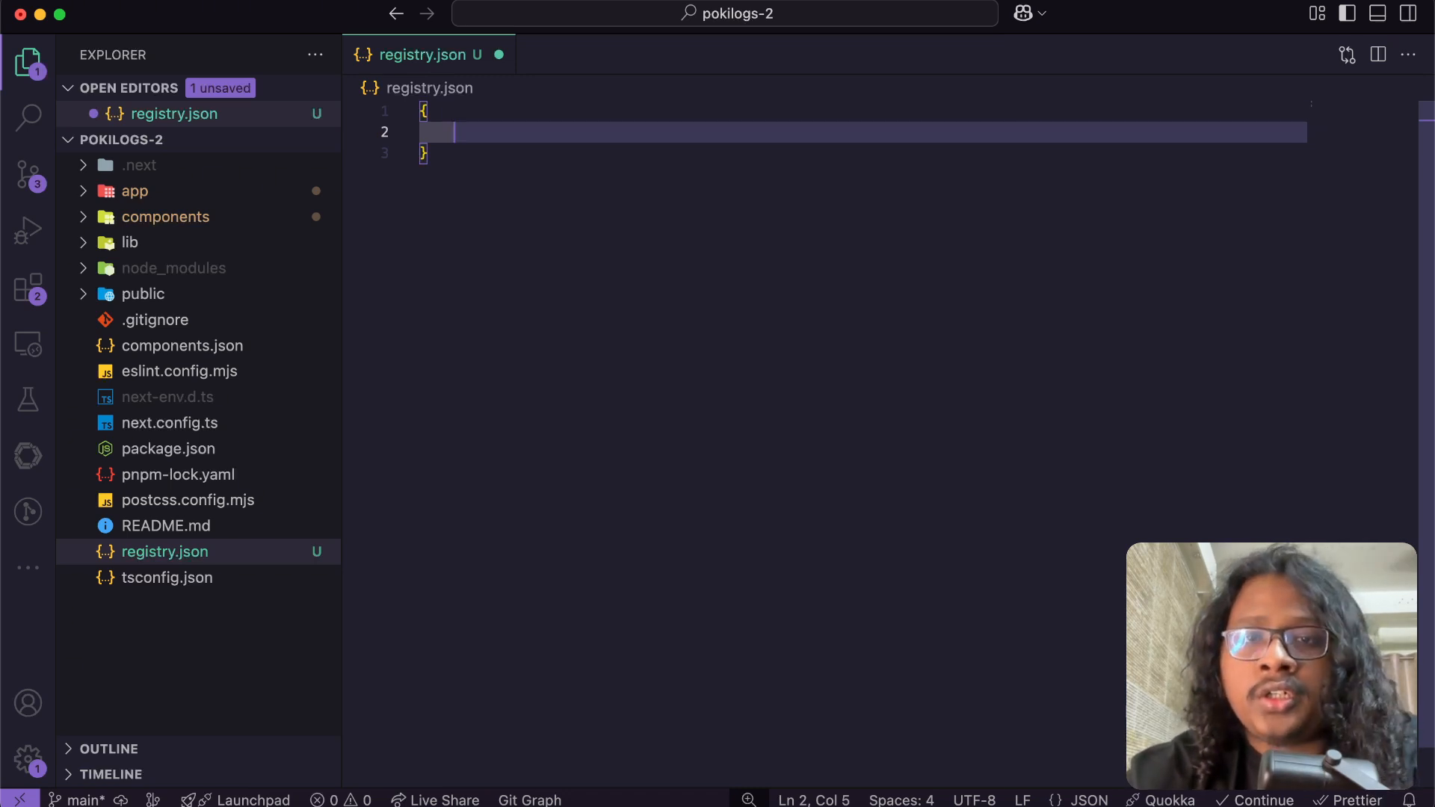
# Return to the shadcn/ui Registry docs and open the Getting Started guide.
pyautogui.click(685, 15)
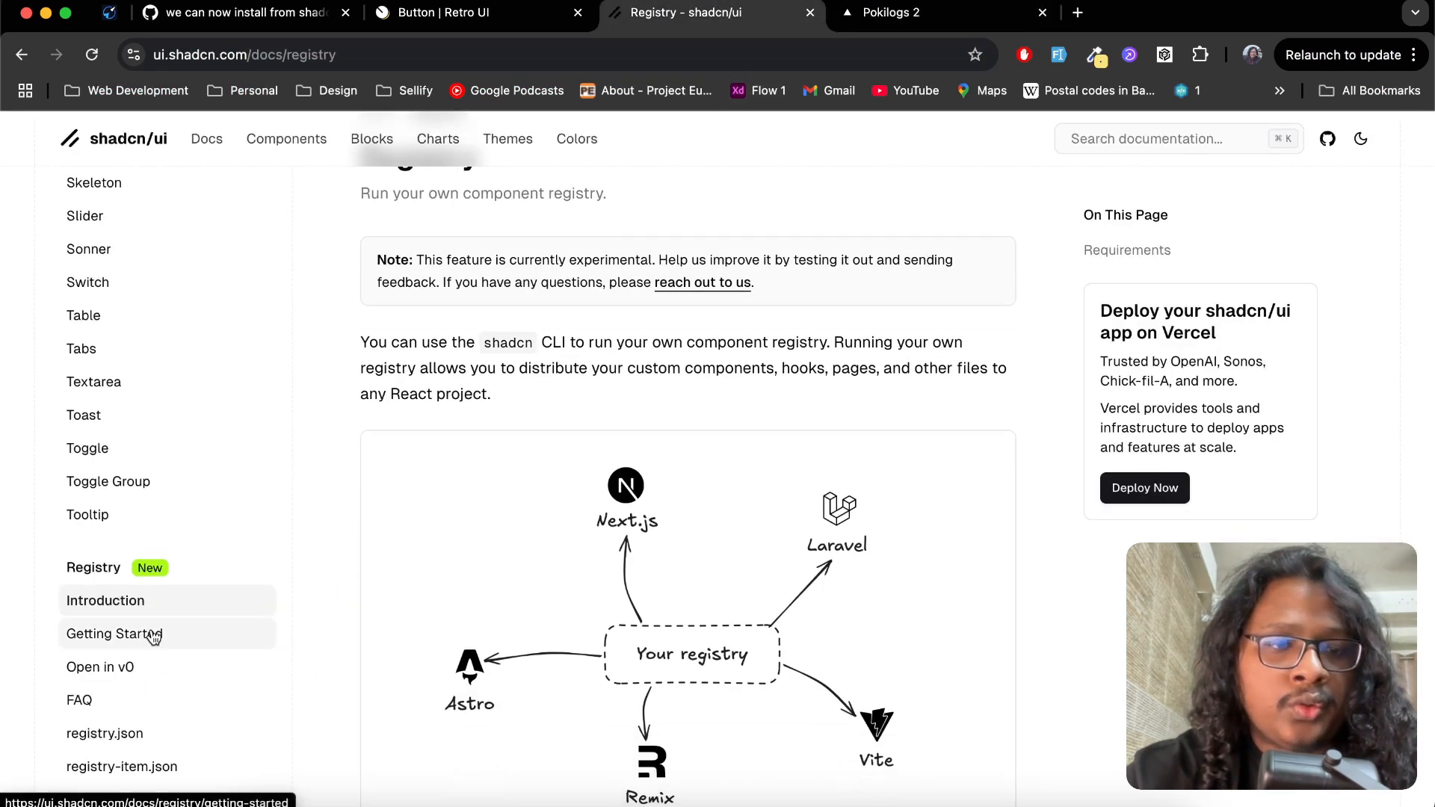
pyautogui.click(115, 634)
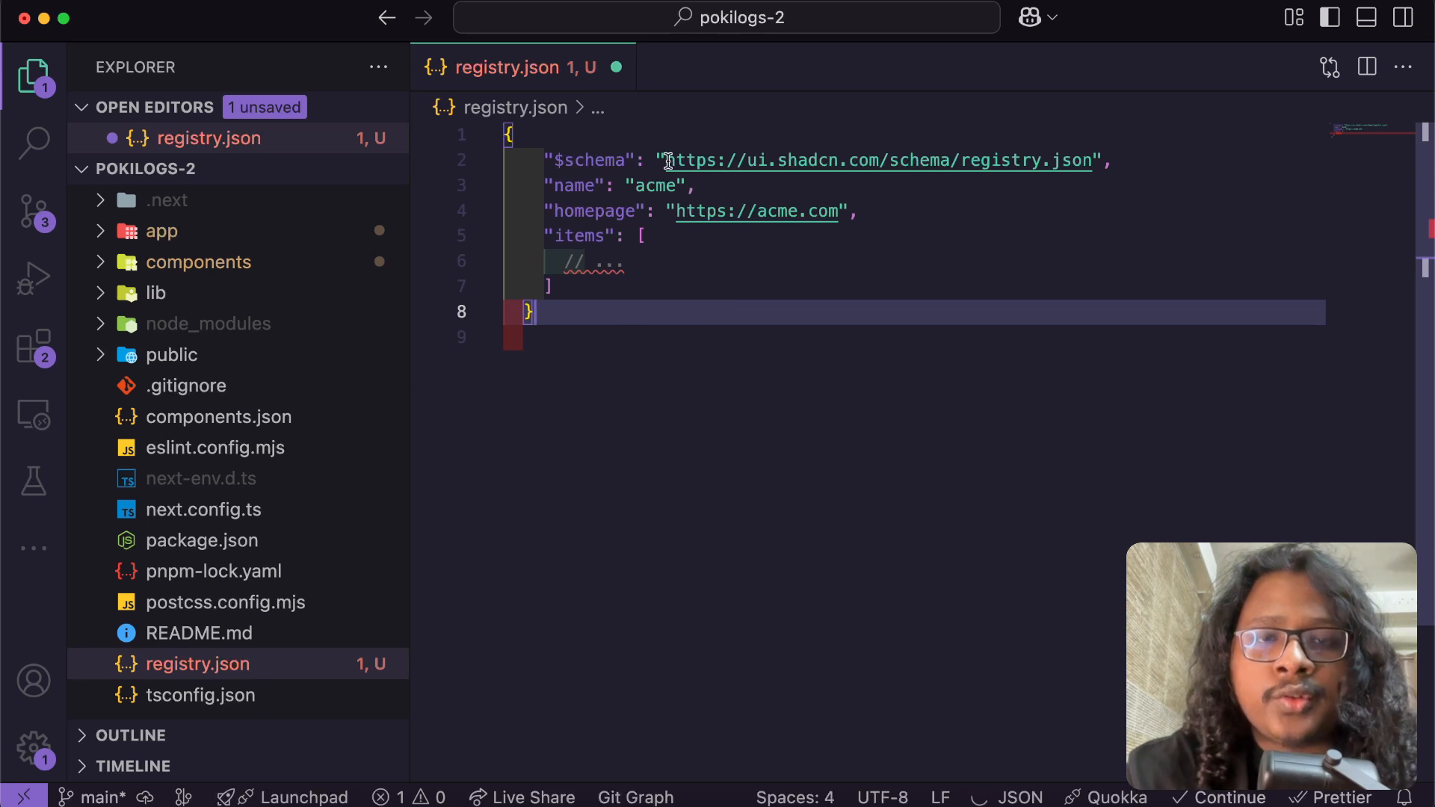
pyautogui.moveTo(1021, 165)
pyautogui.write('P')
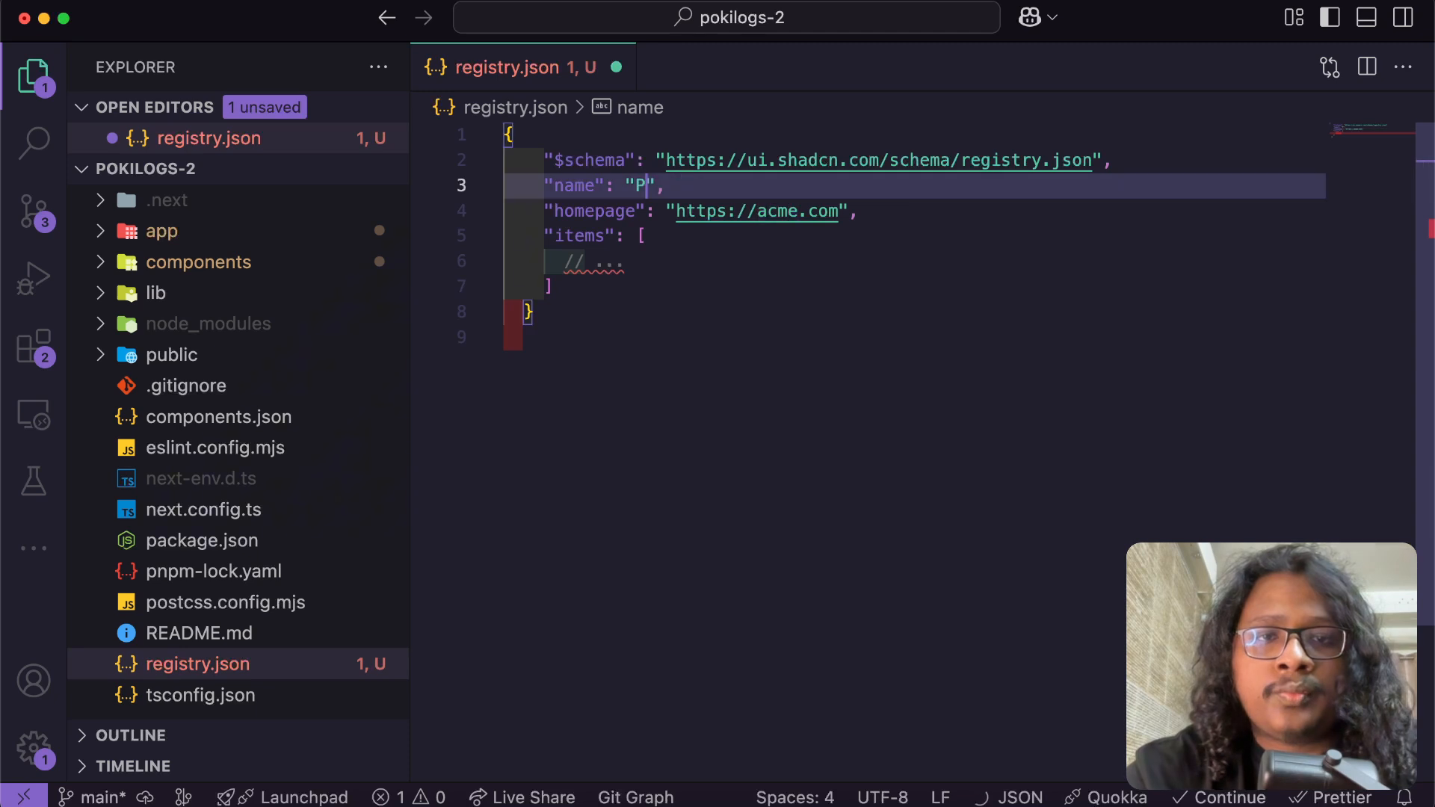
pyautogui.write('okilogs')
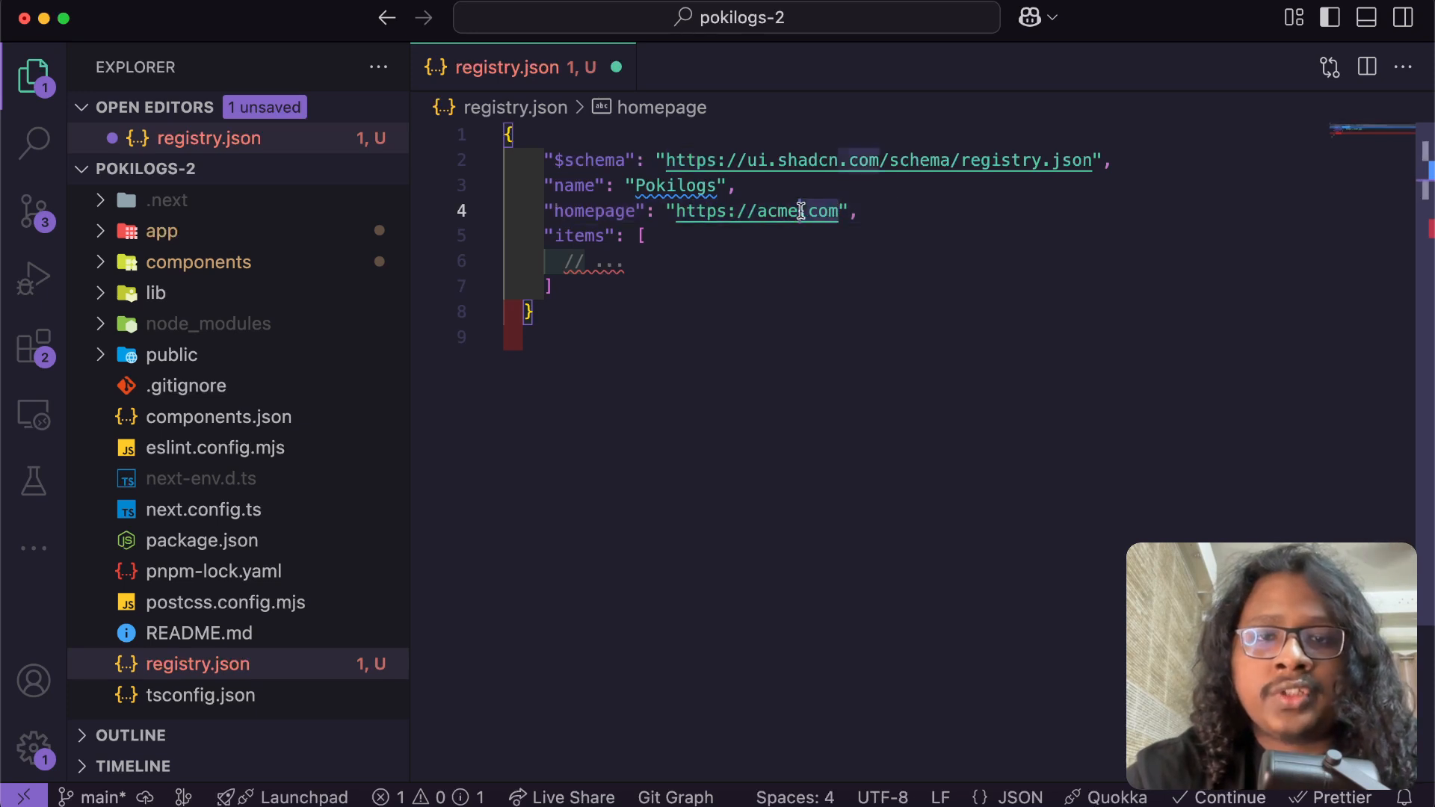
pyautogui.write('local')
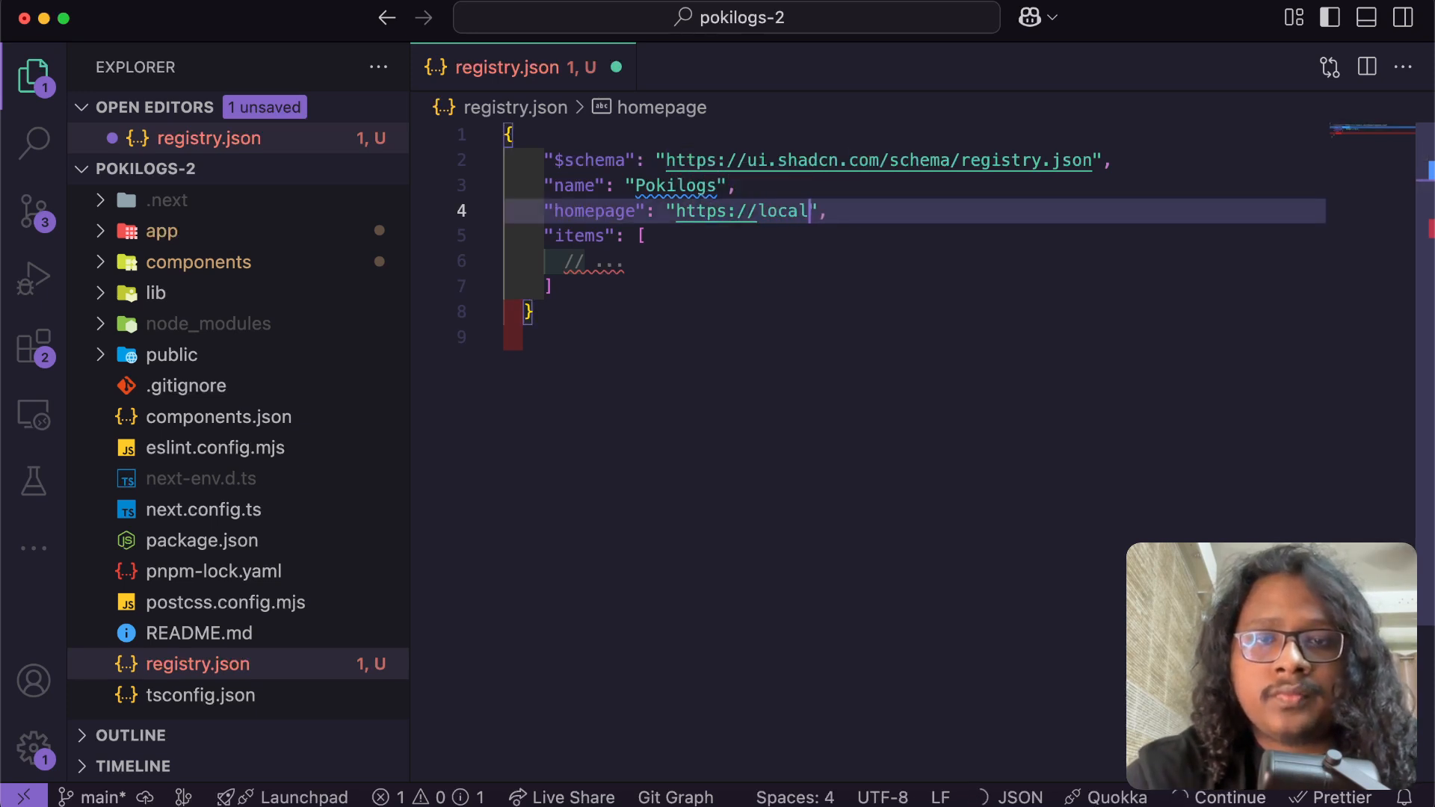
pyautogui.write('host:3000')
pyautogui.write('"name": "')
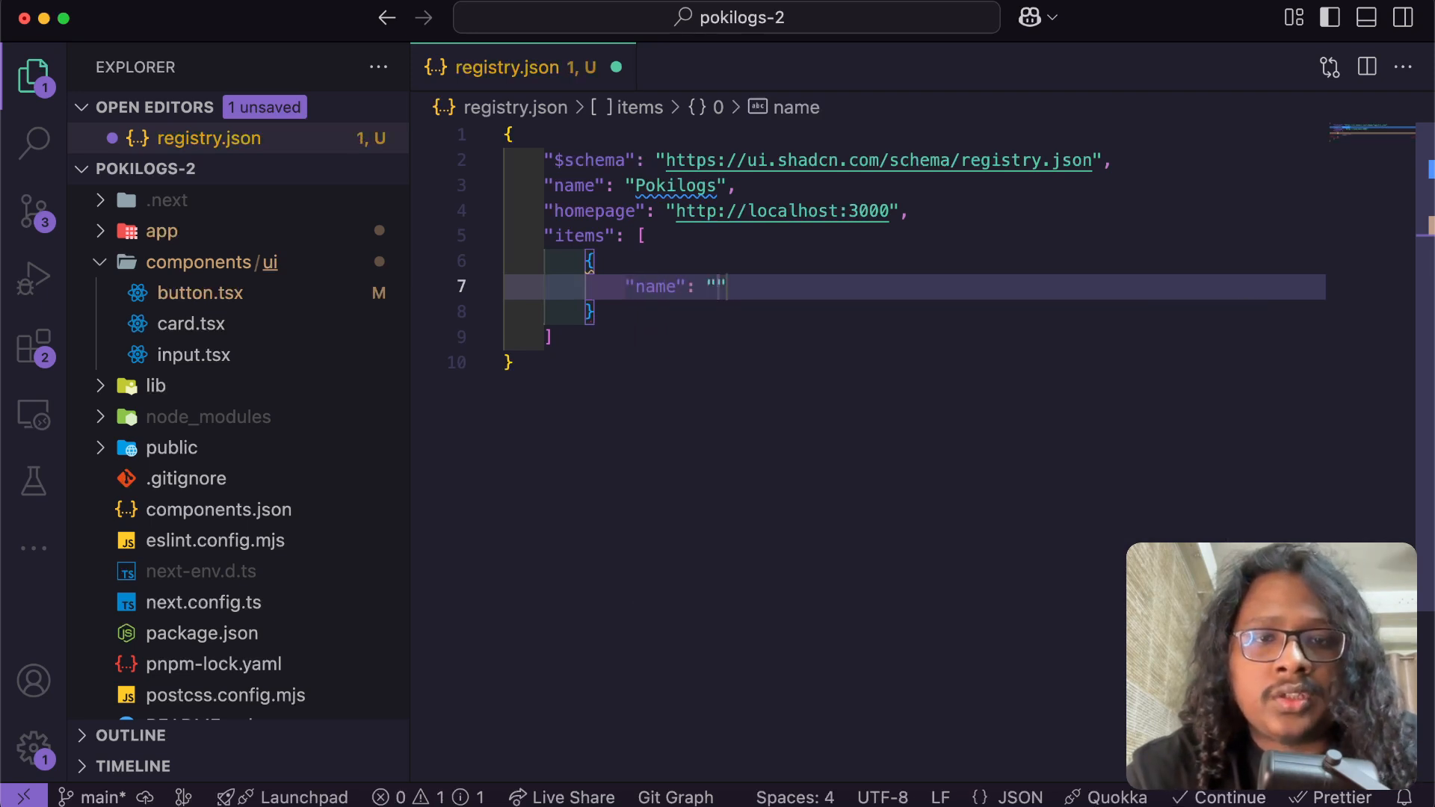
# Name the first item Button and insert a dependencies property.
pyautogui.write('Button')
pyautogui.write('""')
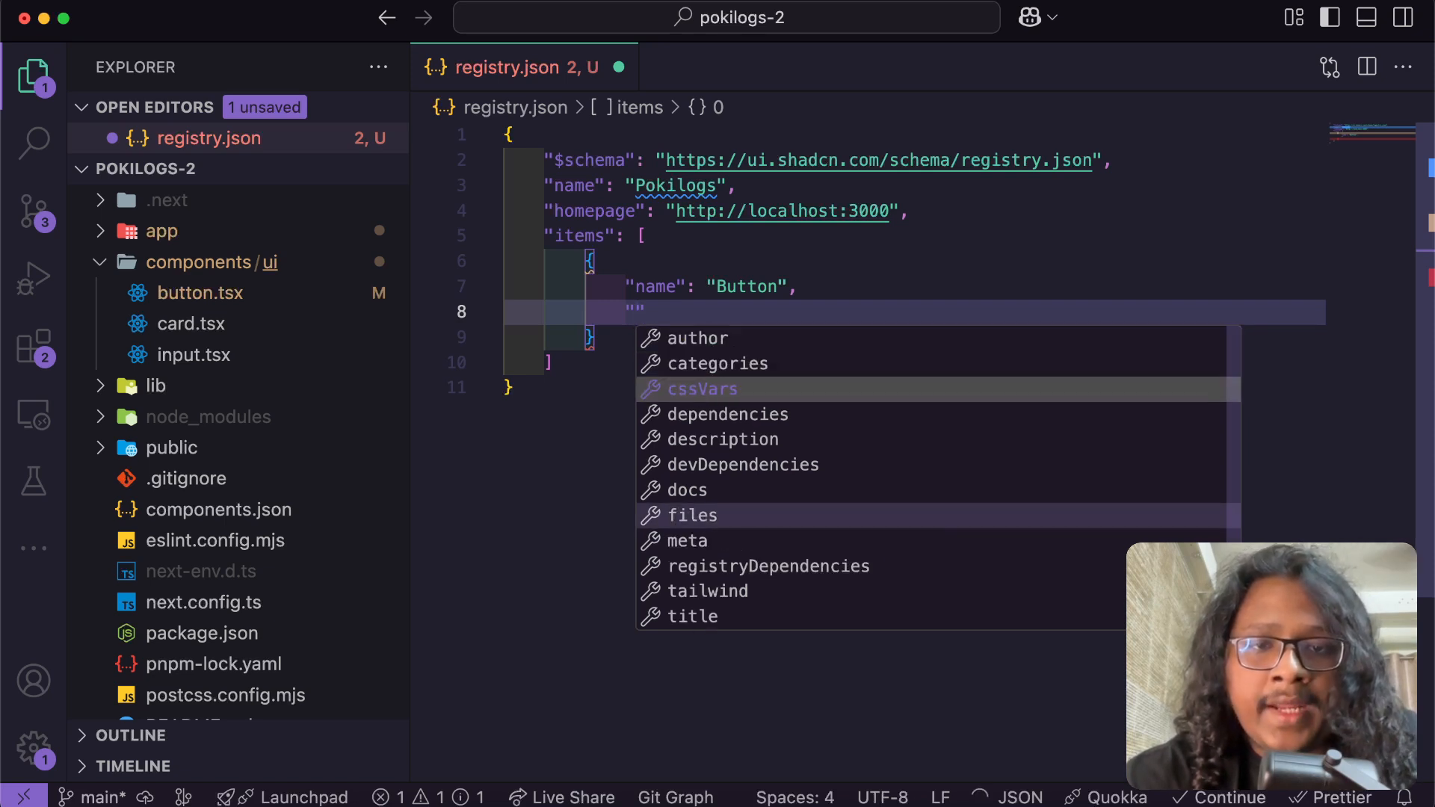
pyautogui.press('Down')
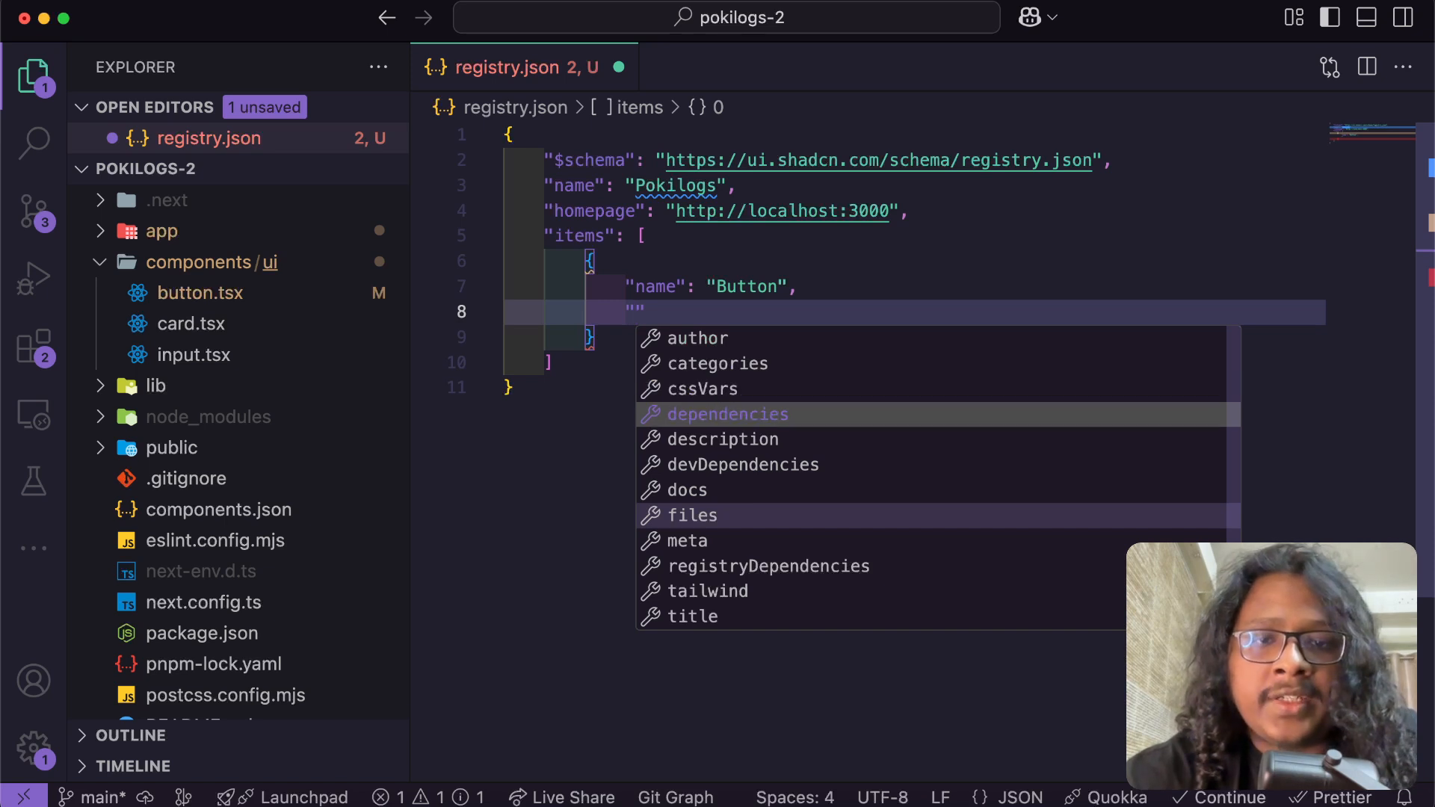
pyautogui.click(727, 414)
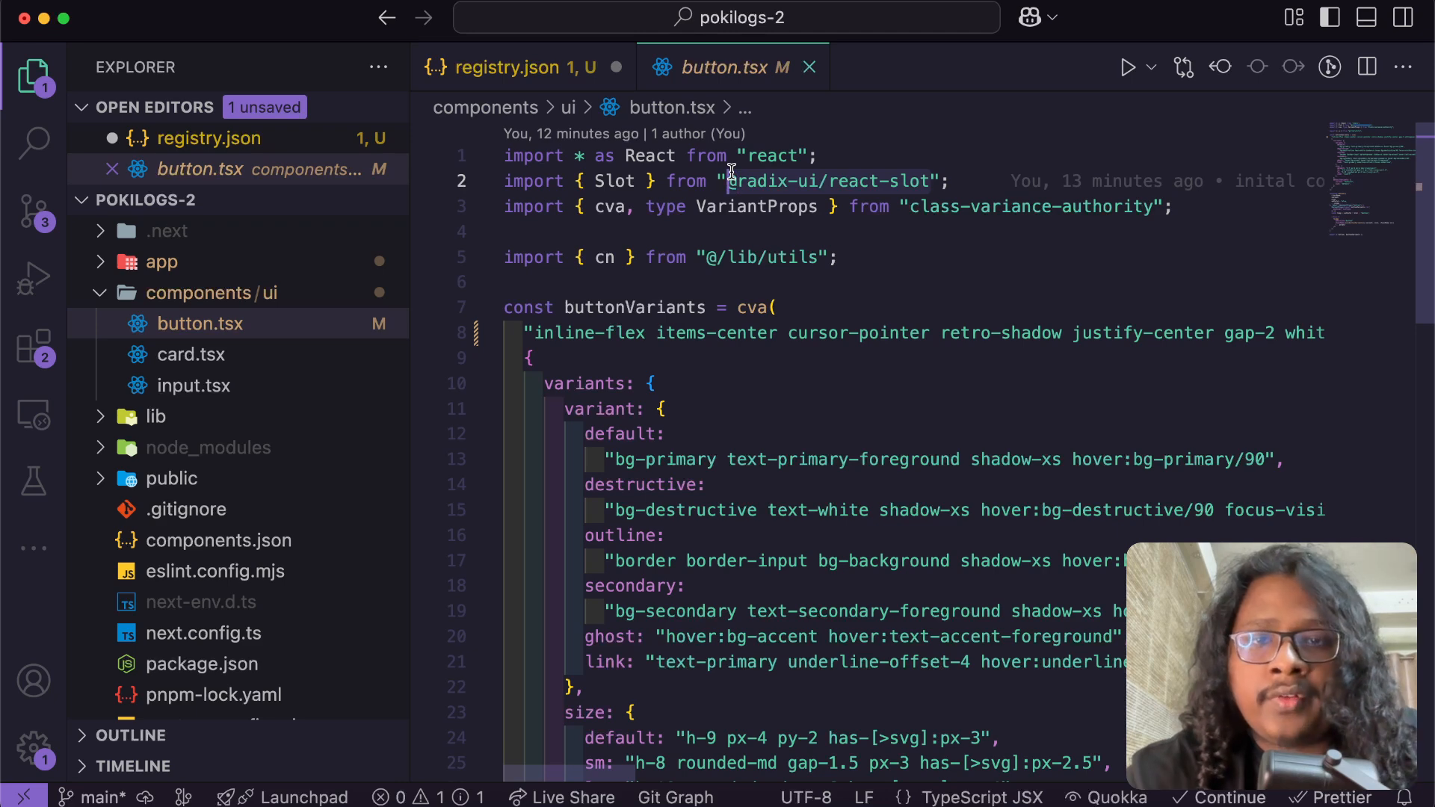
pyautogui.click(508, 66)
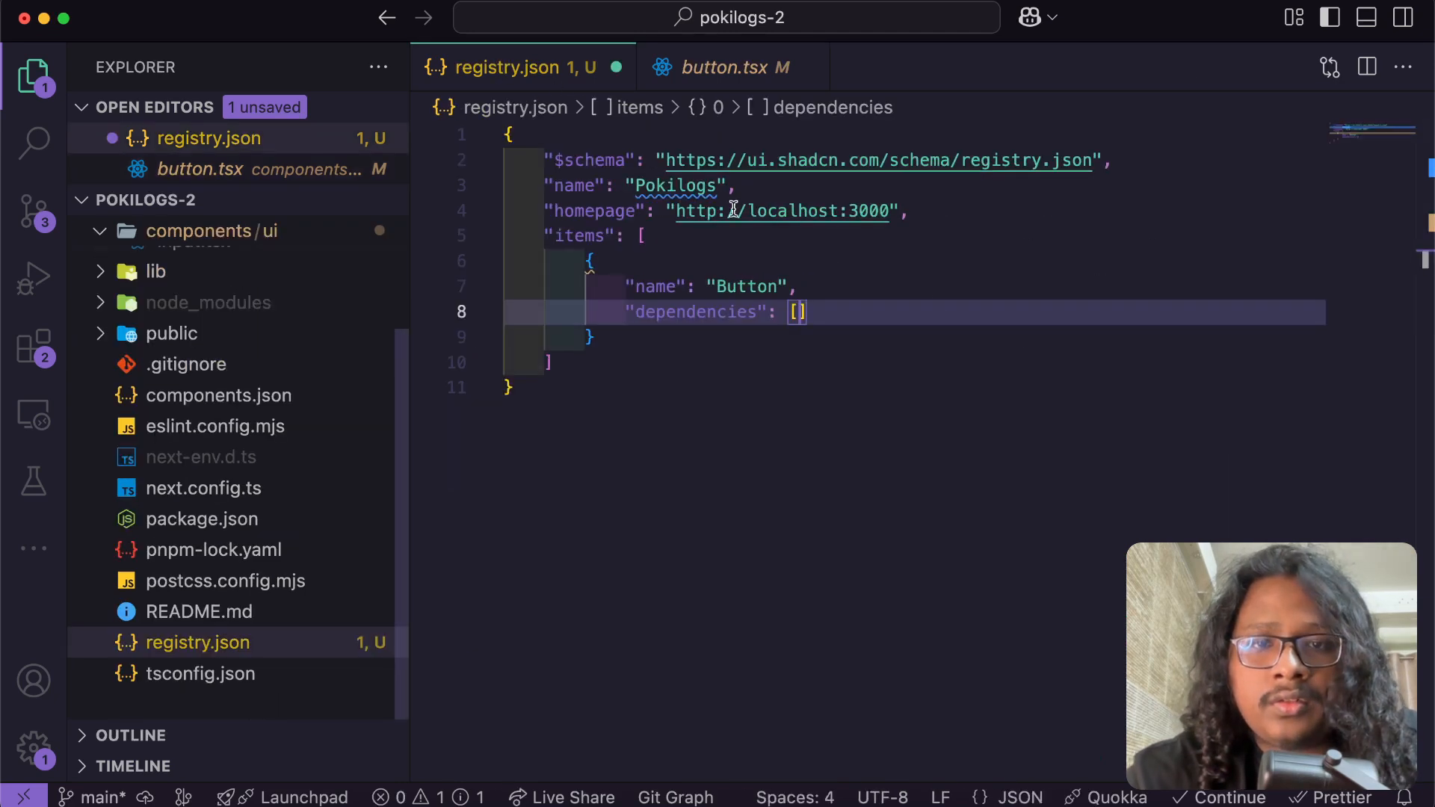
pyautogui.write('"@radix-ui/react-slot",')
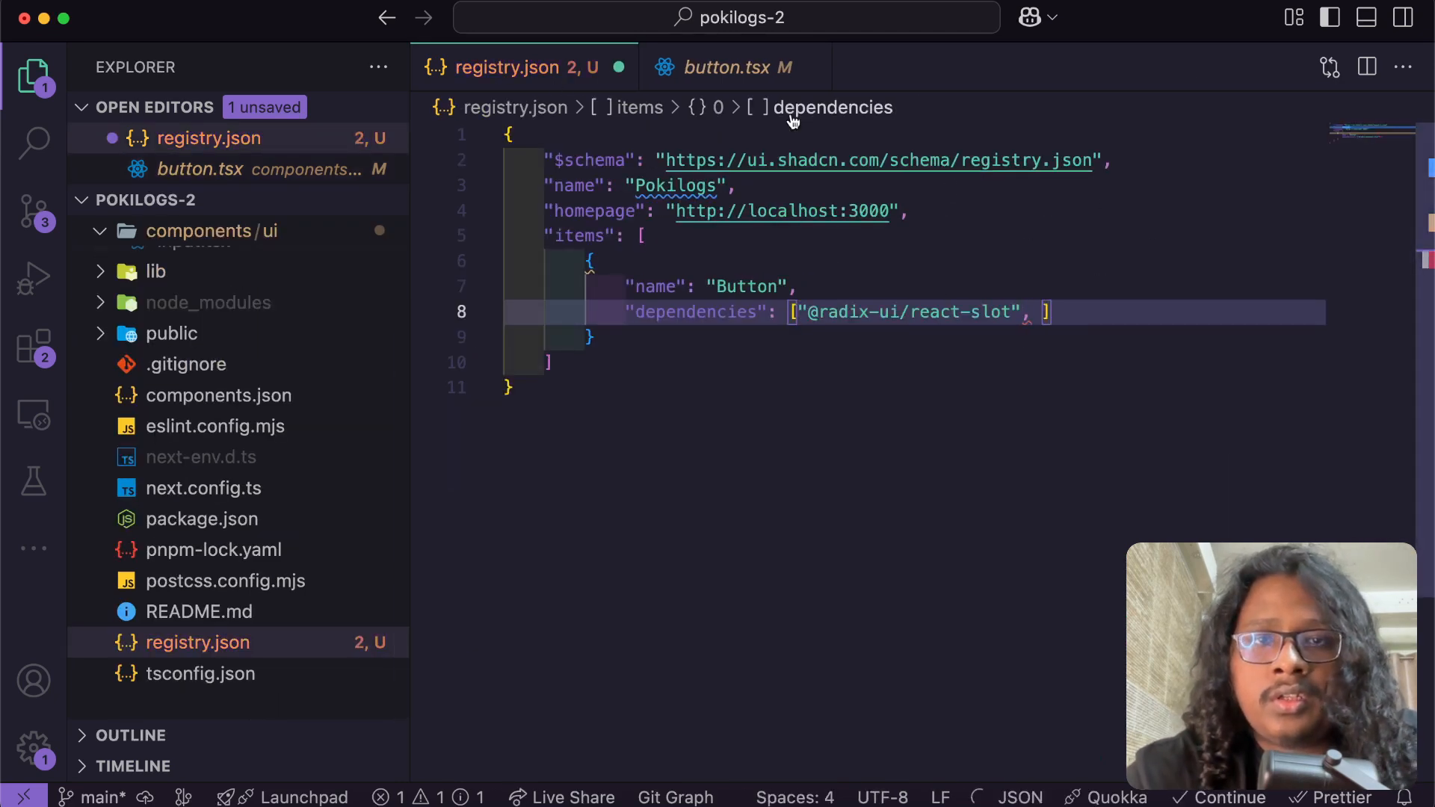
pyautogui.click(734, 67)
pyautogui.write('"')
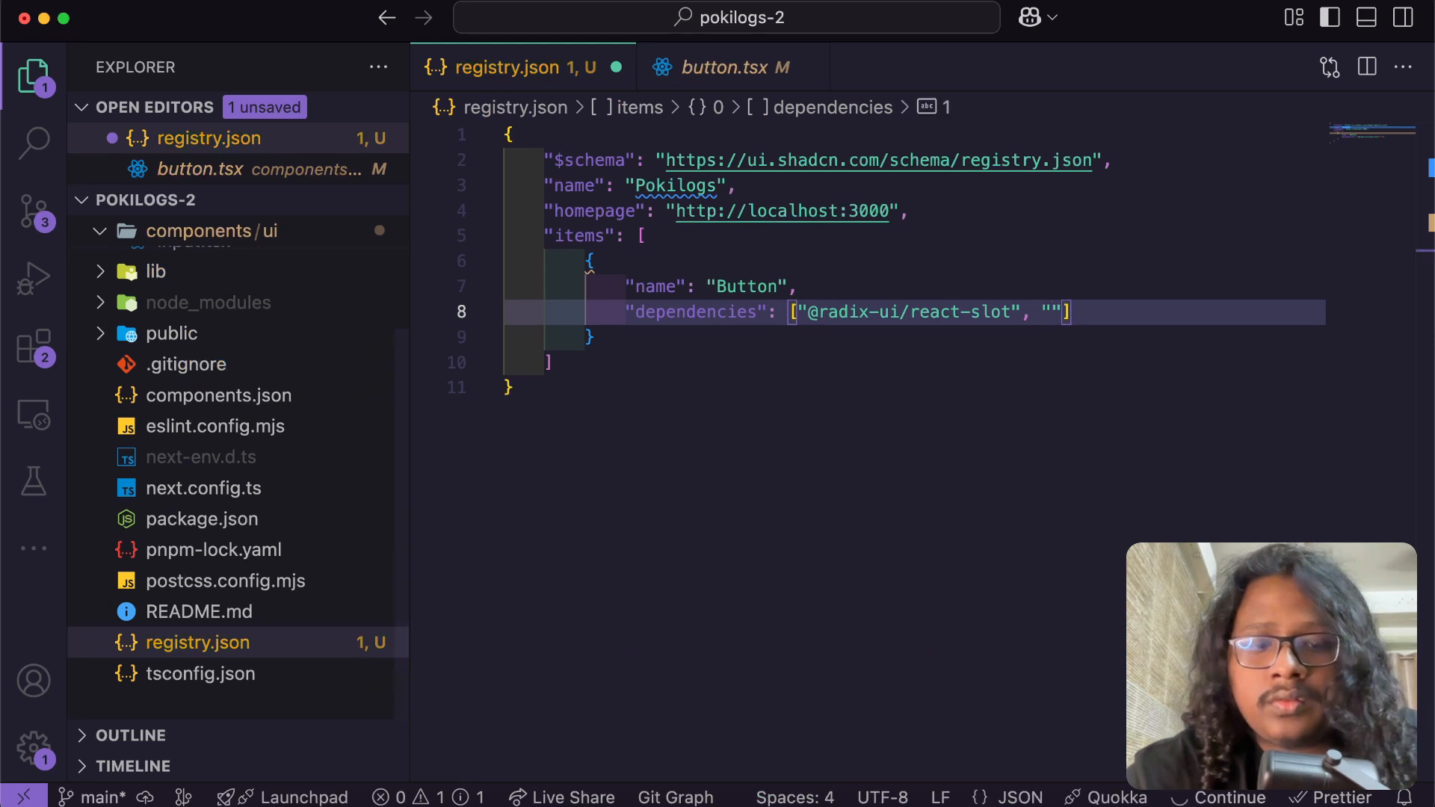
pyautogui.write('class-variance-authority')
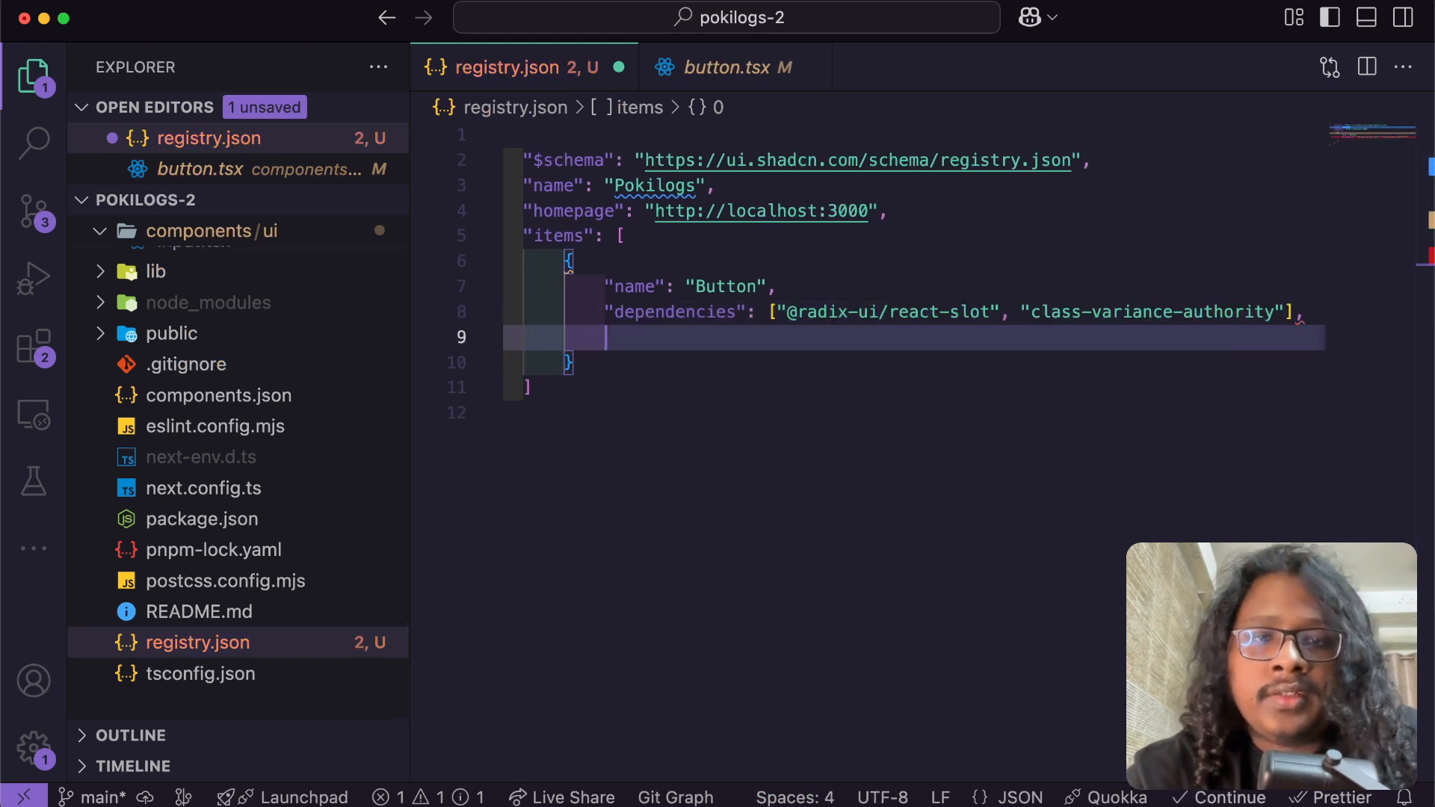
pyautogui.write('"type":')
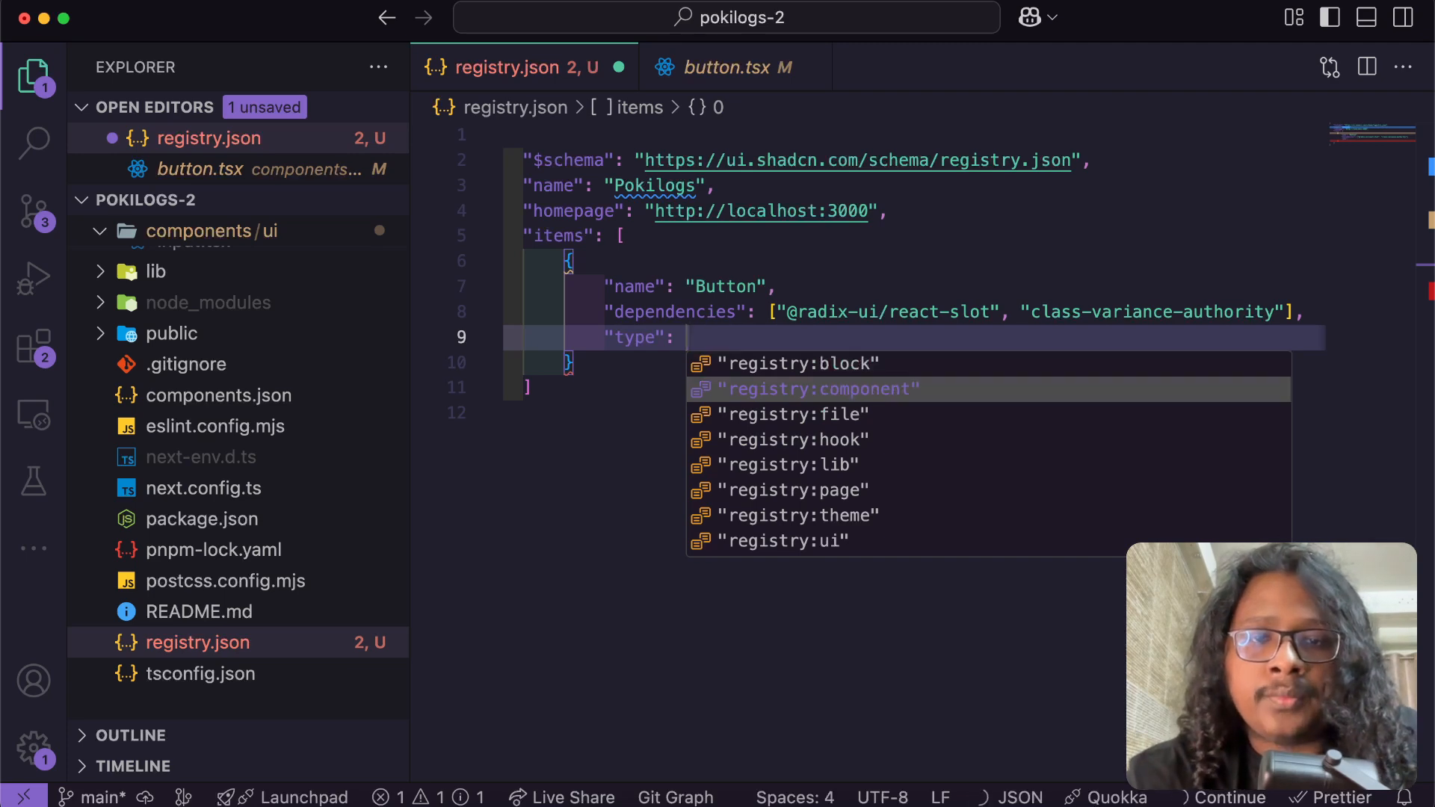
pyautogui.click(819, 388)
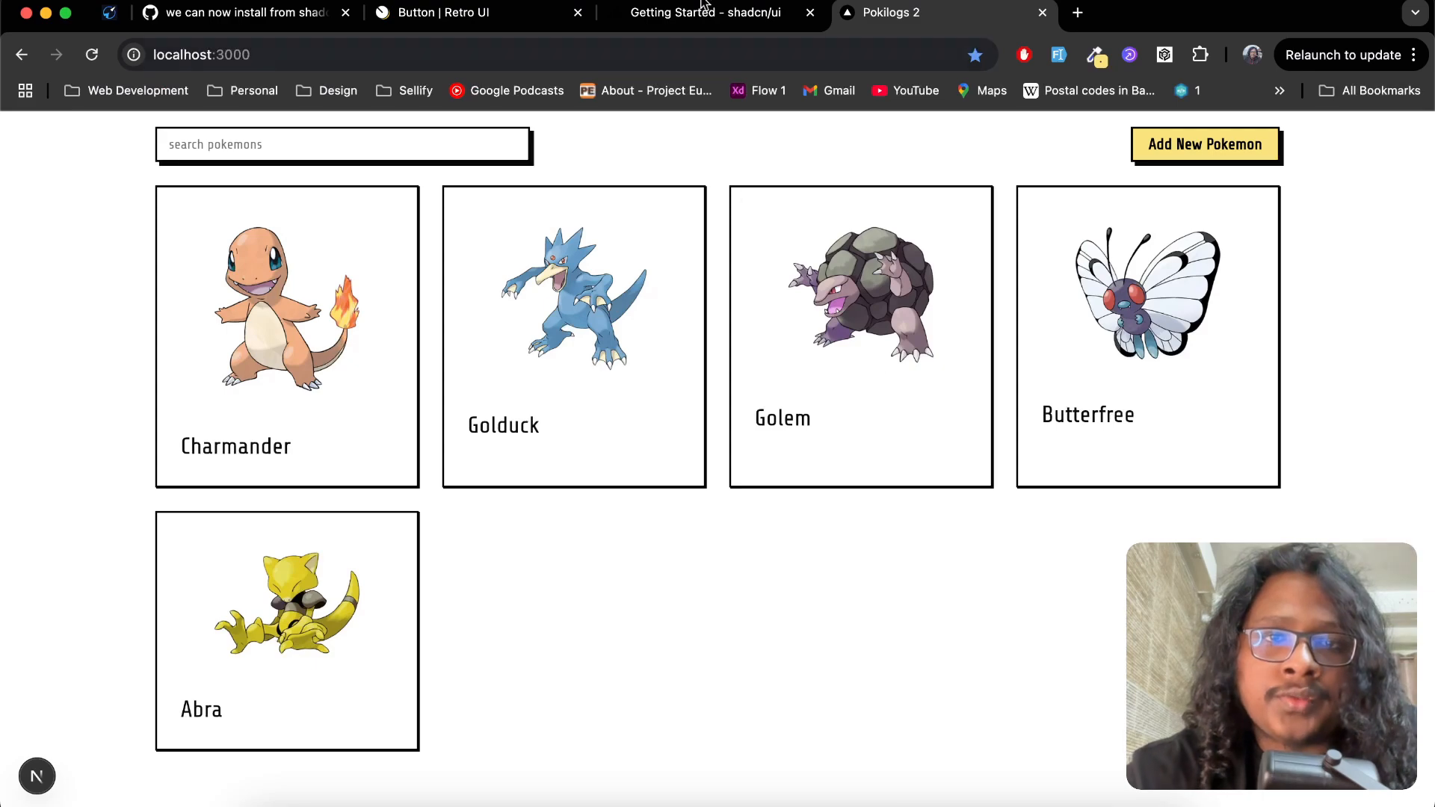
# Scroll the shadcn/ui Getting Started guide to 'Add your component to the registry'.
pyautogui.click(707, 12)
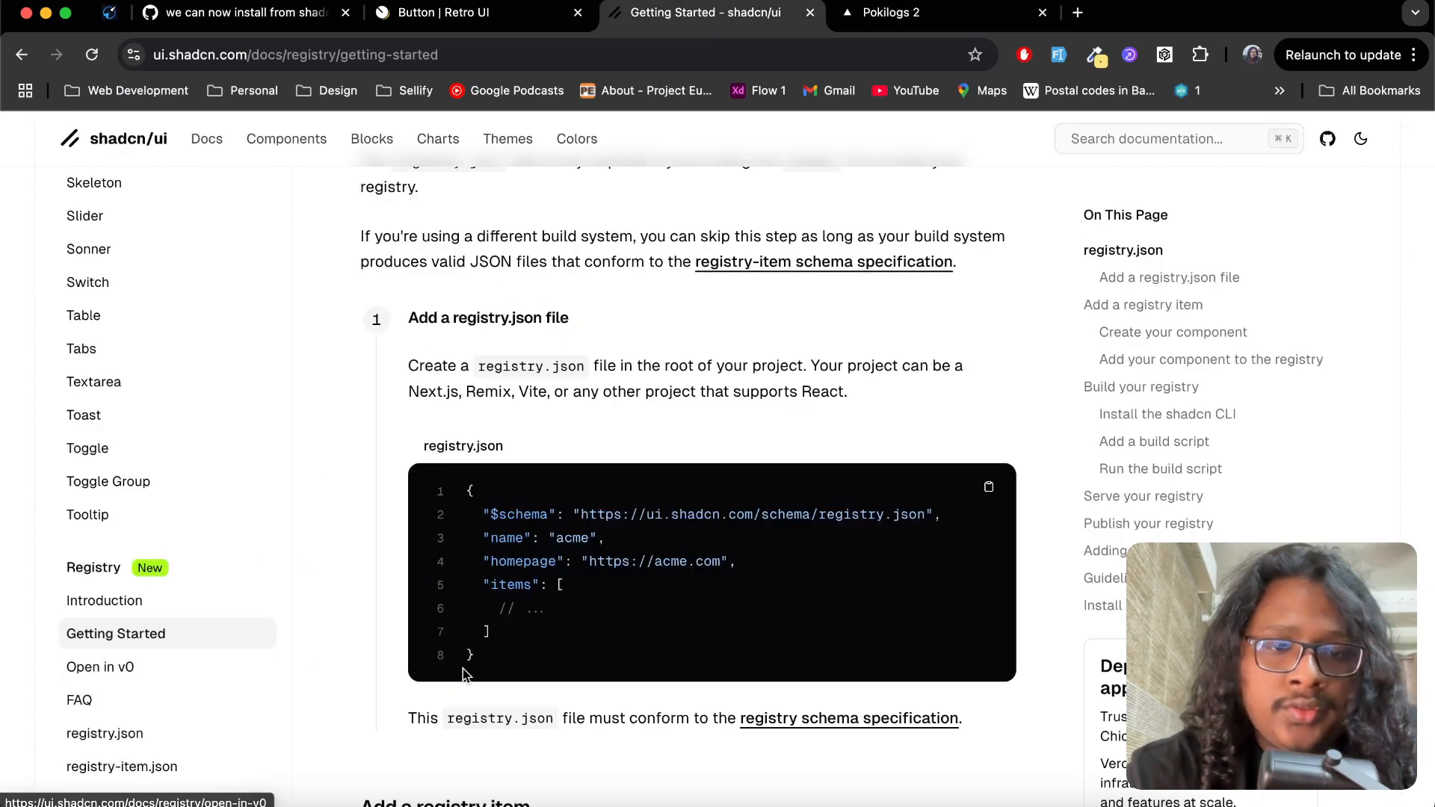
pyautogui.scroll(-3)
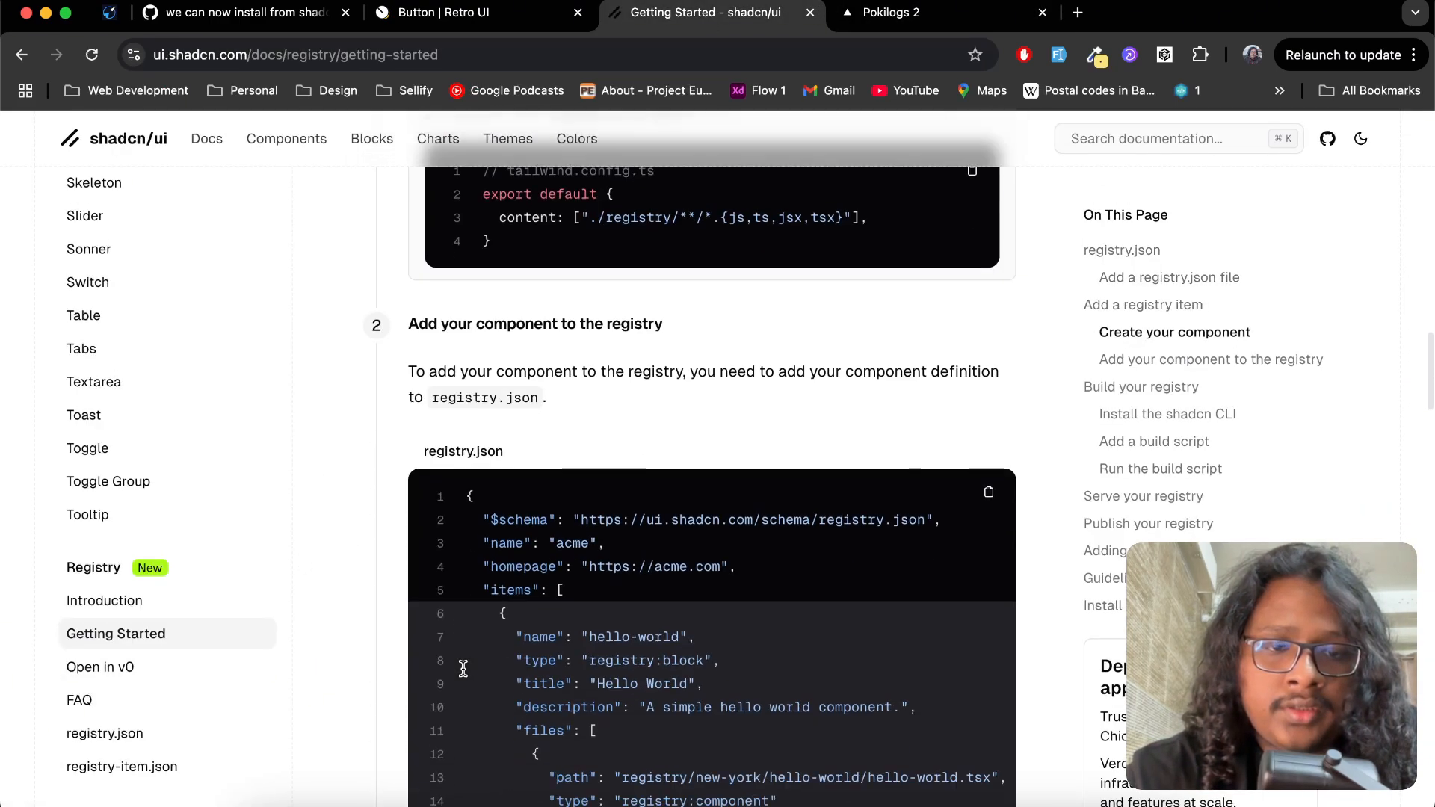
pyautogui.scroll(-3)
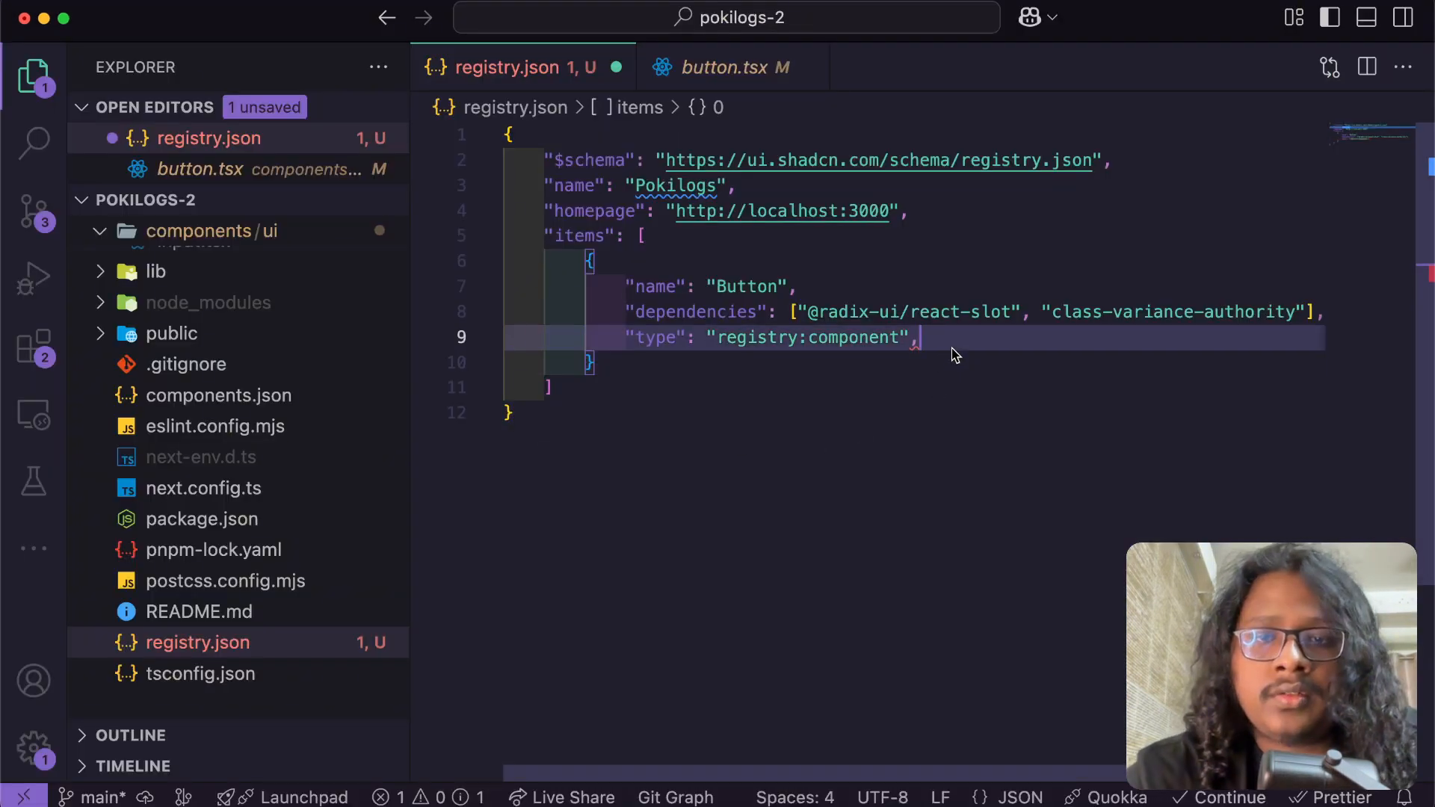
# Add a files entry with path components/ui/button.tsx to the Button item.
pyautogui.write('"files": []')
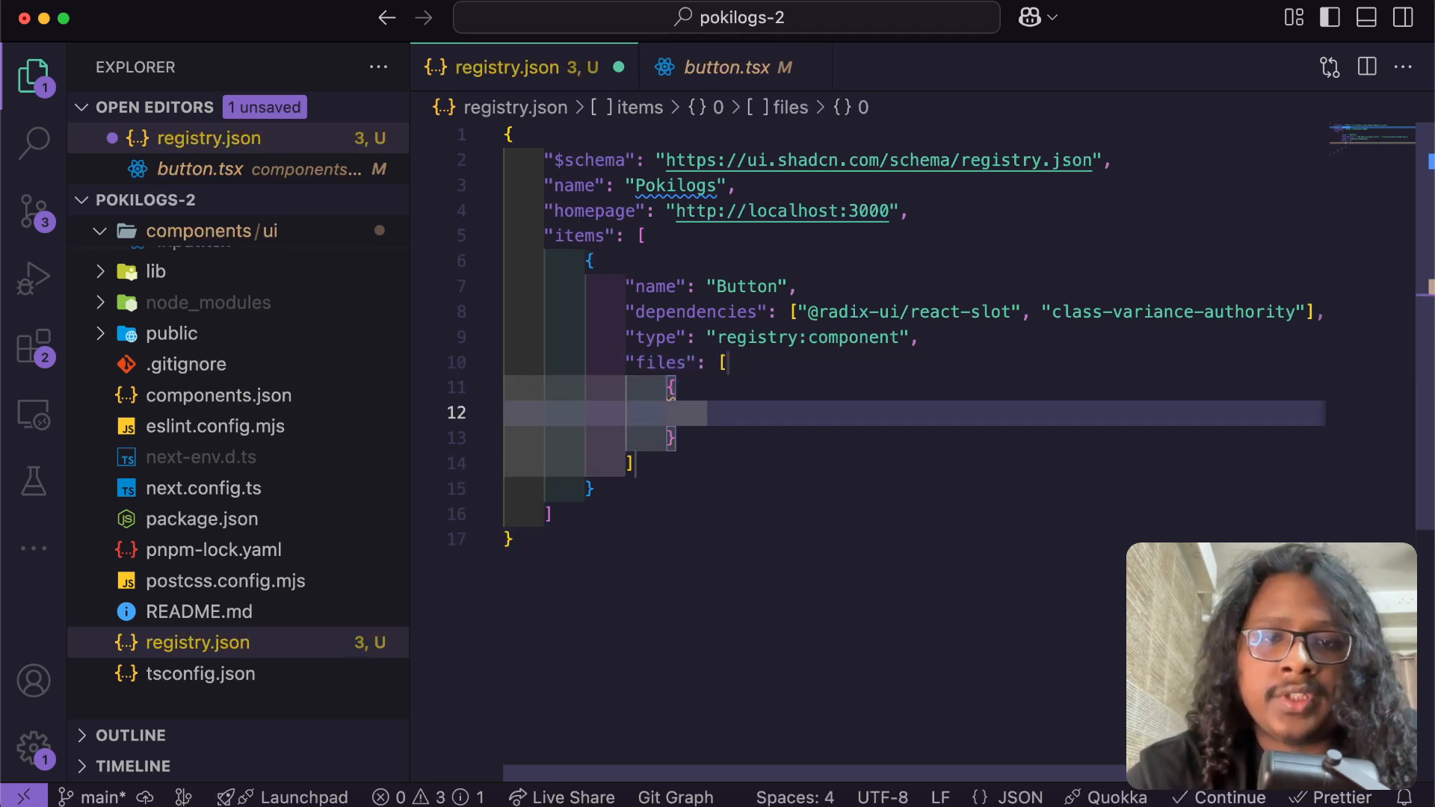
pyautogui.write('"path": ""')
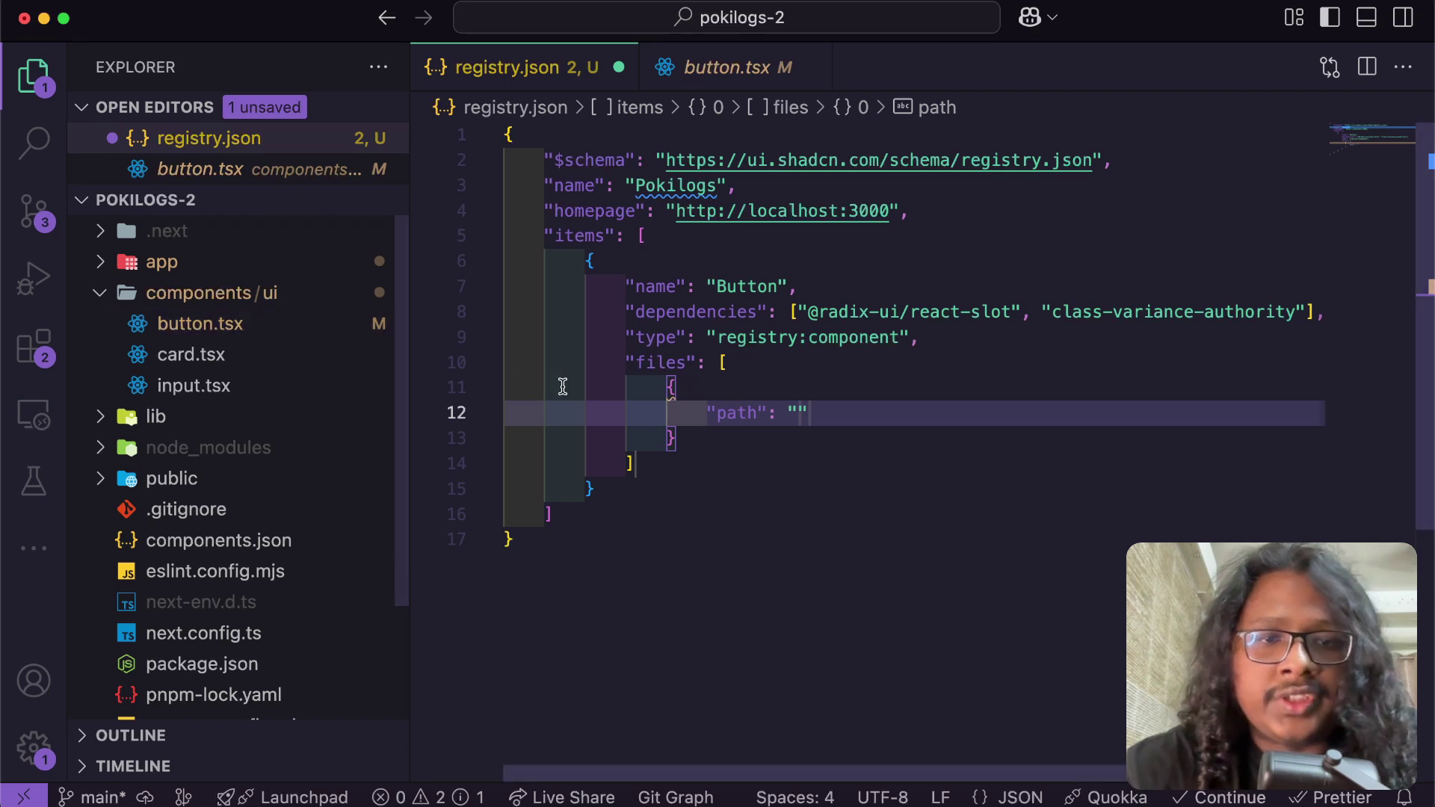
pyautogui.write('components/')
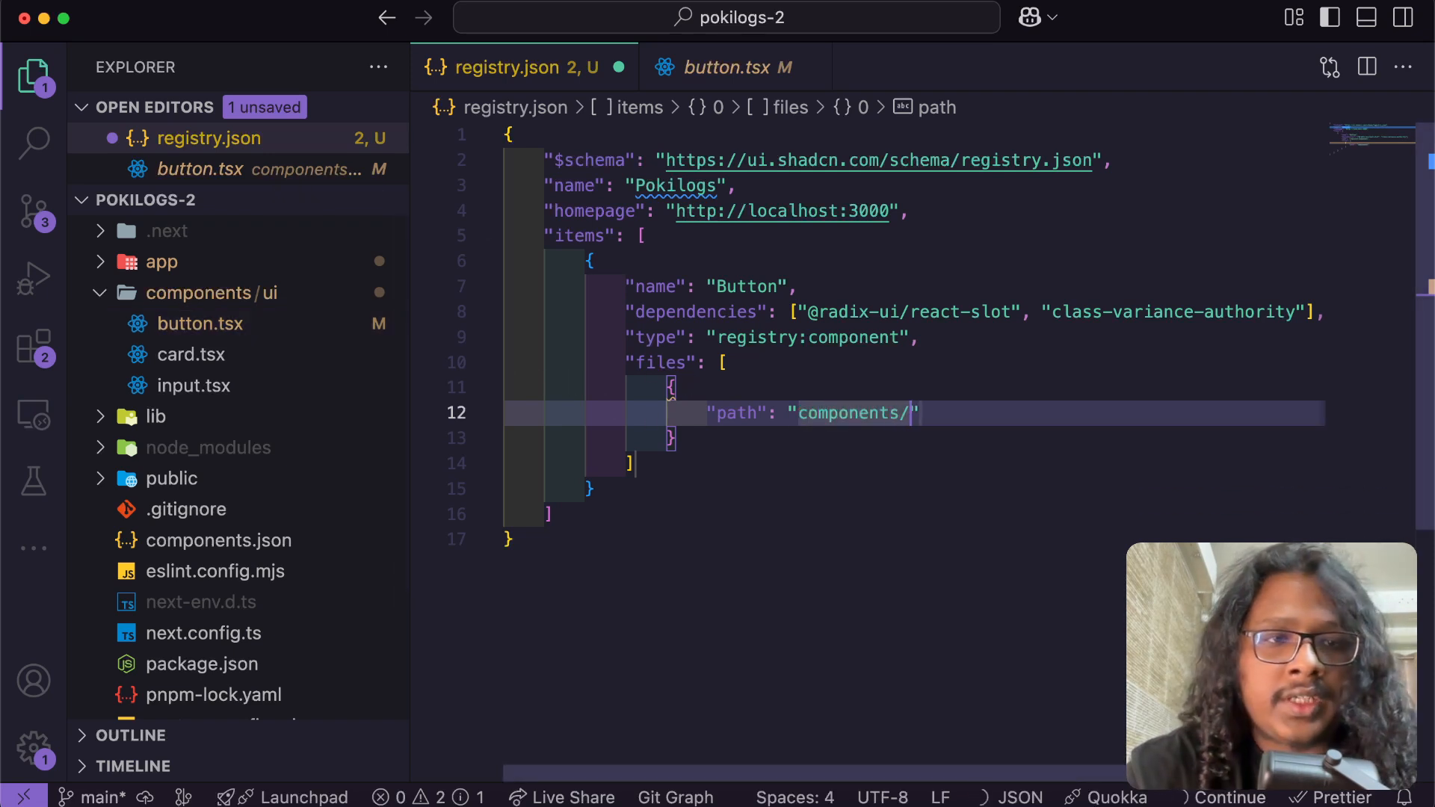
pyautogui.write('ui/')
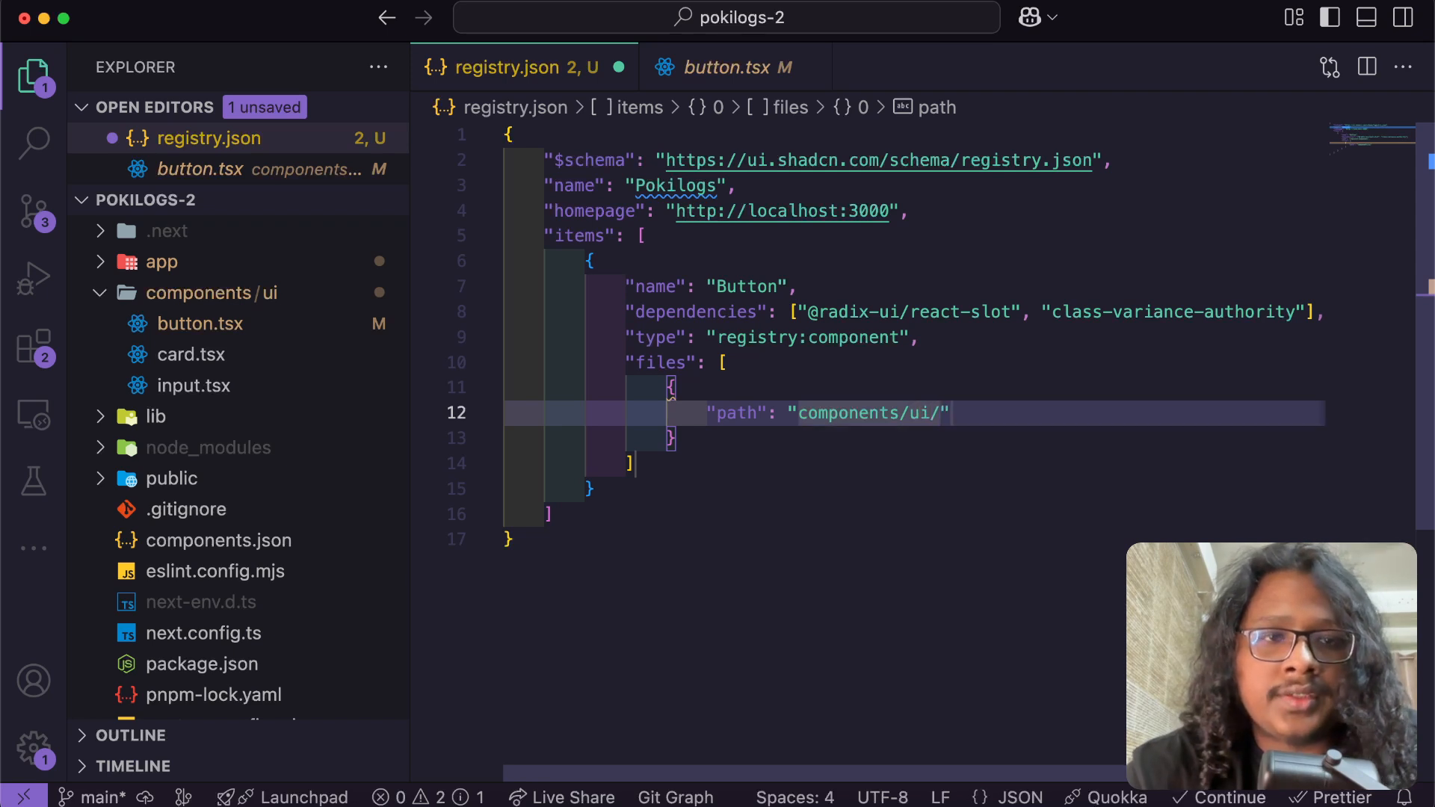
pyautogui.write('button.tsx')
pyautogui.write('"type": "registry:component",')
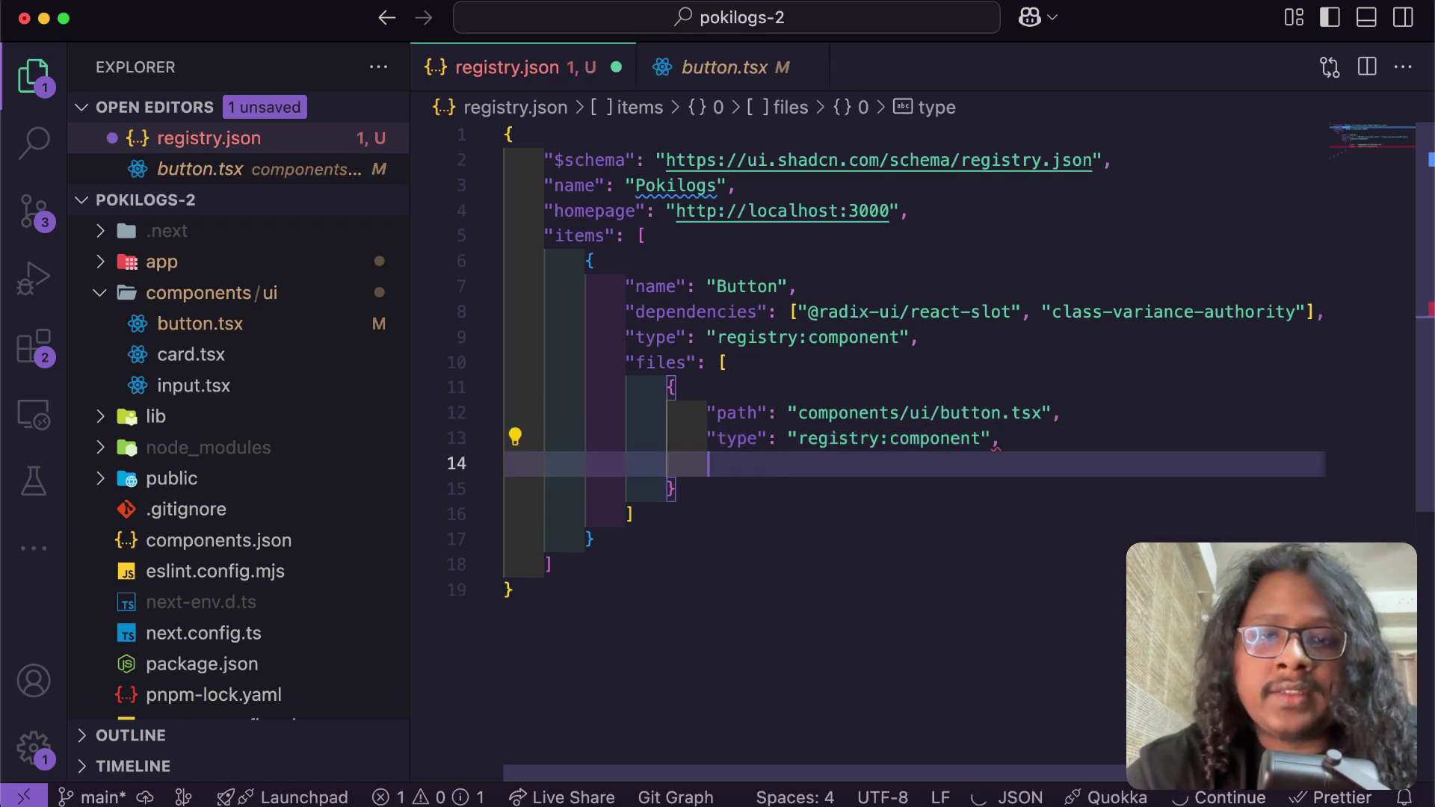
pyautogui.write('"')
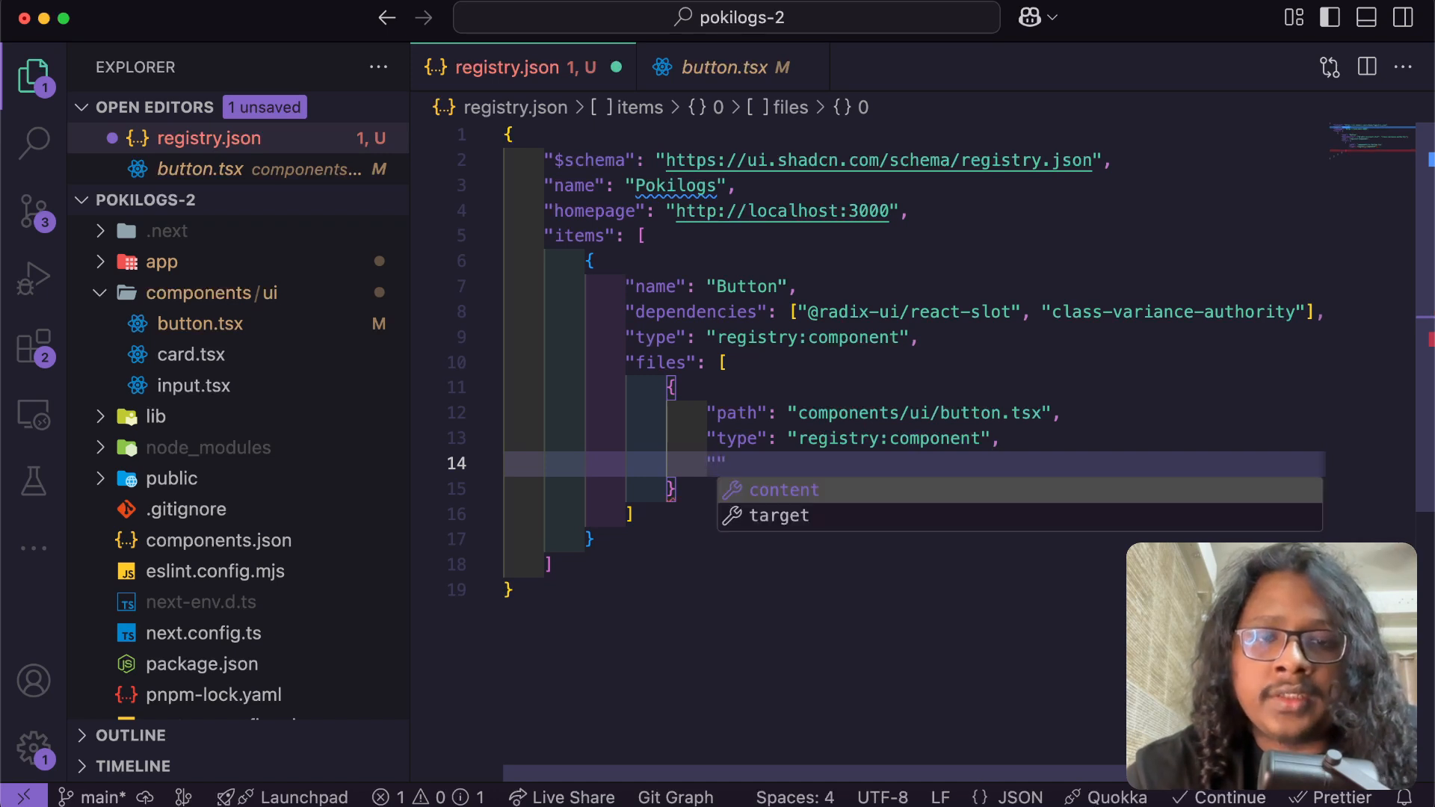
# Give the file entry target component/pokilogs/button.tsx.
pyautogui.click(779, 516)
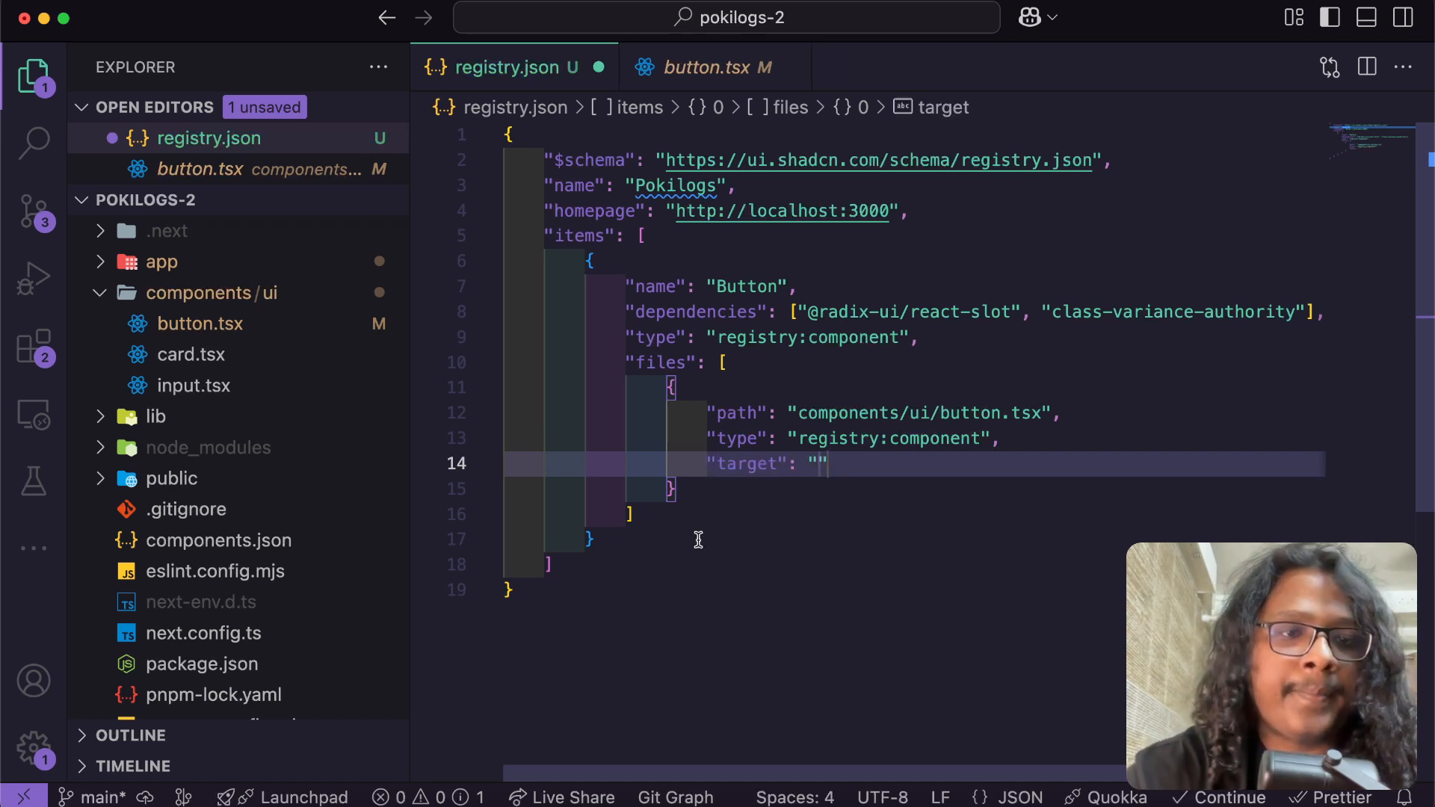
pyautogui.click(802, 413)
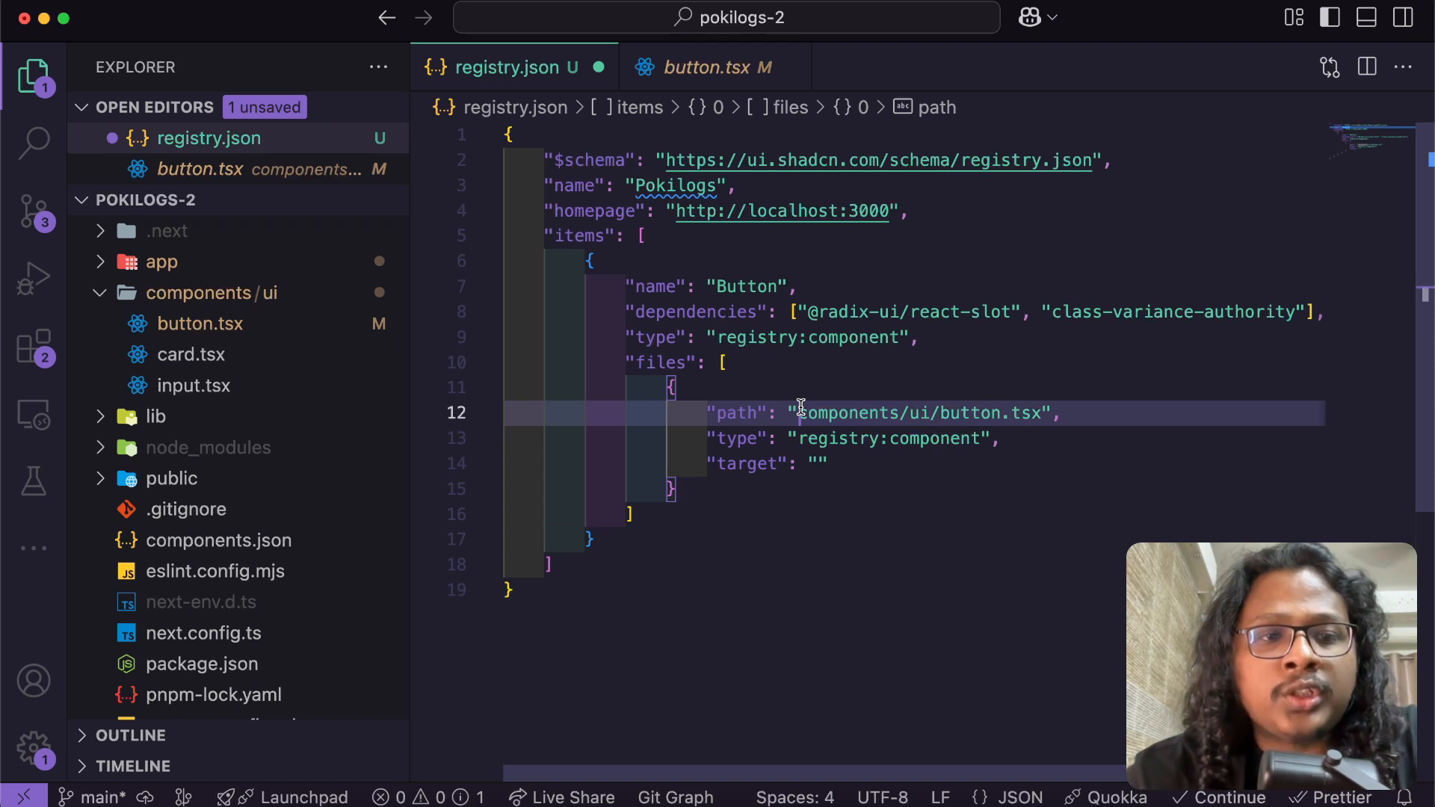
pyautogui.moveTo(225, 342)
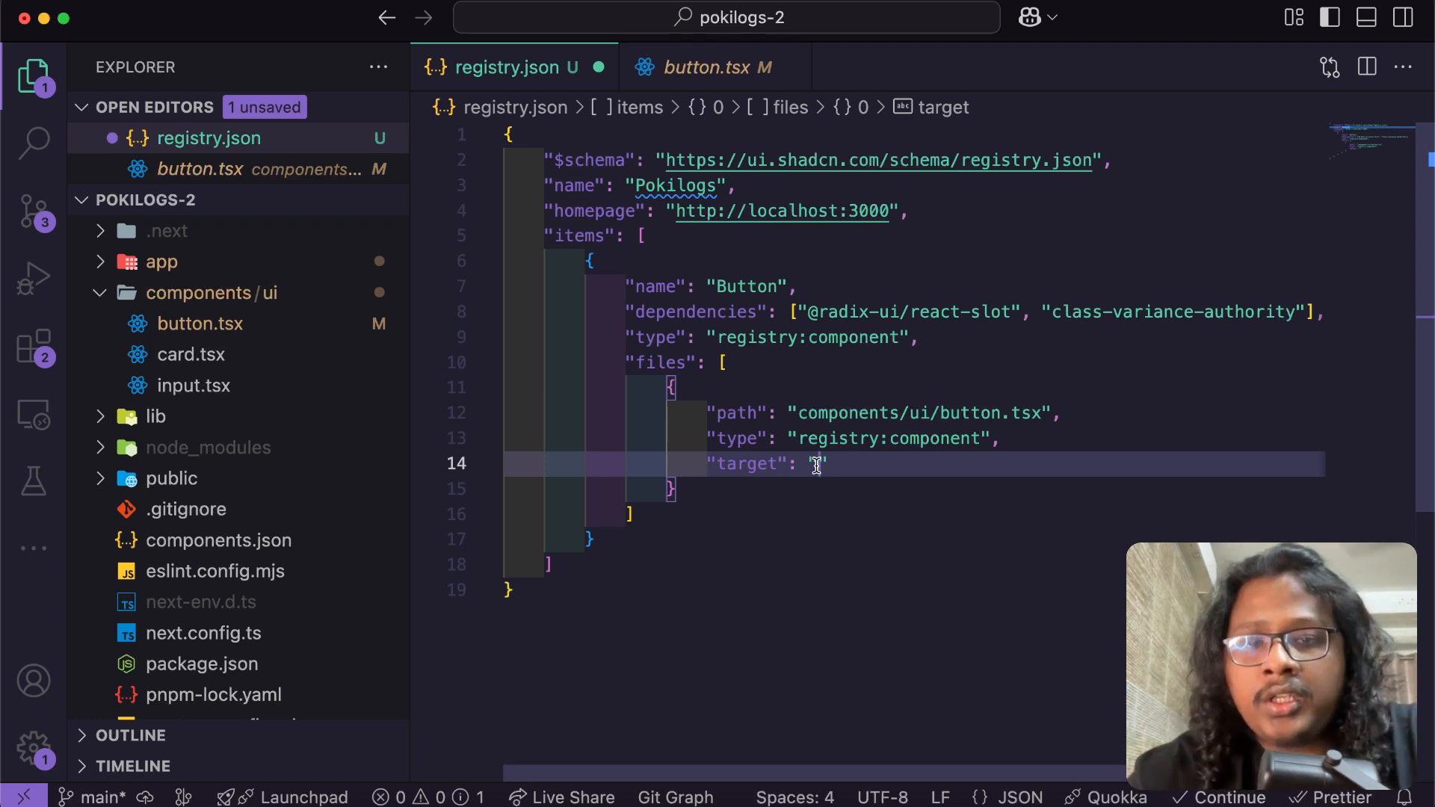
pyautogui.write('component/')
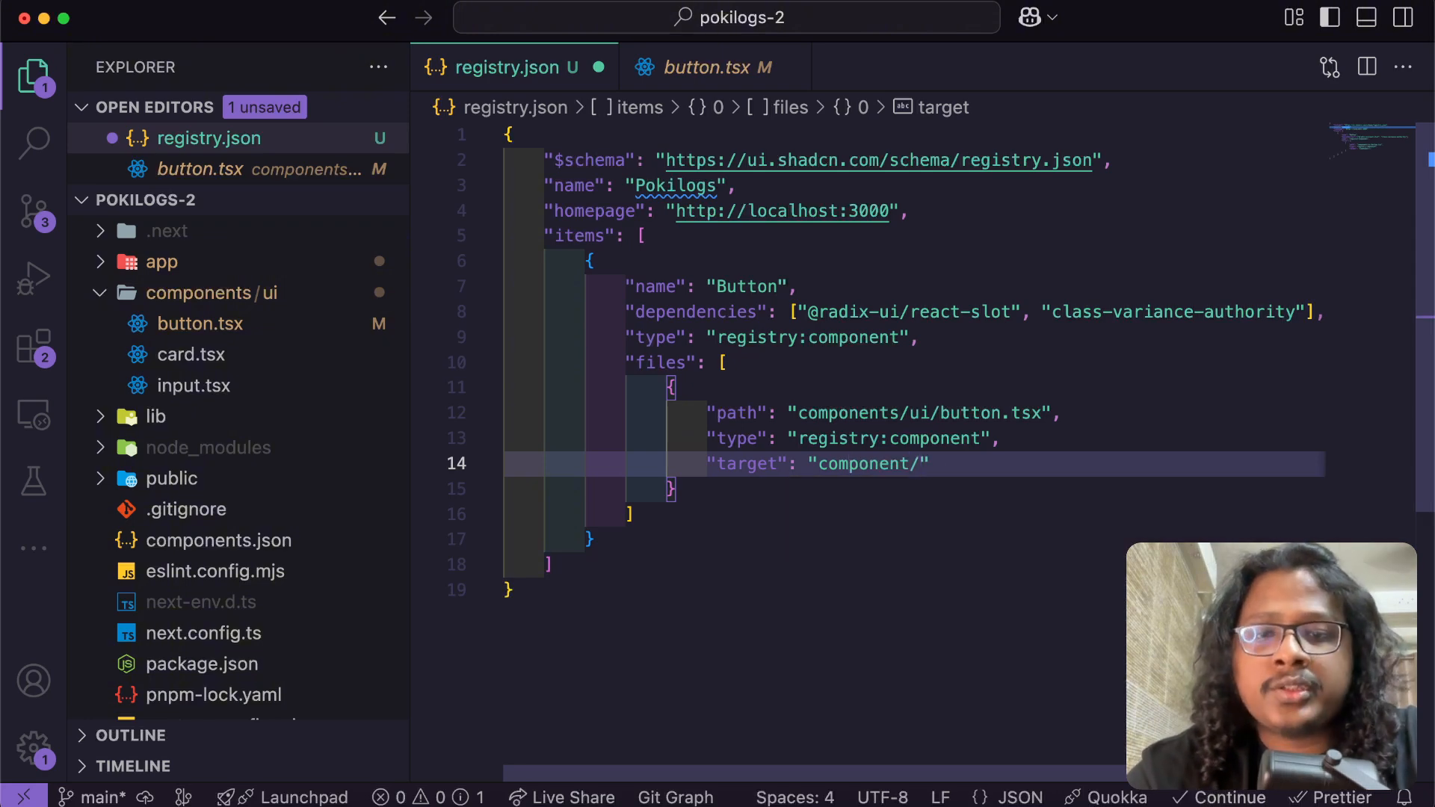
pyautogui.write('pokilogs')
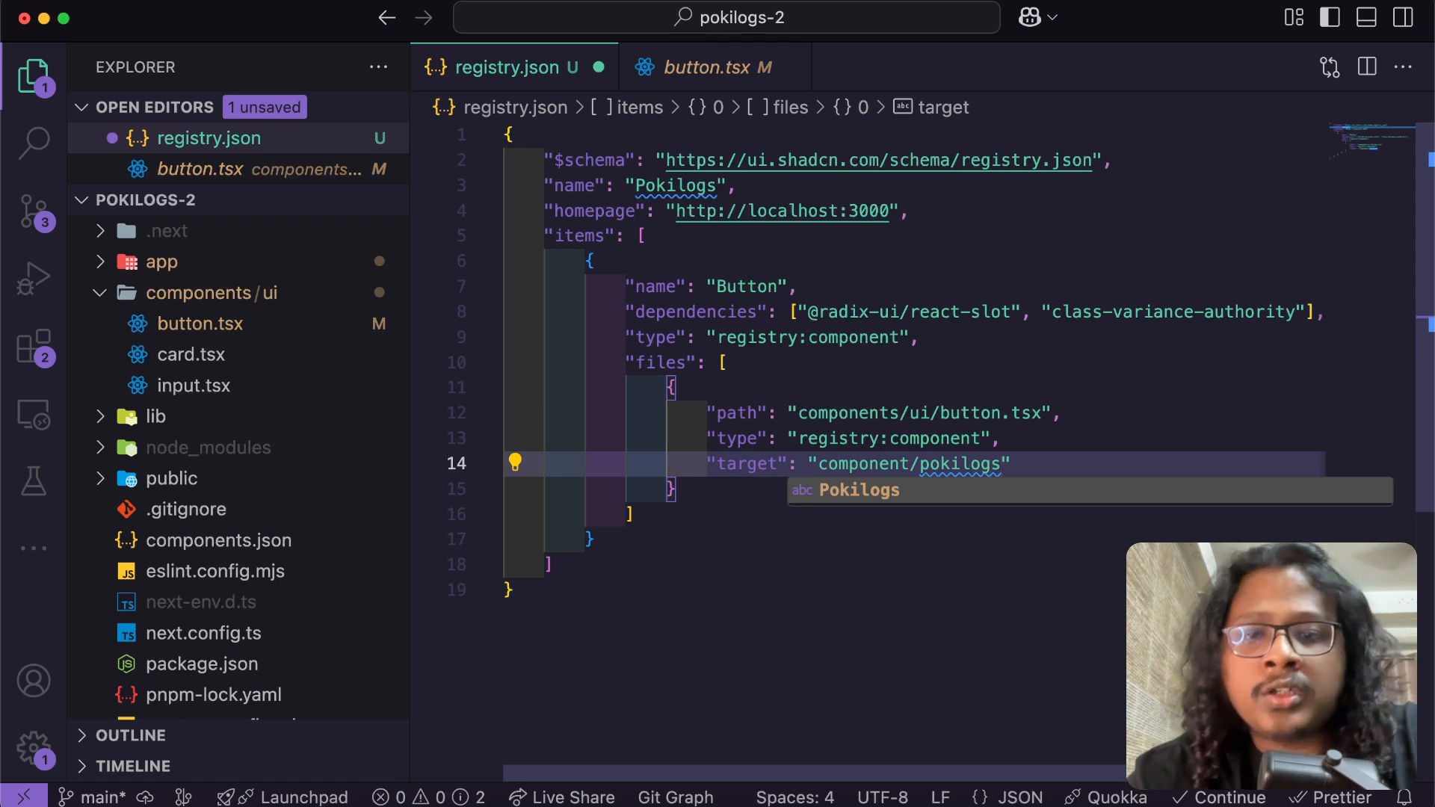
pyautogui.write('/')
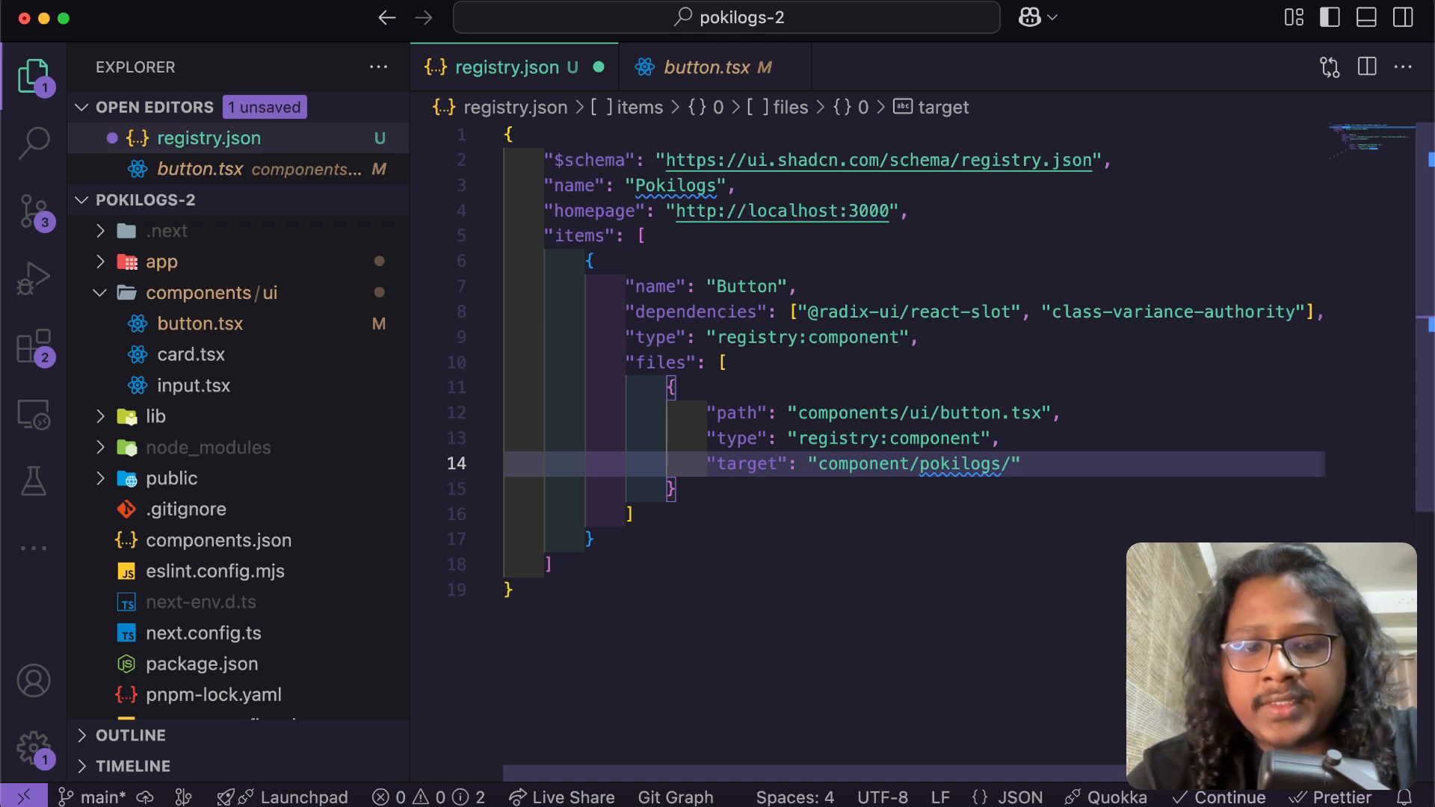
pyautogui.write('but')
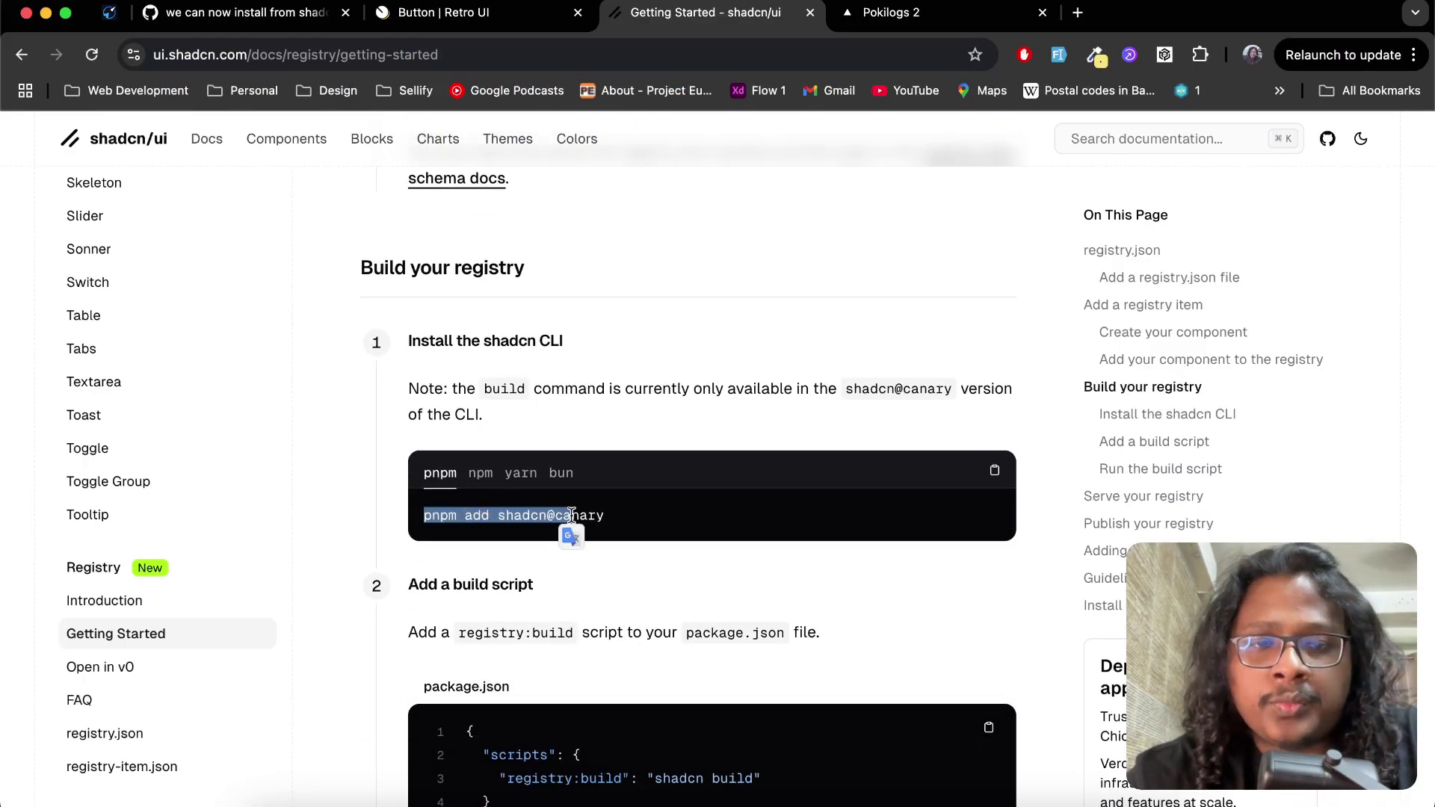
# Scroll the shadcn/ui docs down to the 'Build your registry' steps.
pyautogui.scroll(-3)
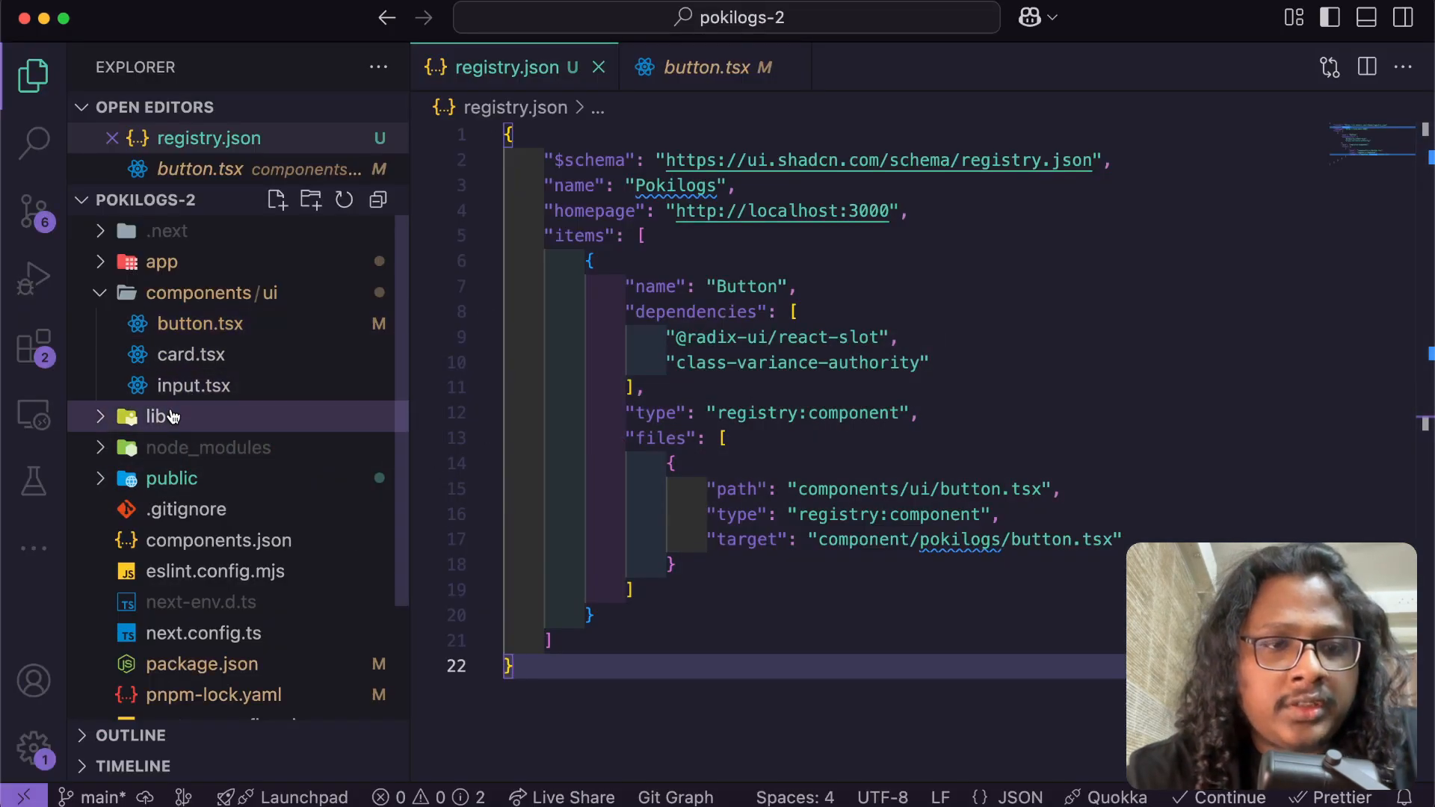
# Compare generated public/r/Button.json with registry.json, then open components/ui/button.tsx.
pyautogui.click(171, 478)
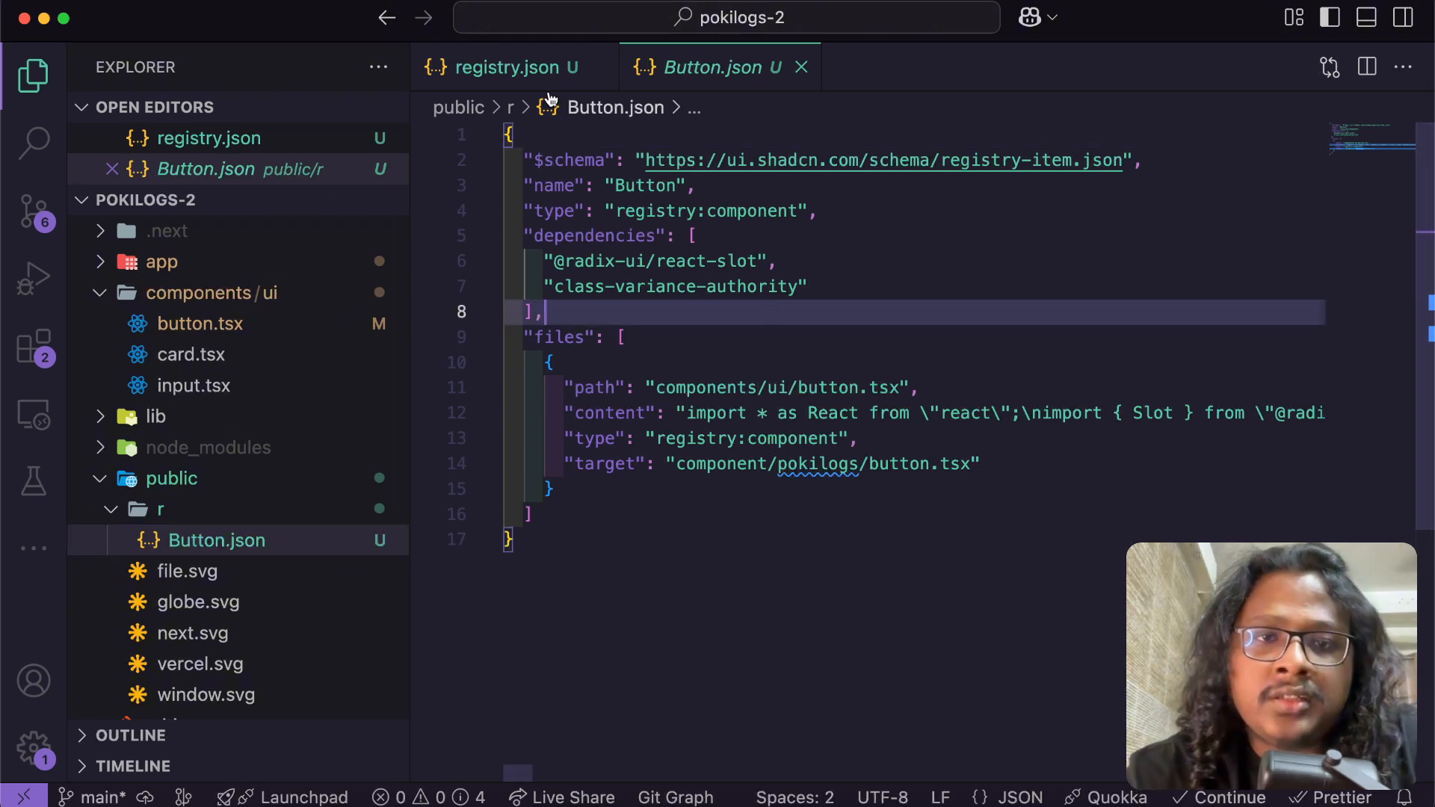
pyautogui.click(500, 67)
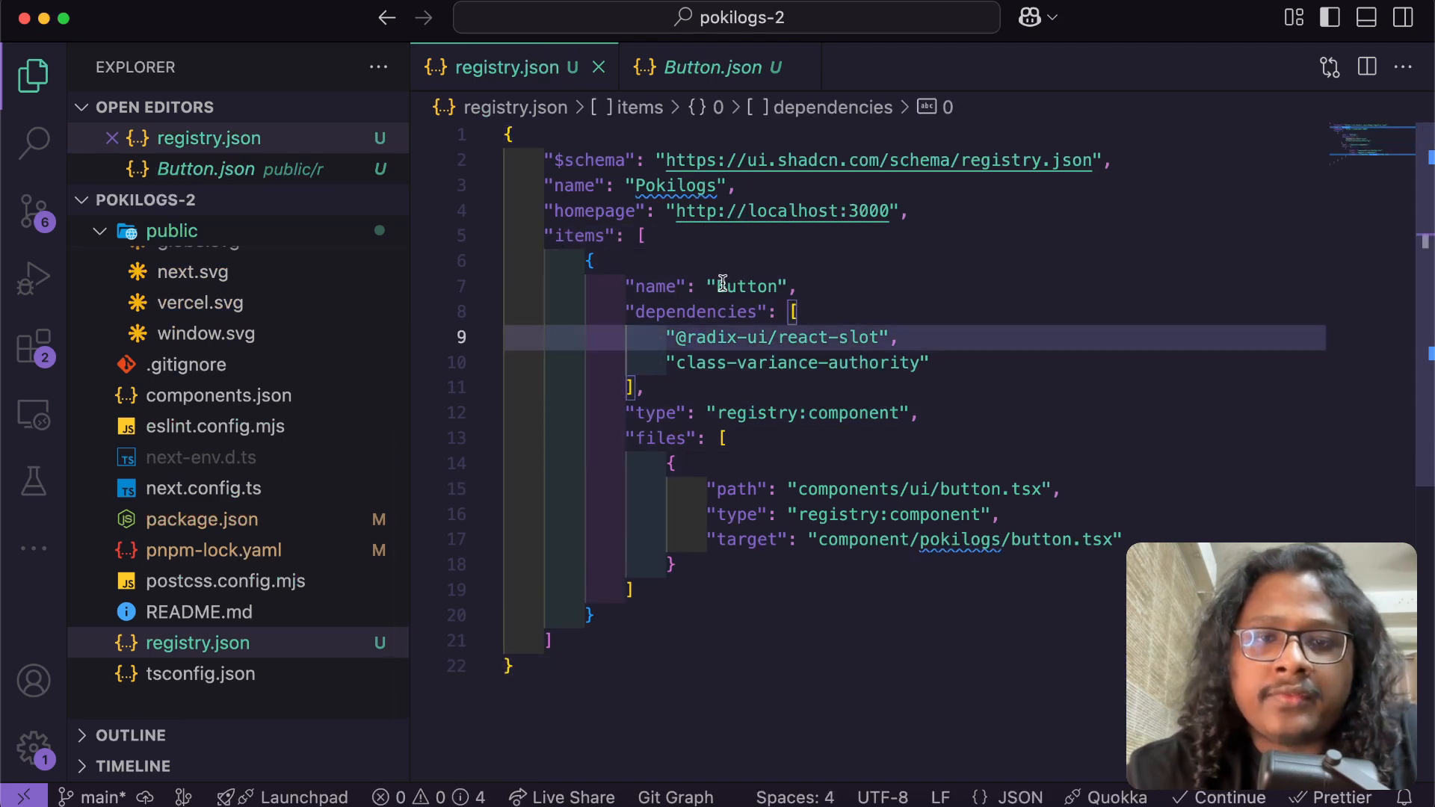
pyautogui.click(722, 67)
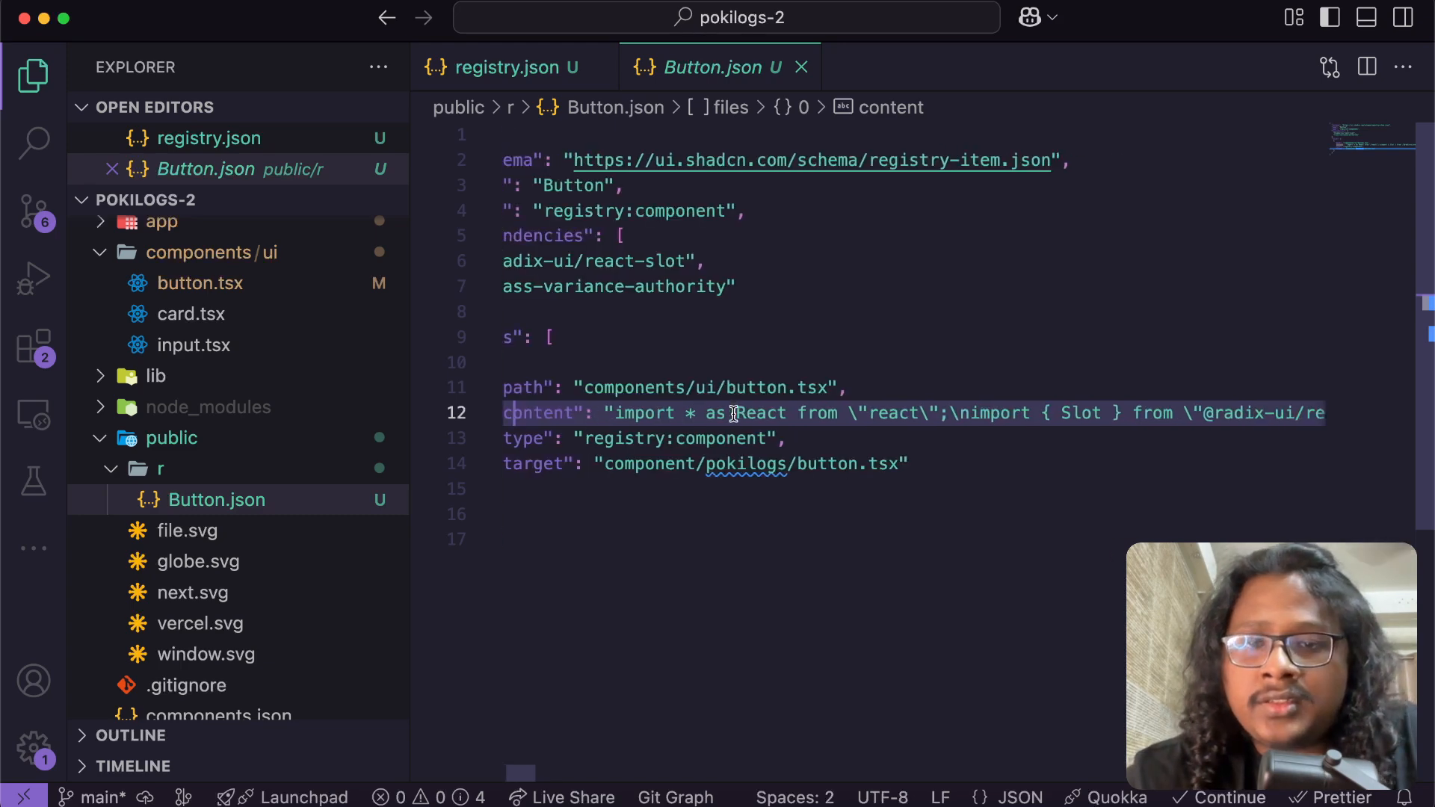
pyautogui.write('butt')
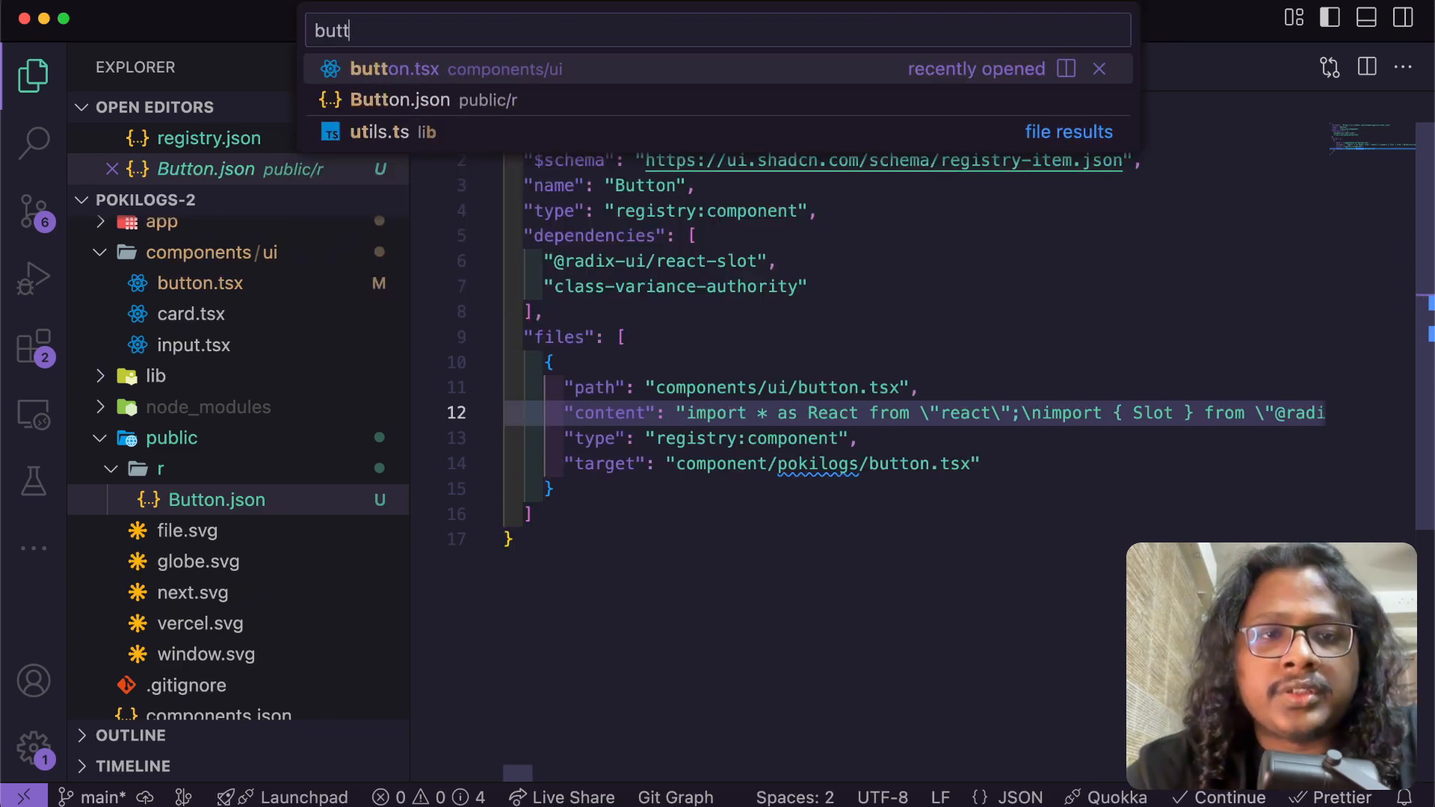
pyautogui.click(390, 69)
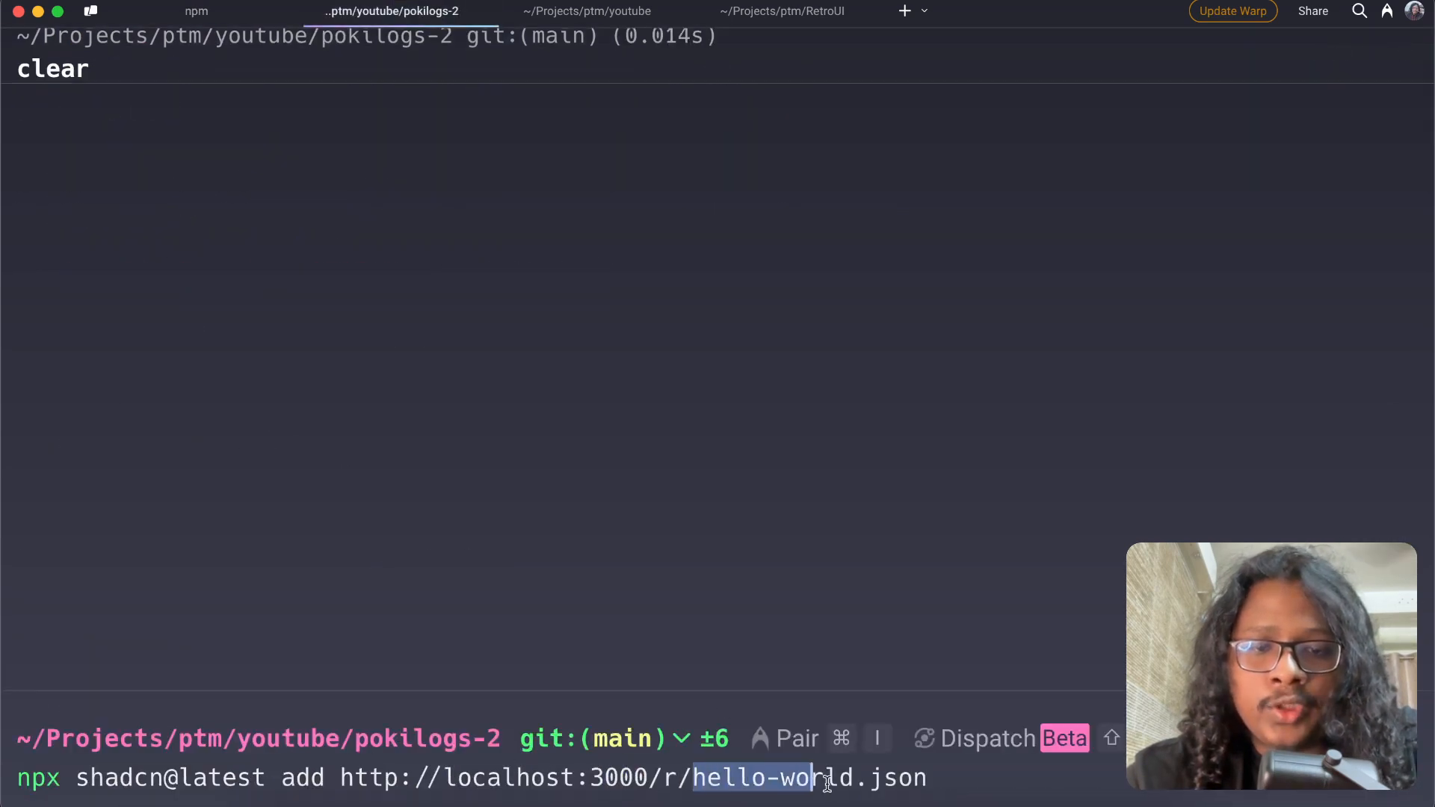
# Change the shadcn add command to install localhost:3000/r/Button.json and run it.
pyautogui.write('B')
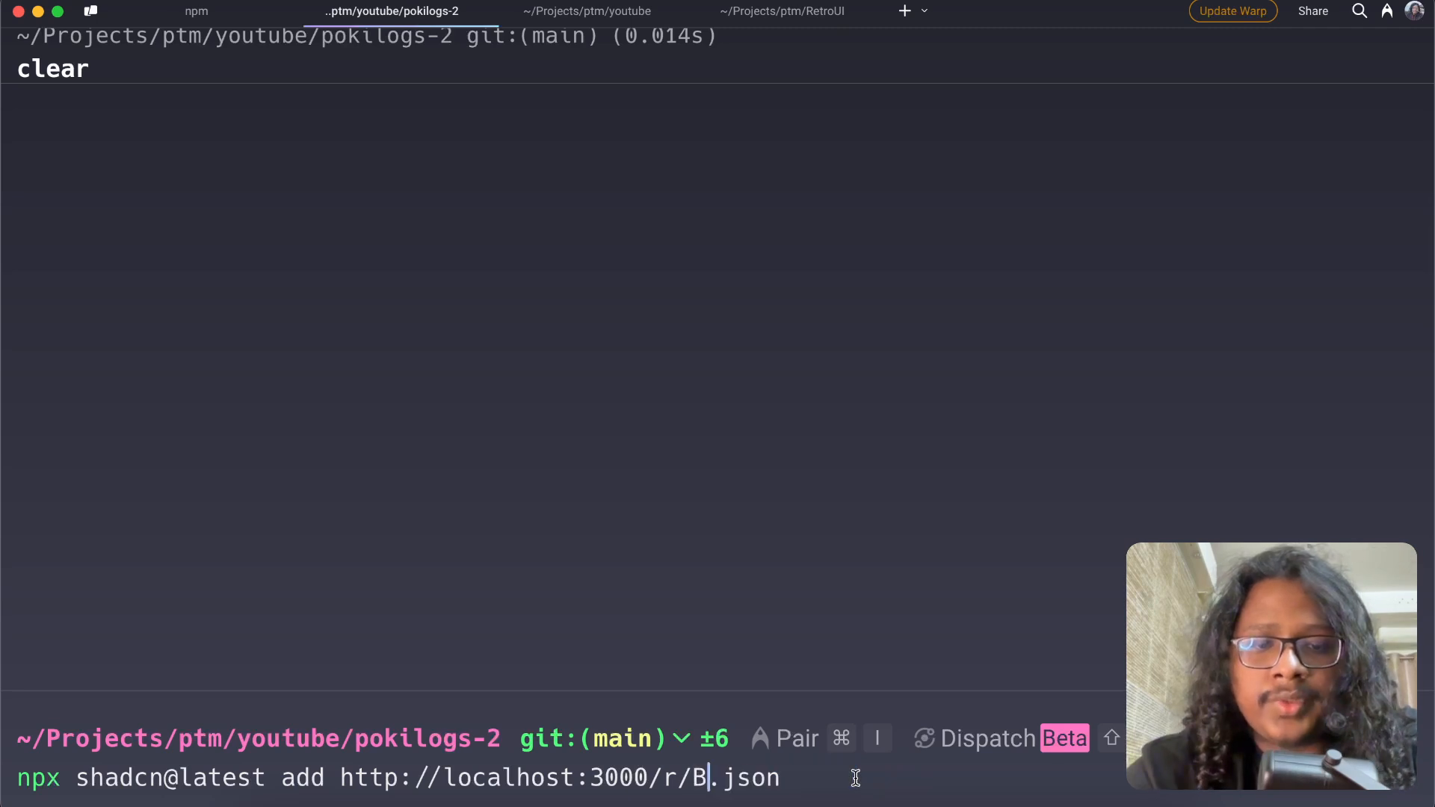
pyautogui.write('utton')
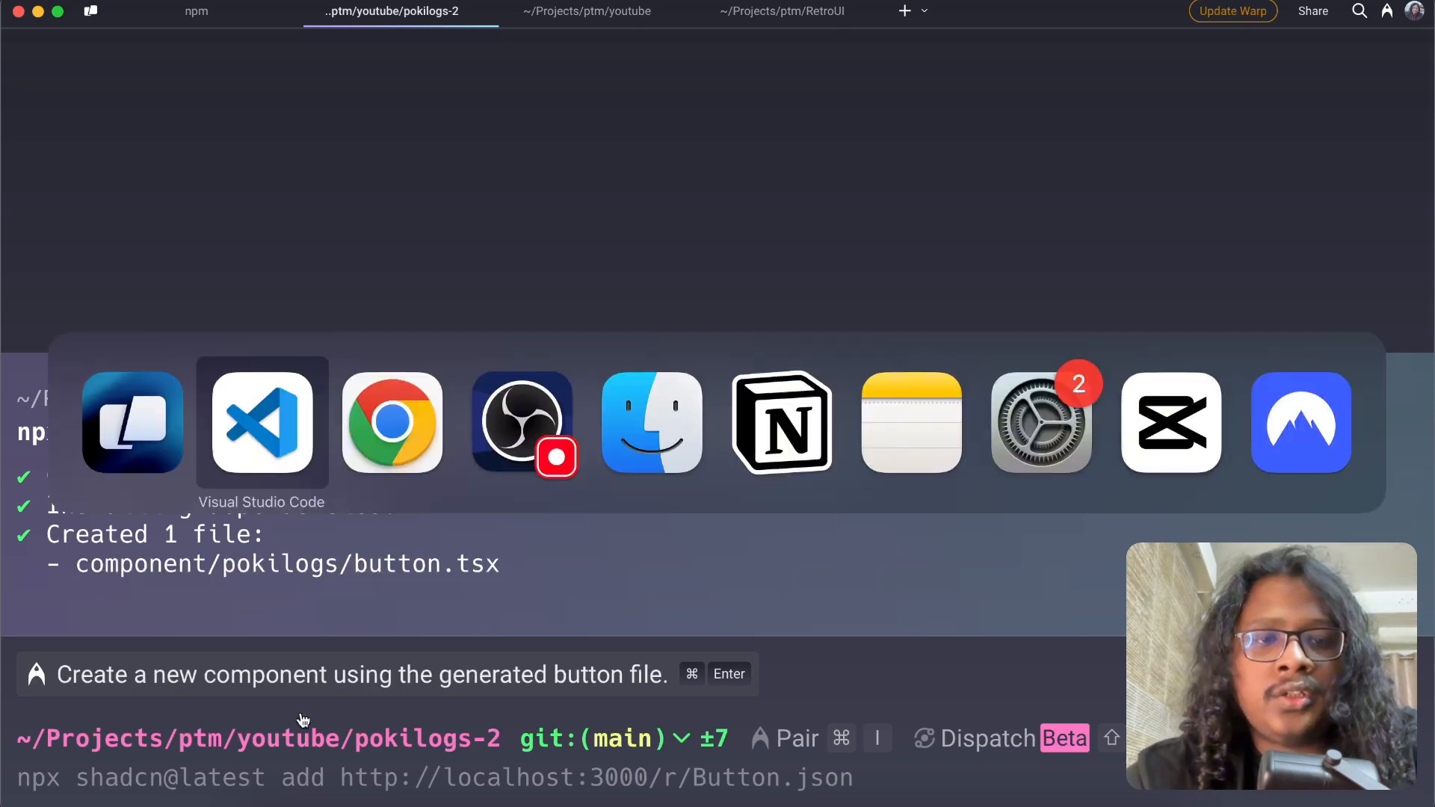
# Compare the installed component/pokilogs button.tsx with the original ui button.
pyautogui.click(262, 423)
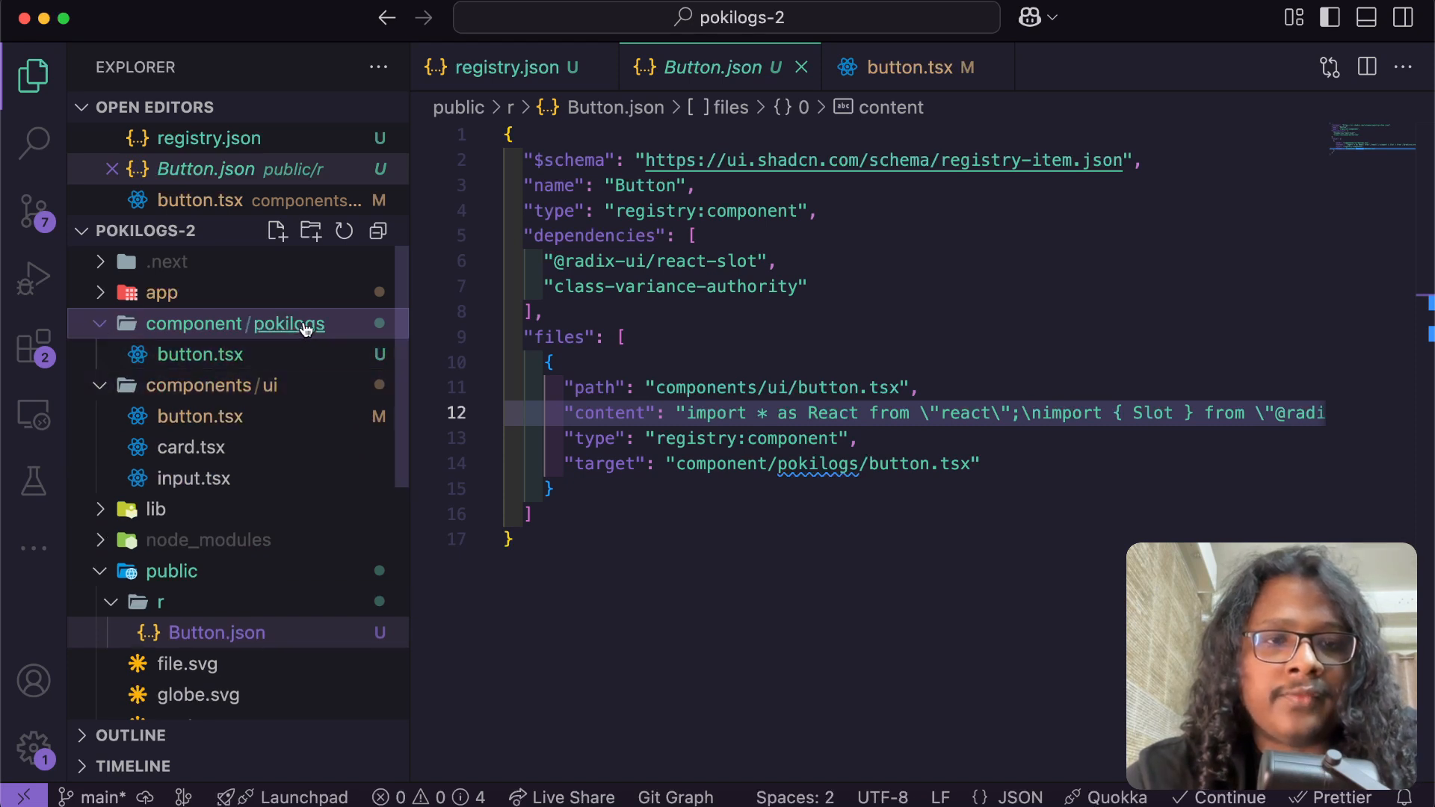
pyautogui.moveTo(239, 358)
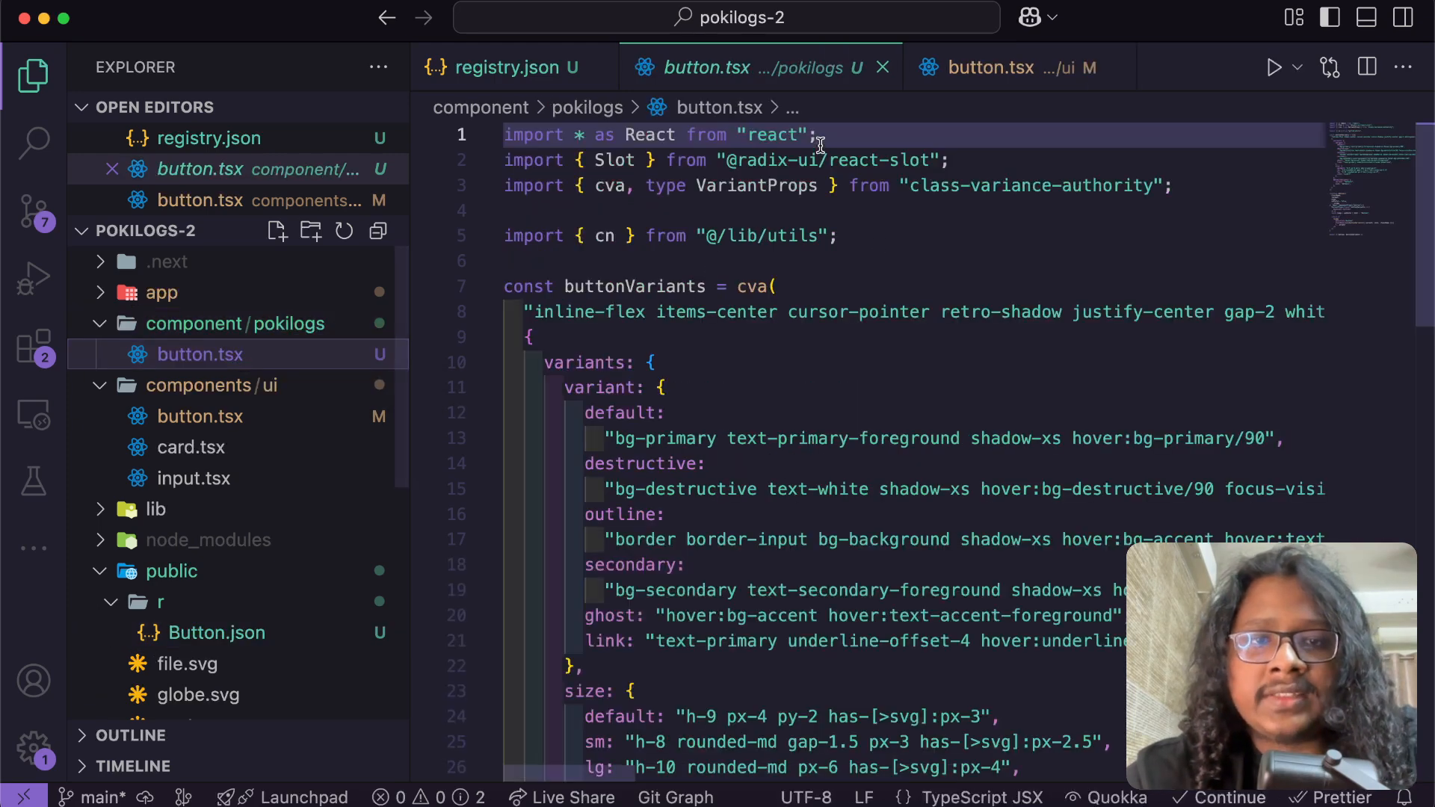
pyautogui.click(993, 68)
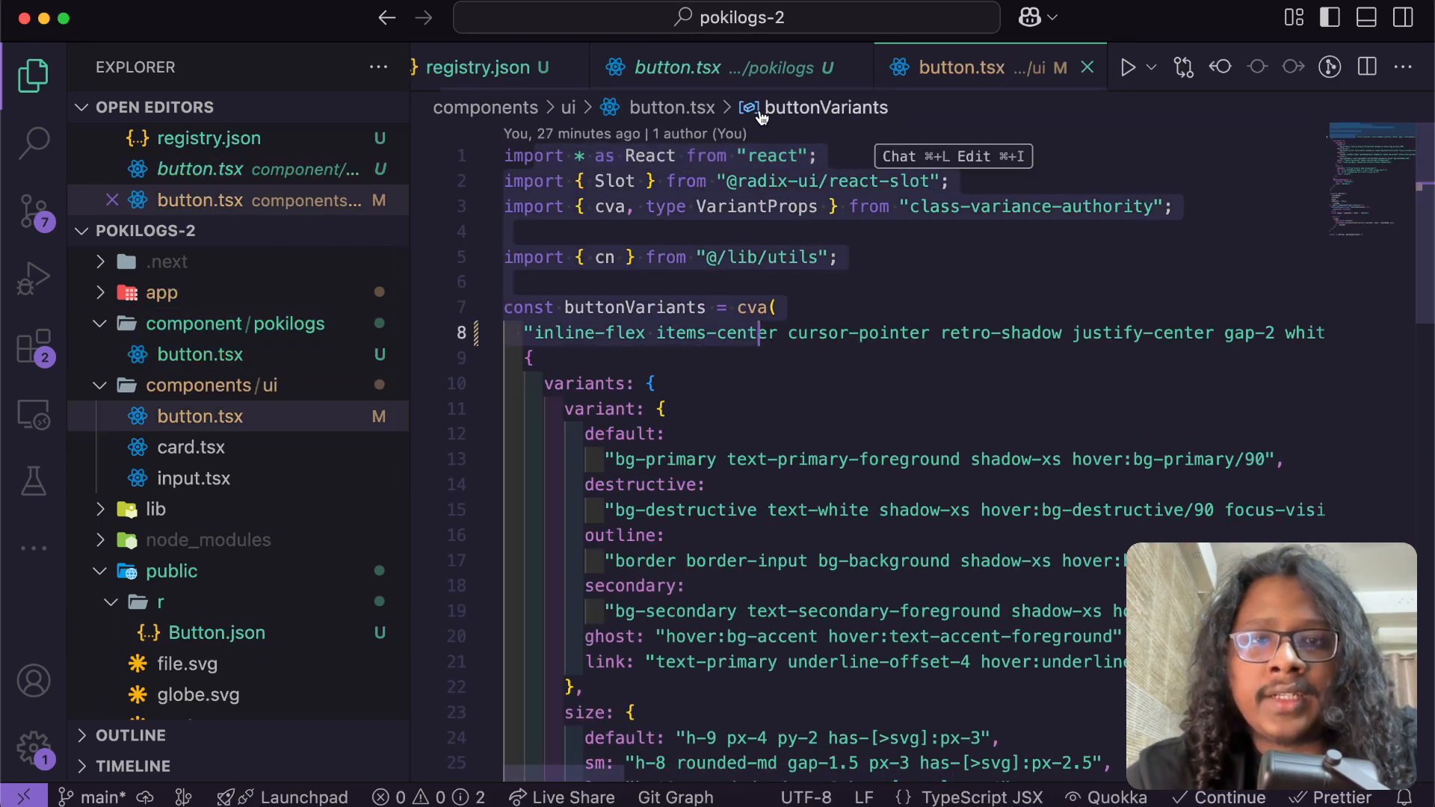
pyautogui.click(1087, 67)
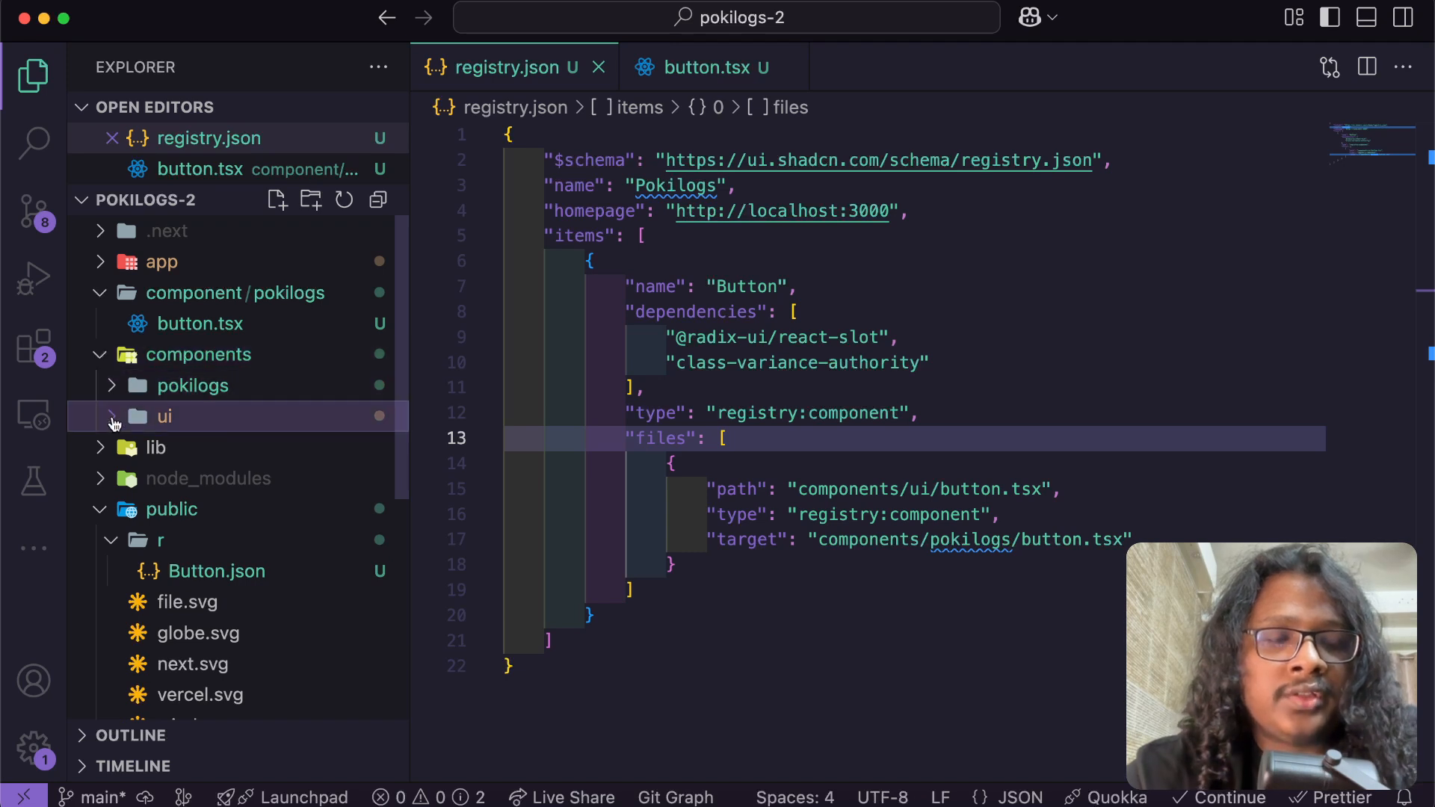
# Move the stray component folder to Trash, leaving button.tsx under components/pokilogs.
pyautogui.click(163, 417)
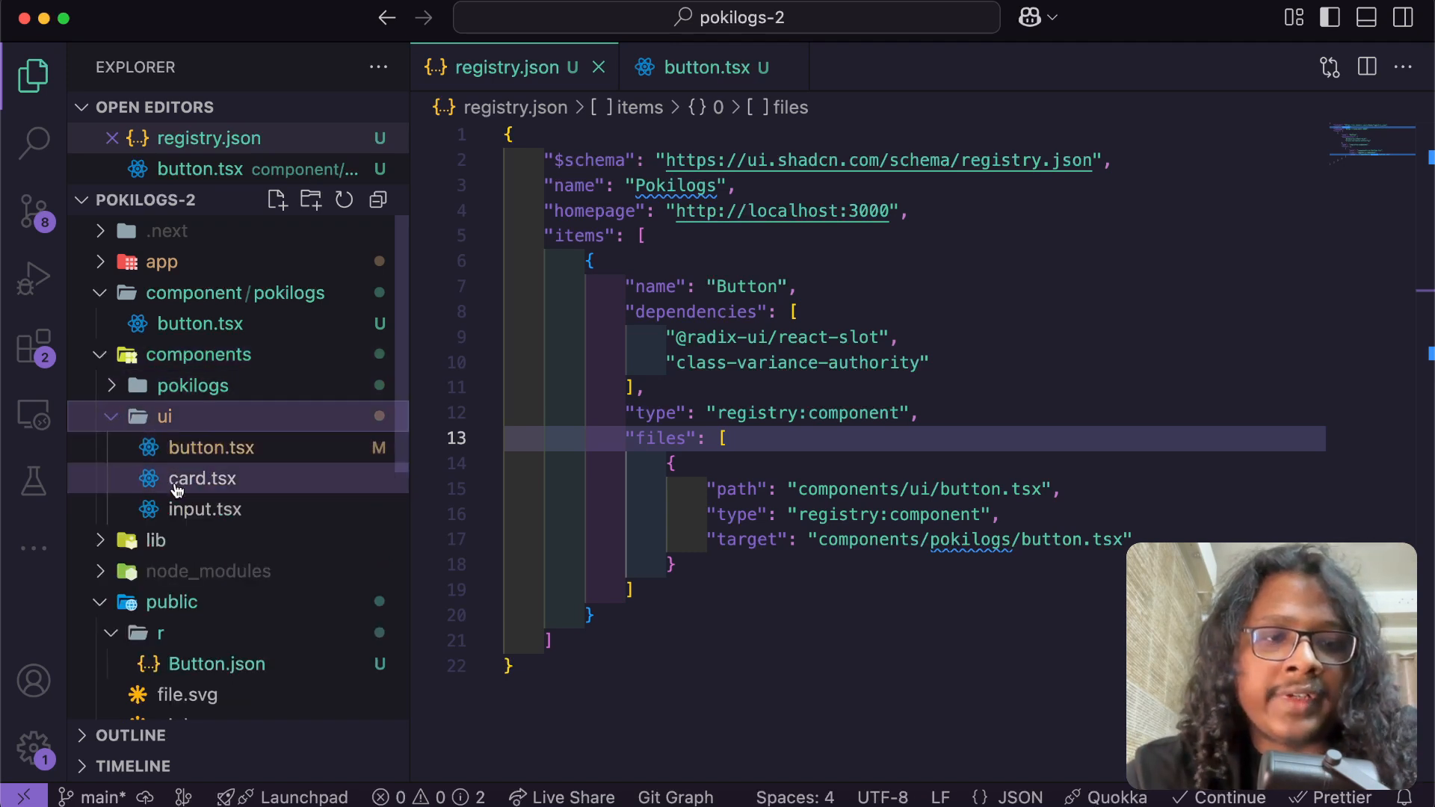
pyautogui.click(193, 385)
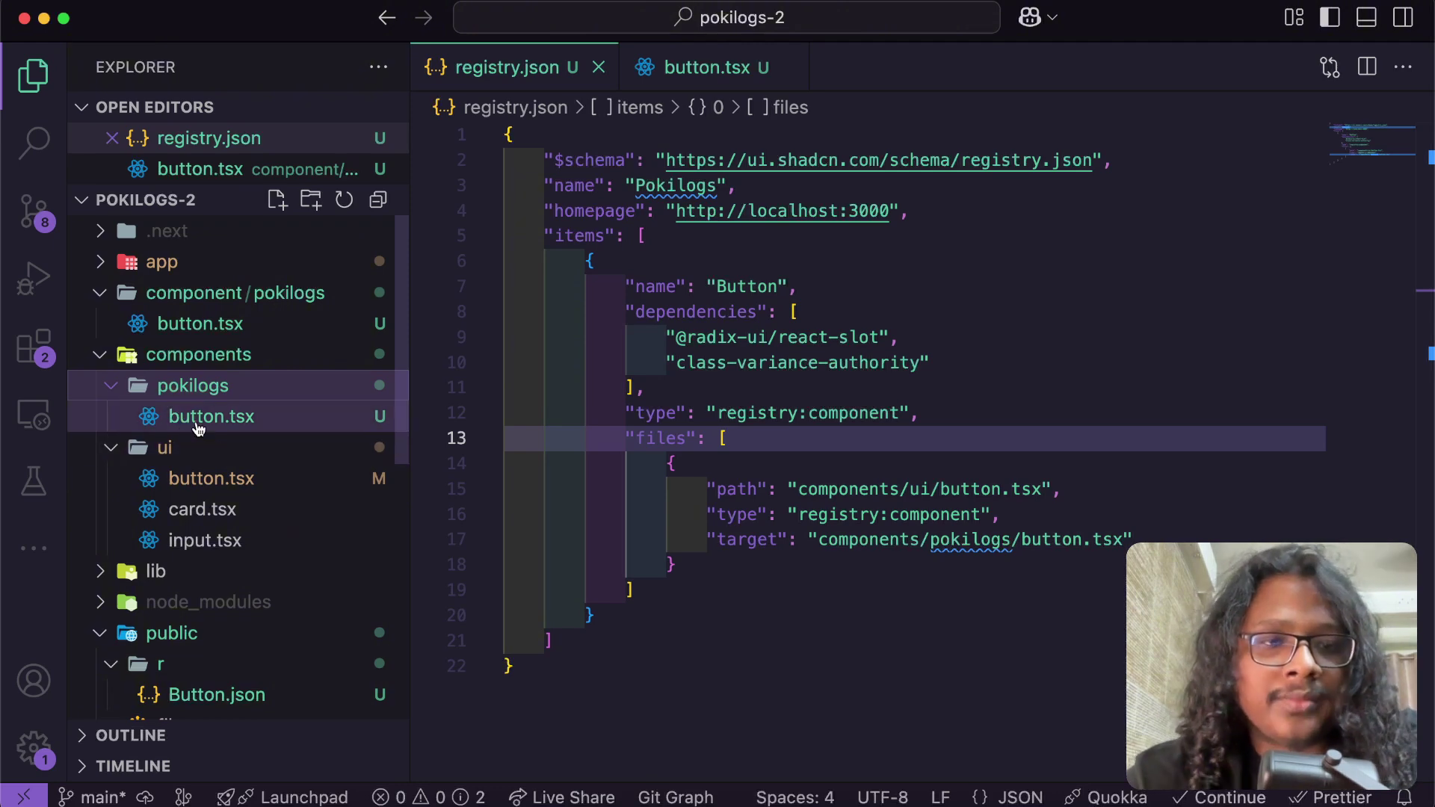
pyautogui.rightClick(235, 293)
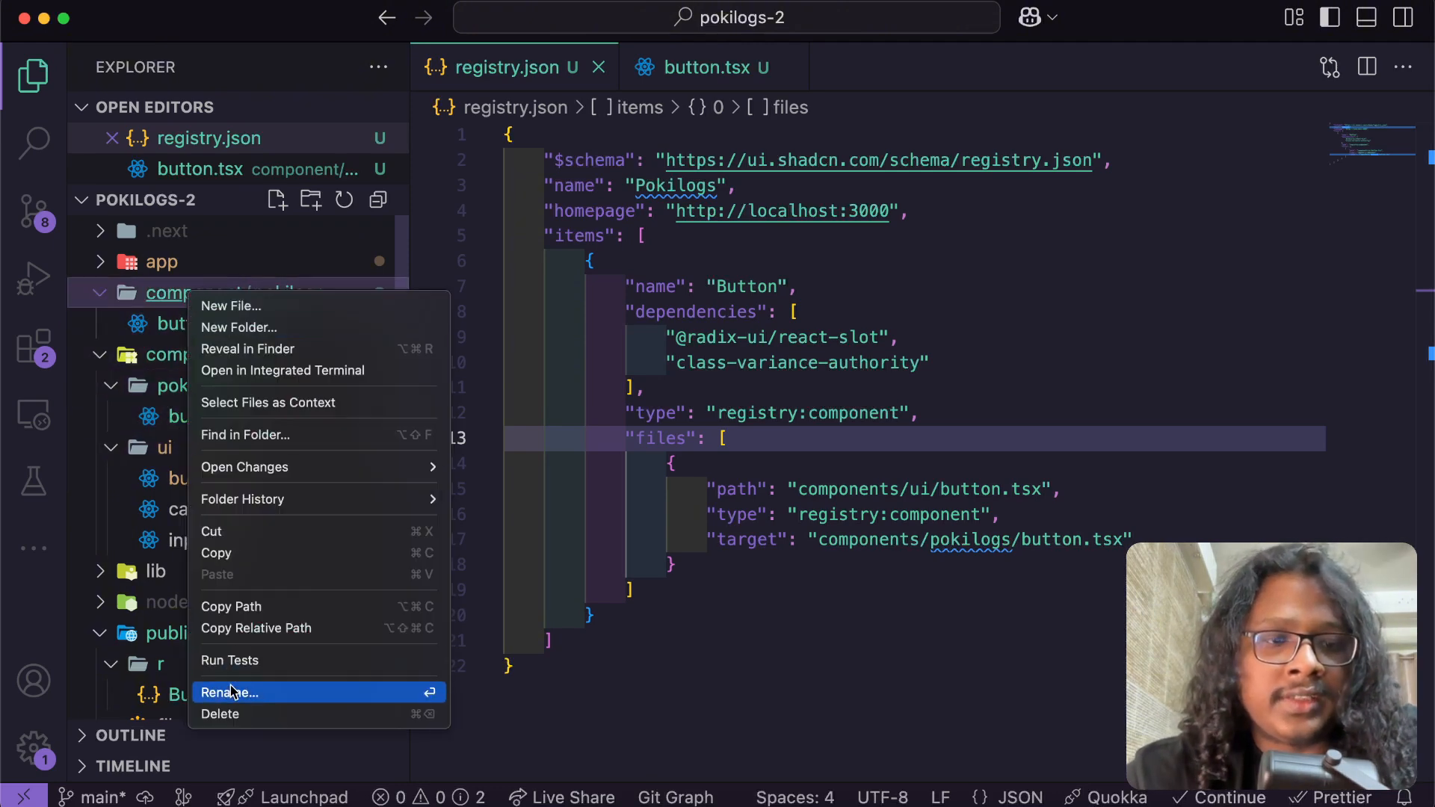
pyautogui.click(219, 714)
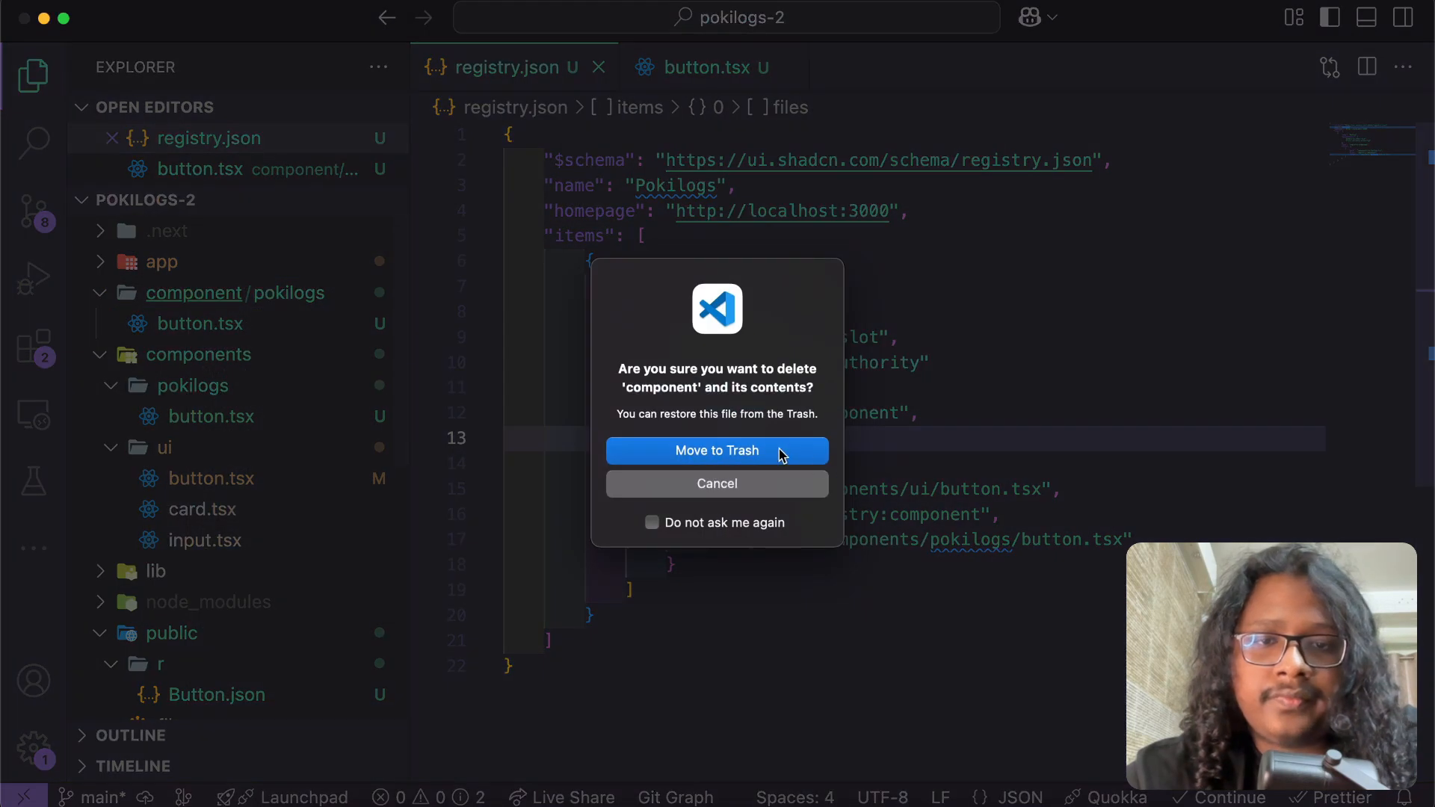
pyautogui.click(717, 451)
pyautogui.write(',')
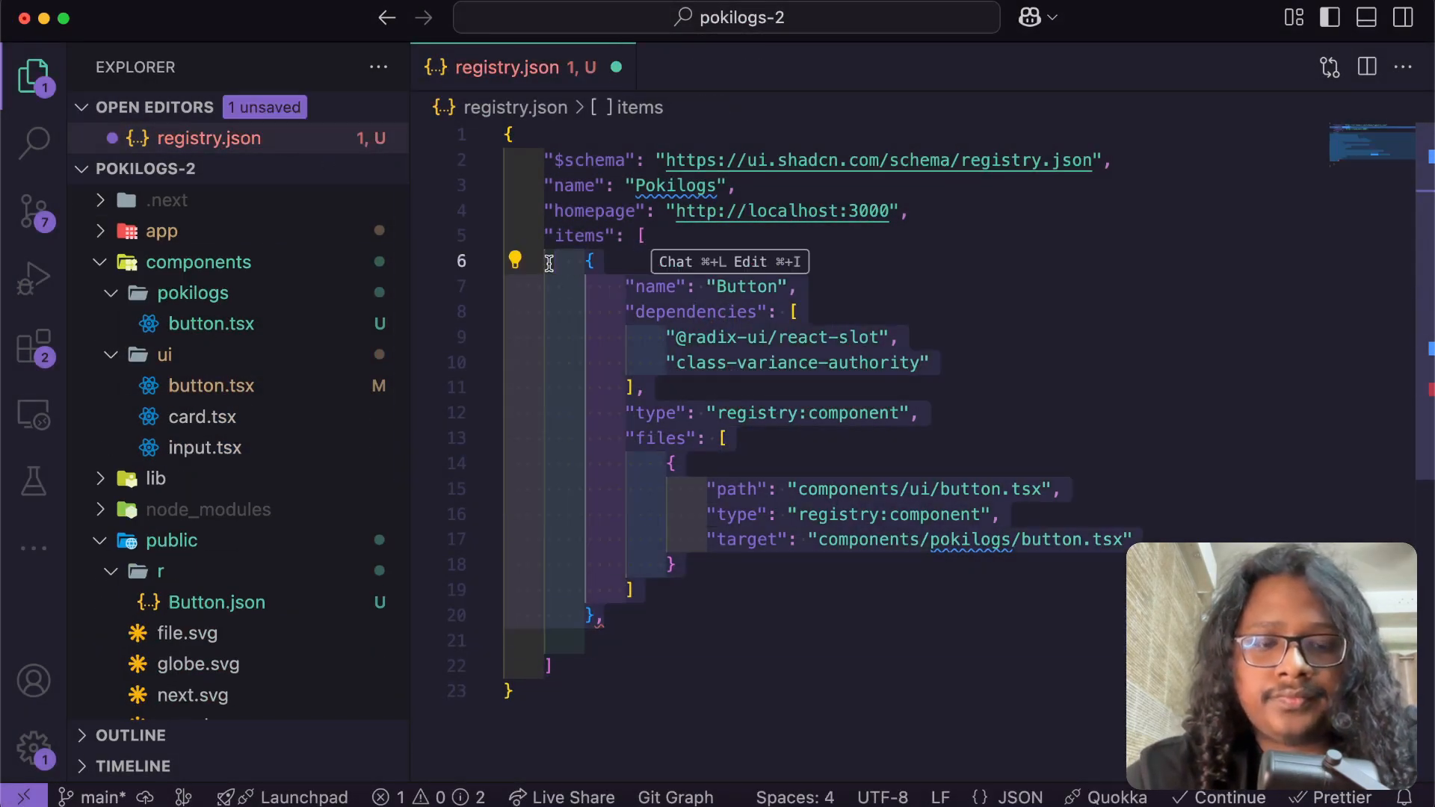
# Add an Input item to registry.json with path and target input.tsx, no dependencies.
pyautogui.scroll(-3)
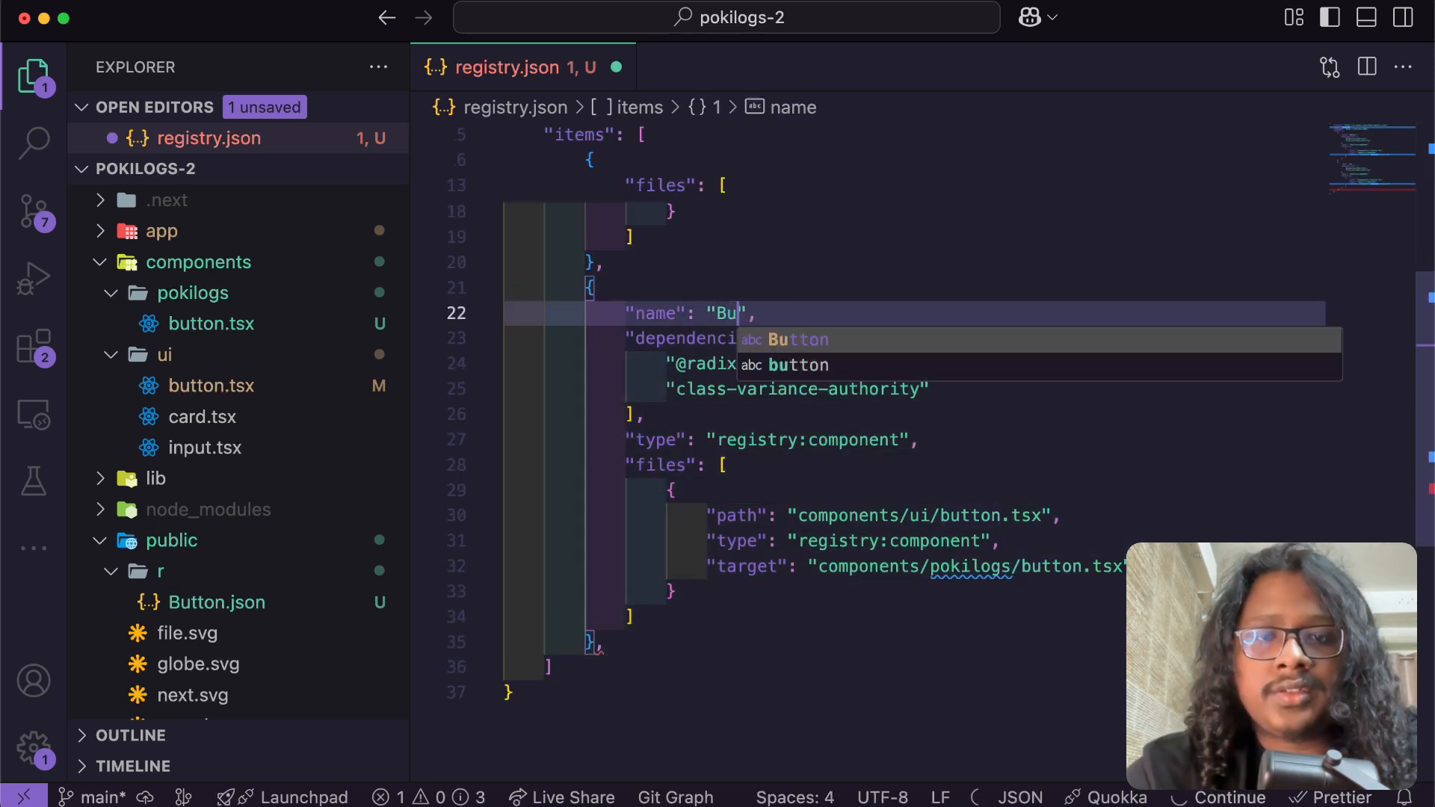
pyautogui.write('Input')
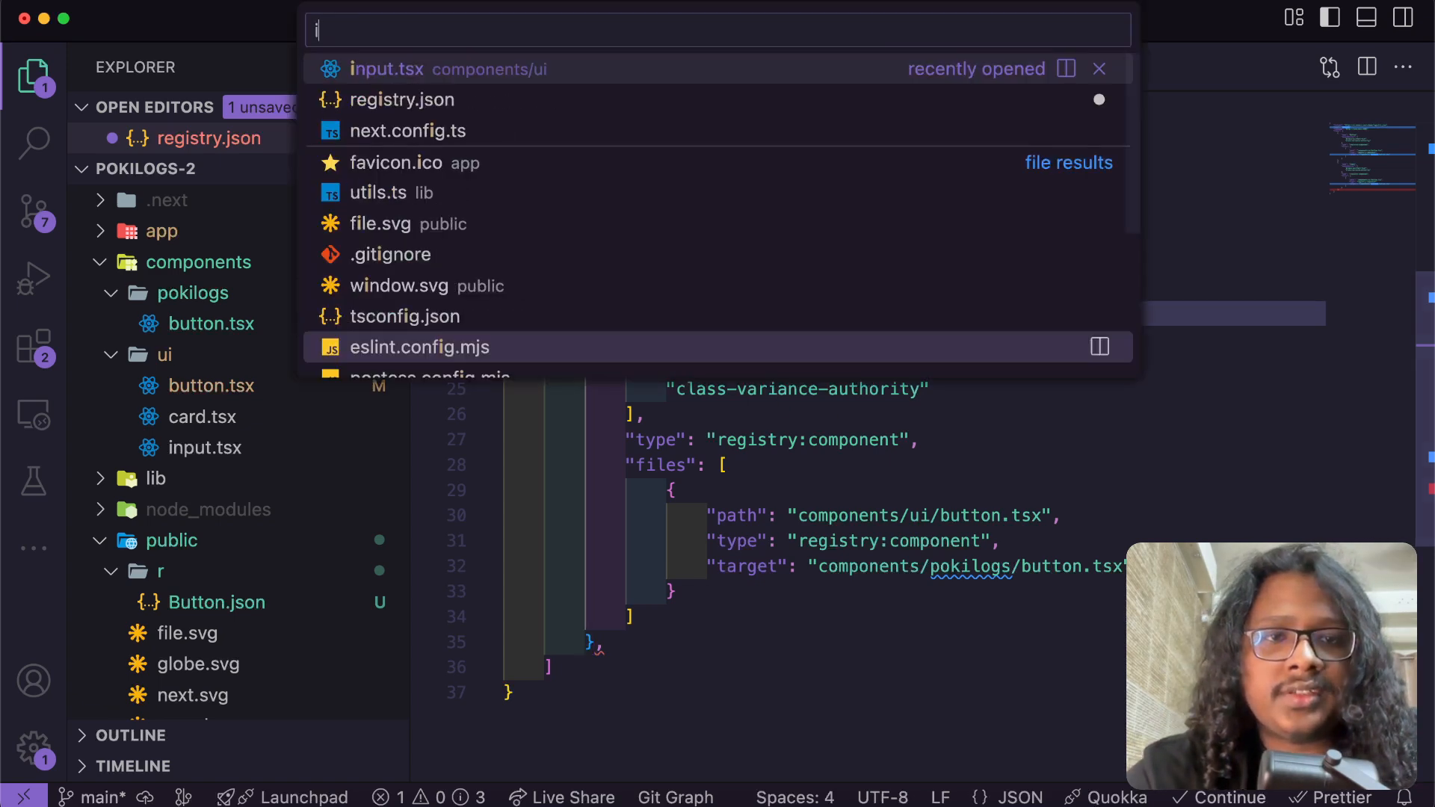
pyautogui.click(385, 69)
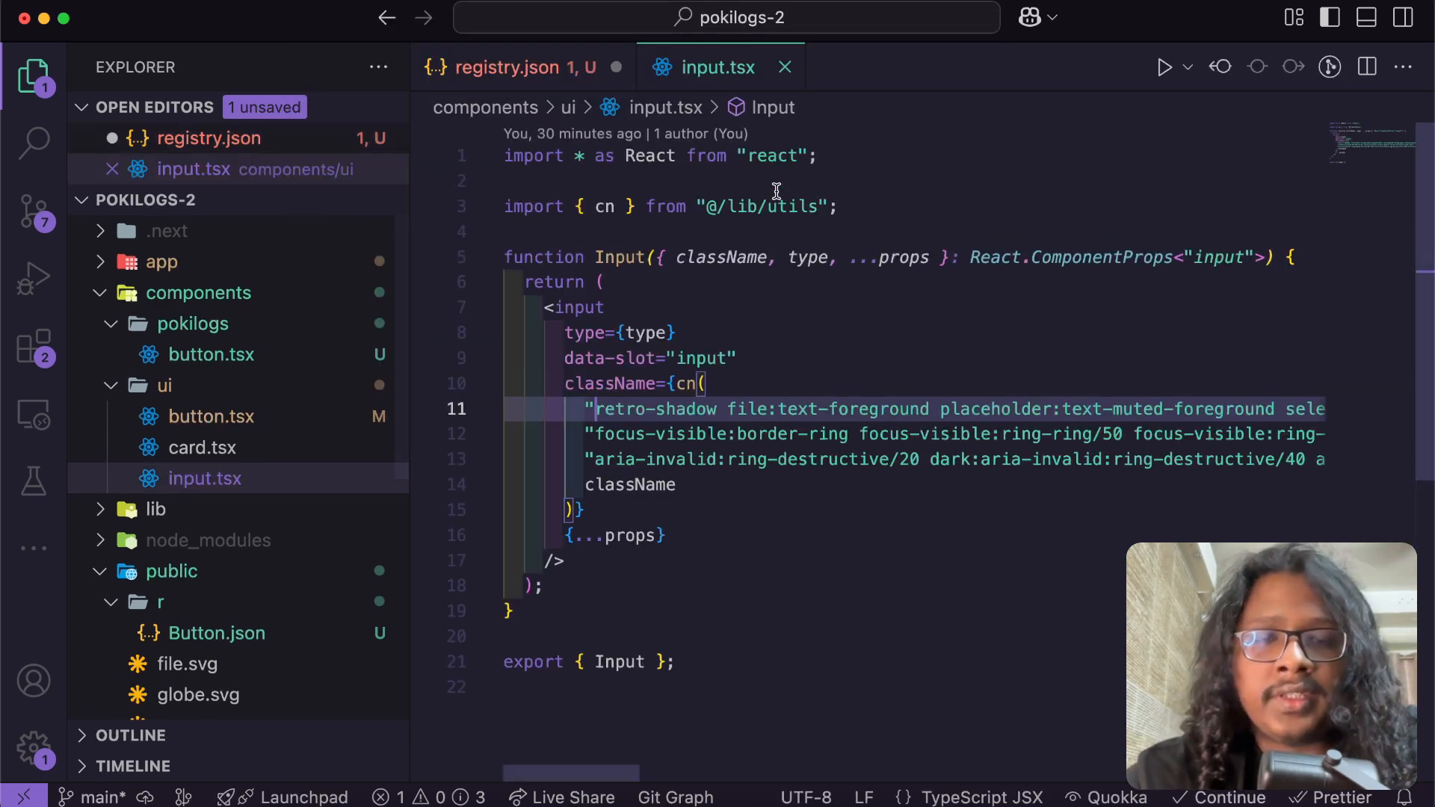
pyautogui.click(511, 66)
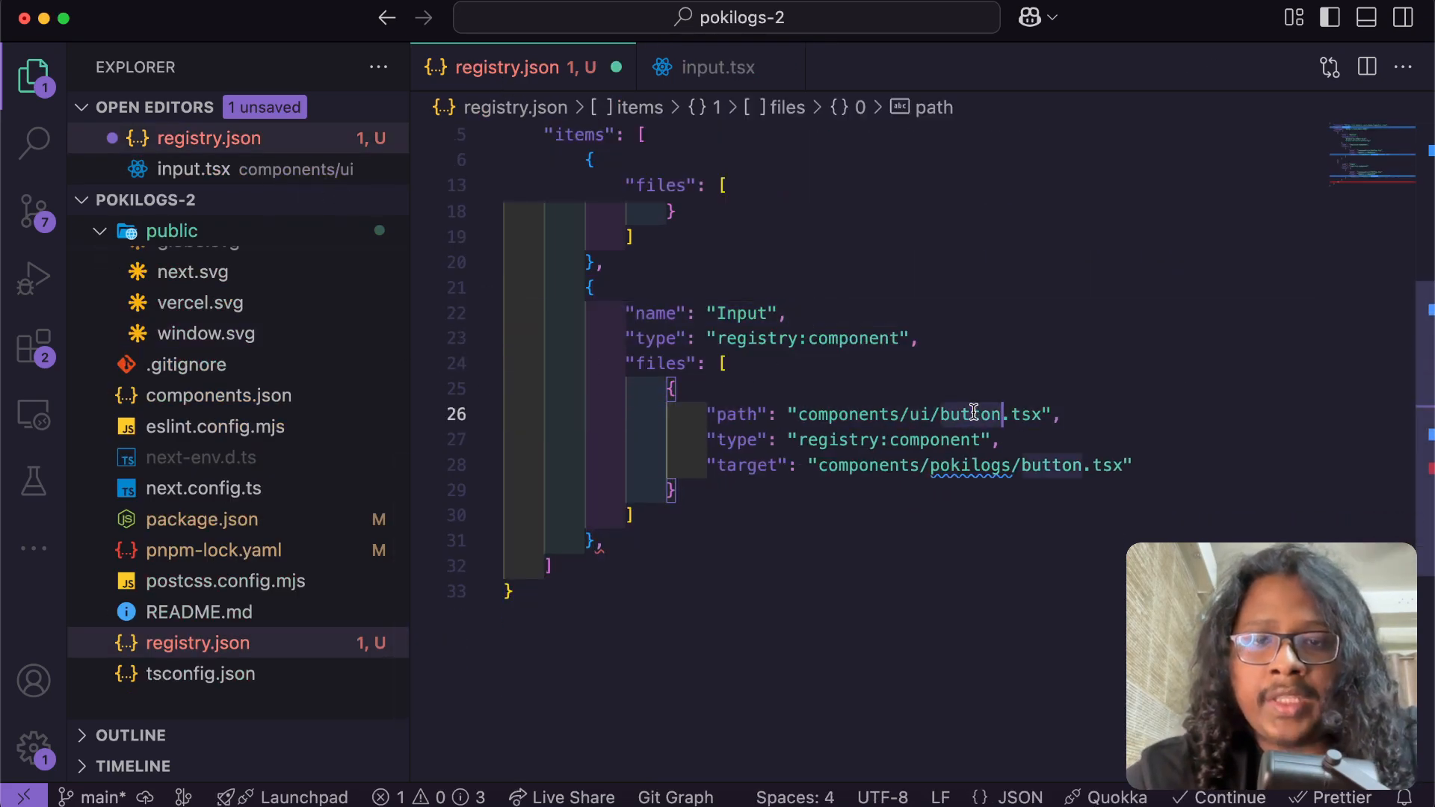
pyautogui.write('input')
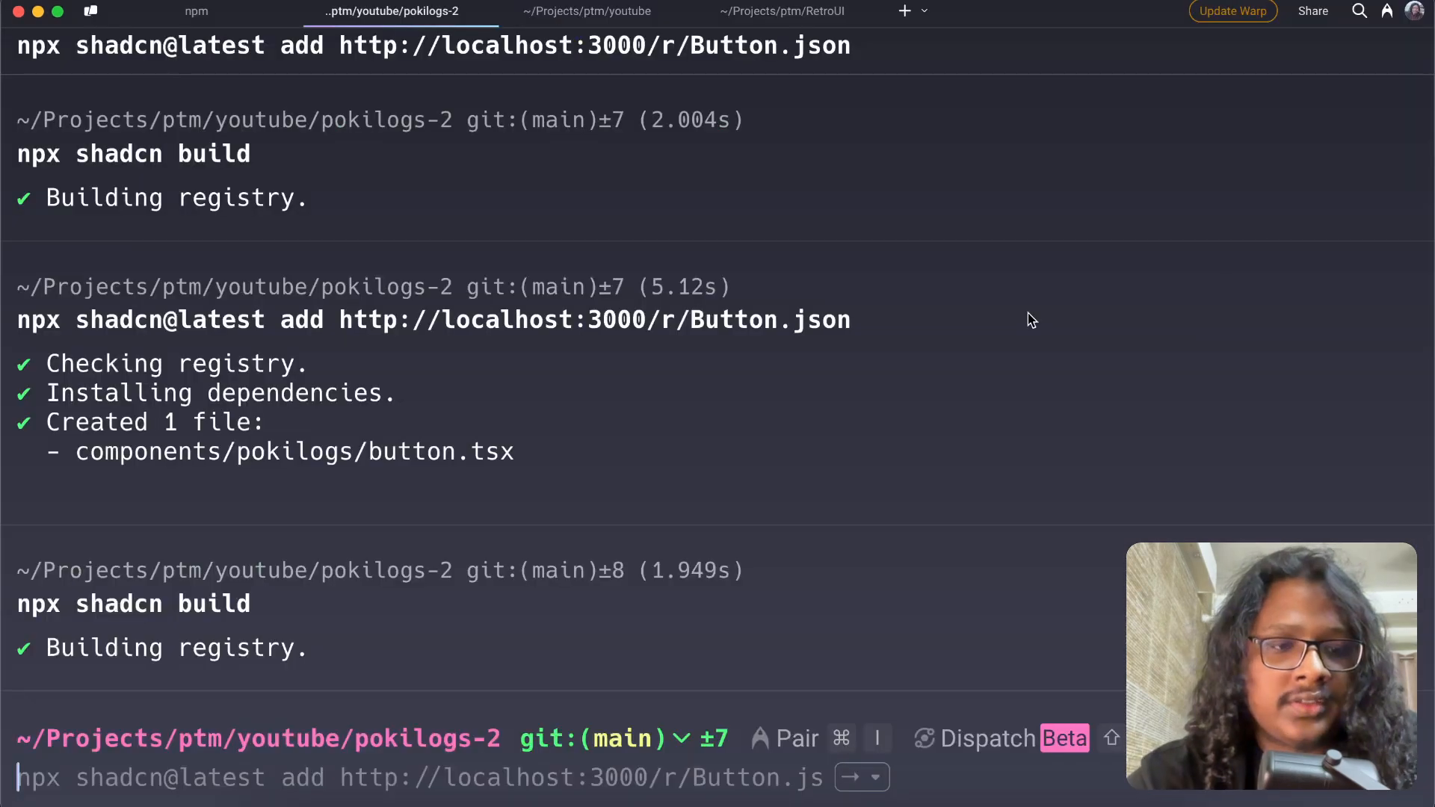
pyautogui.press('Enter')
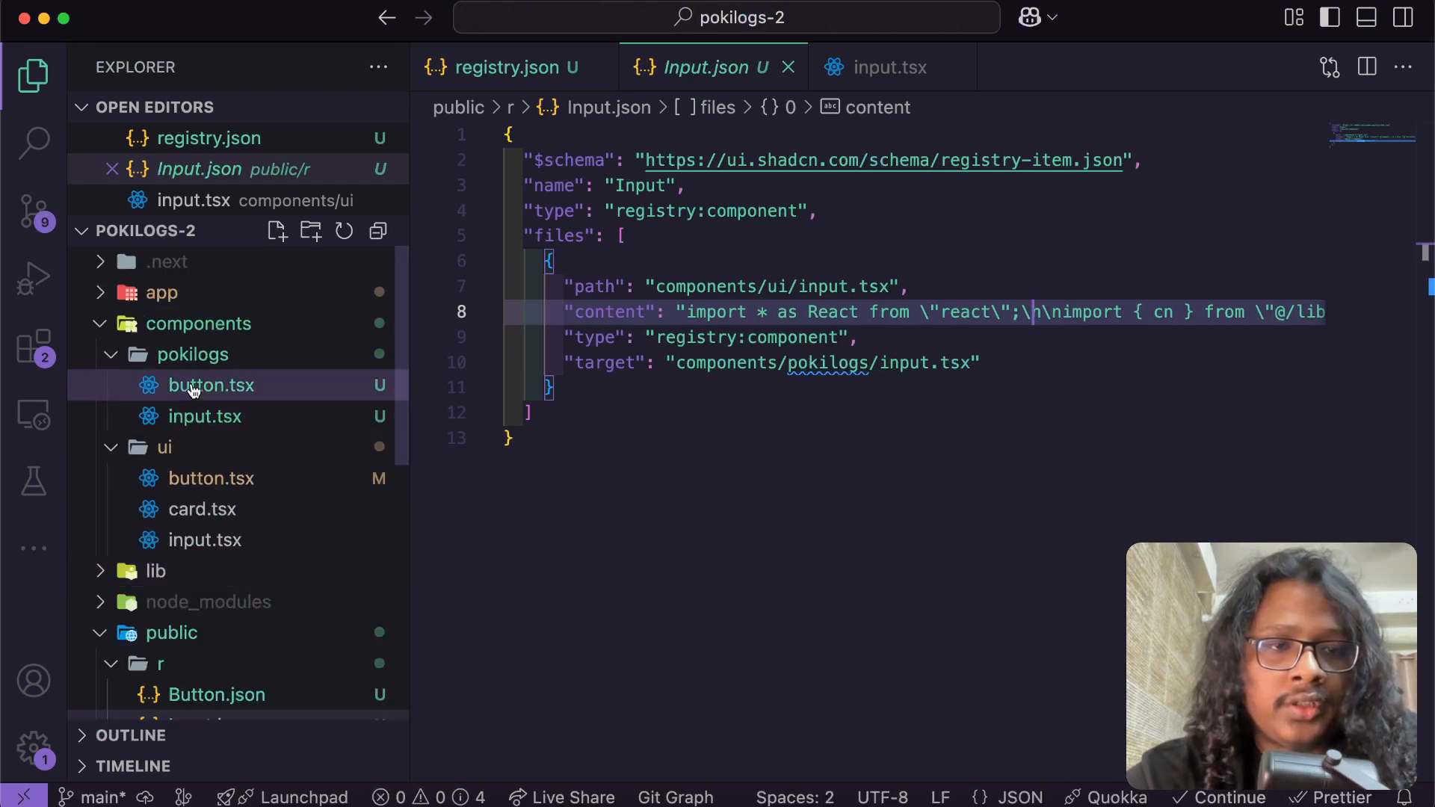
pyautogui.click(204, 416)
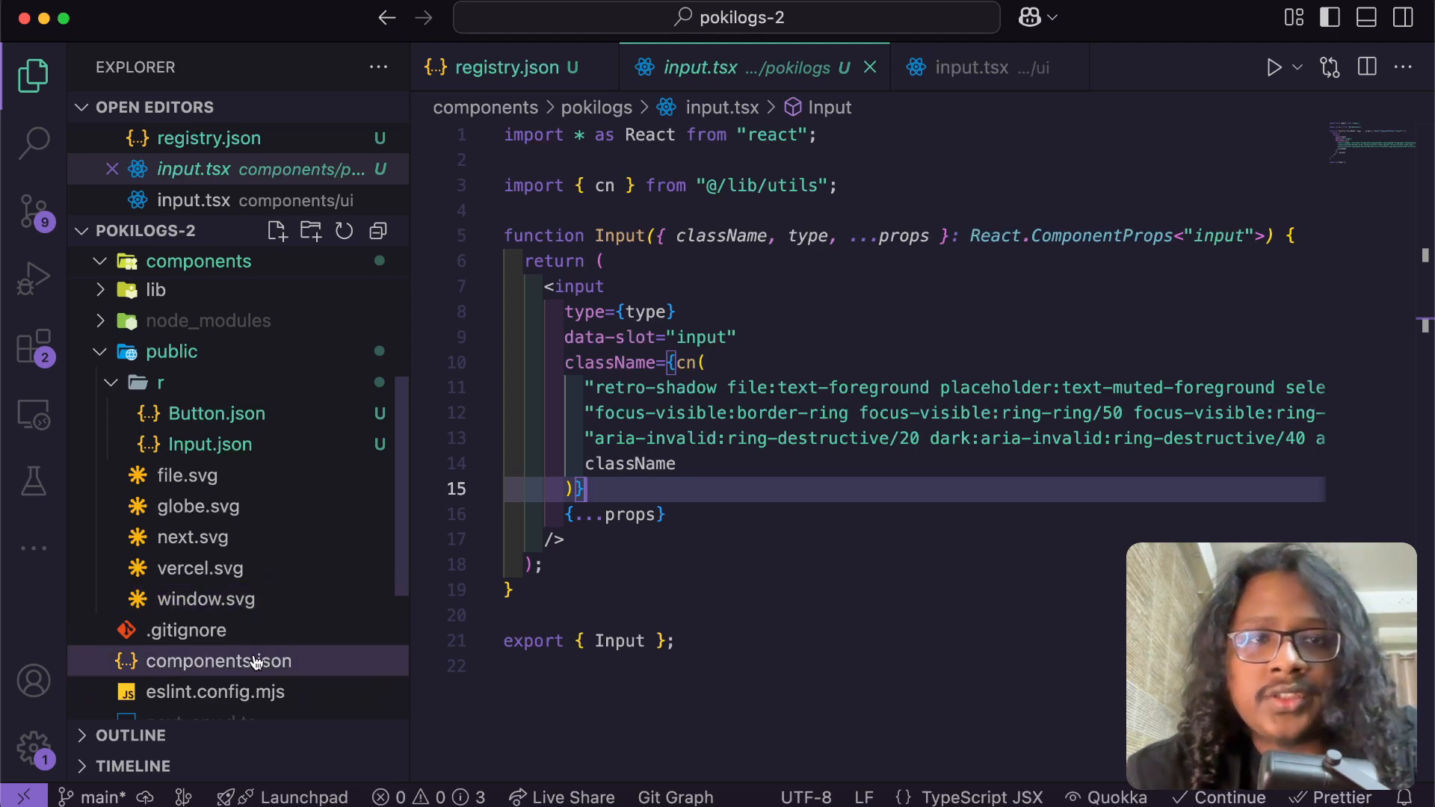
pyautogui.click(499, 66)
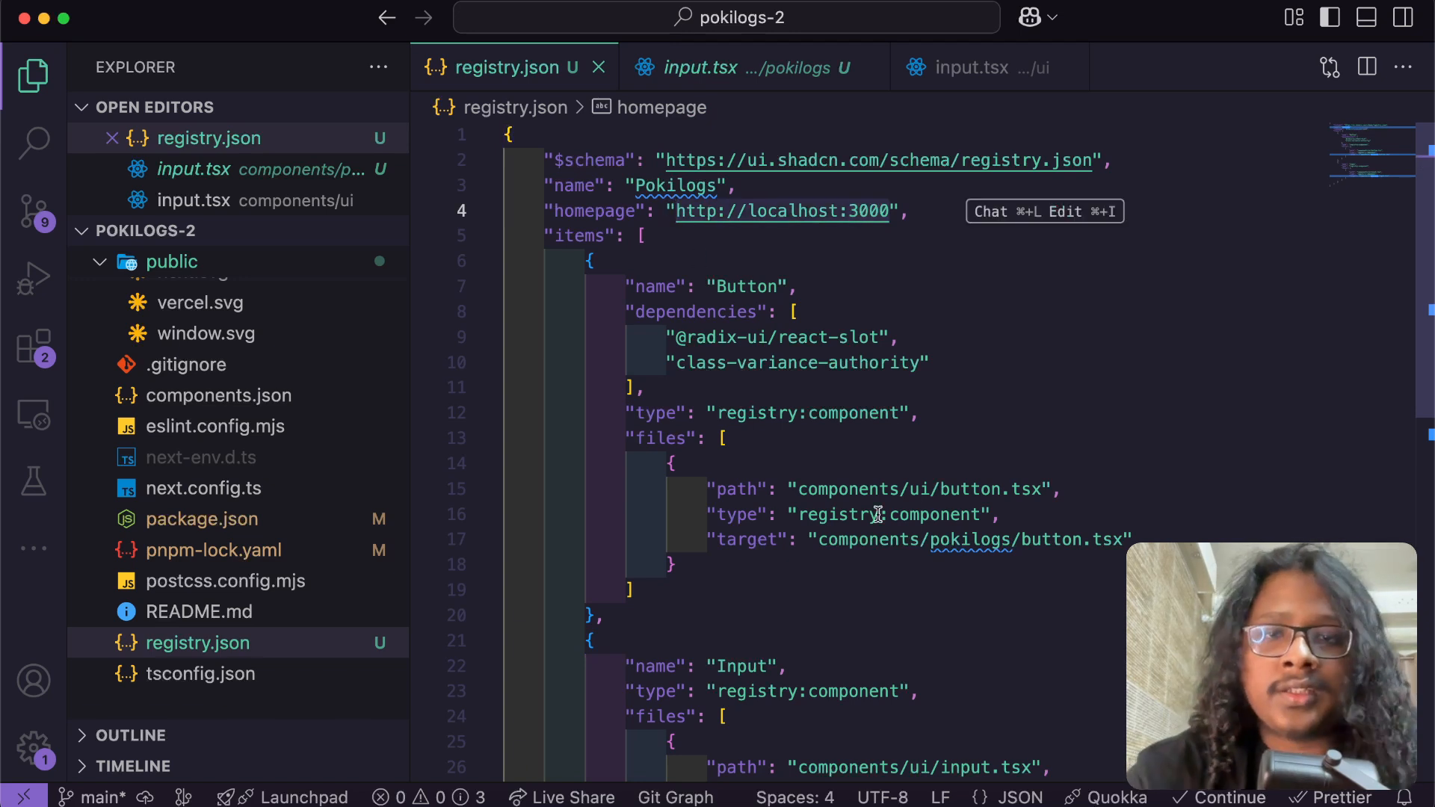
pyautogui.write('https')
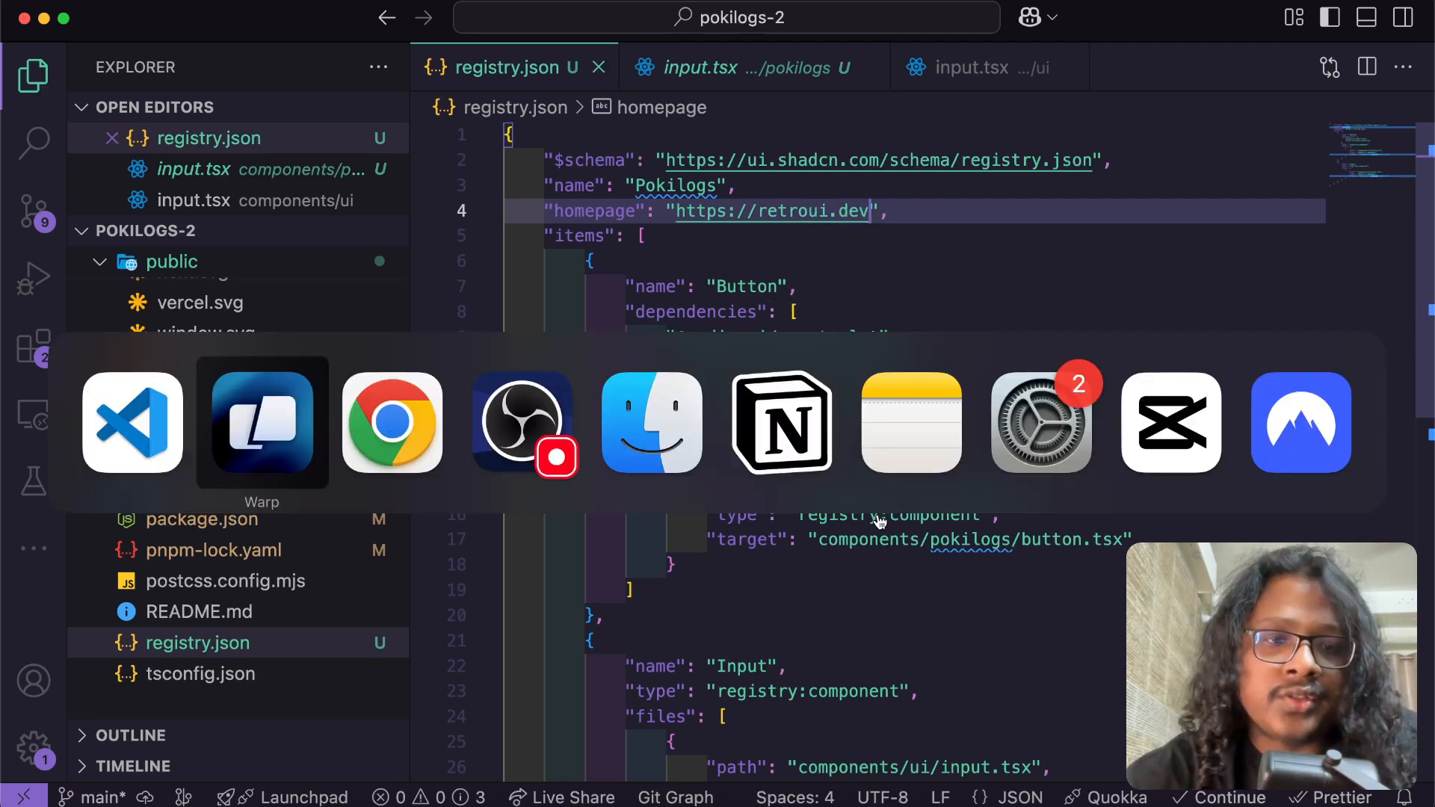
pyautogui.click(263, 423)
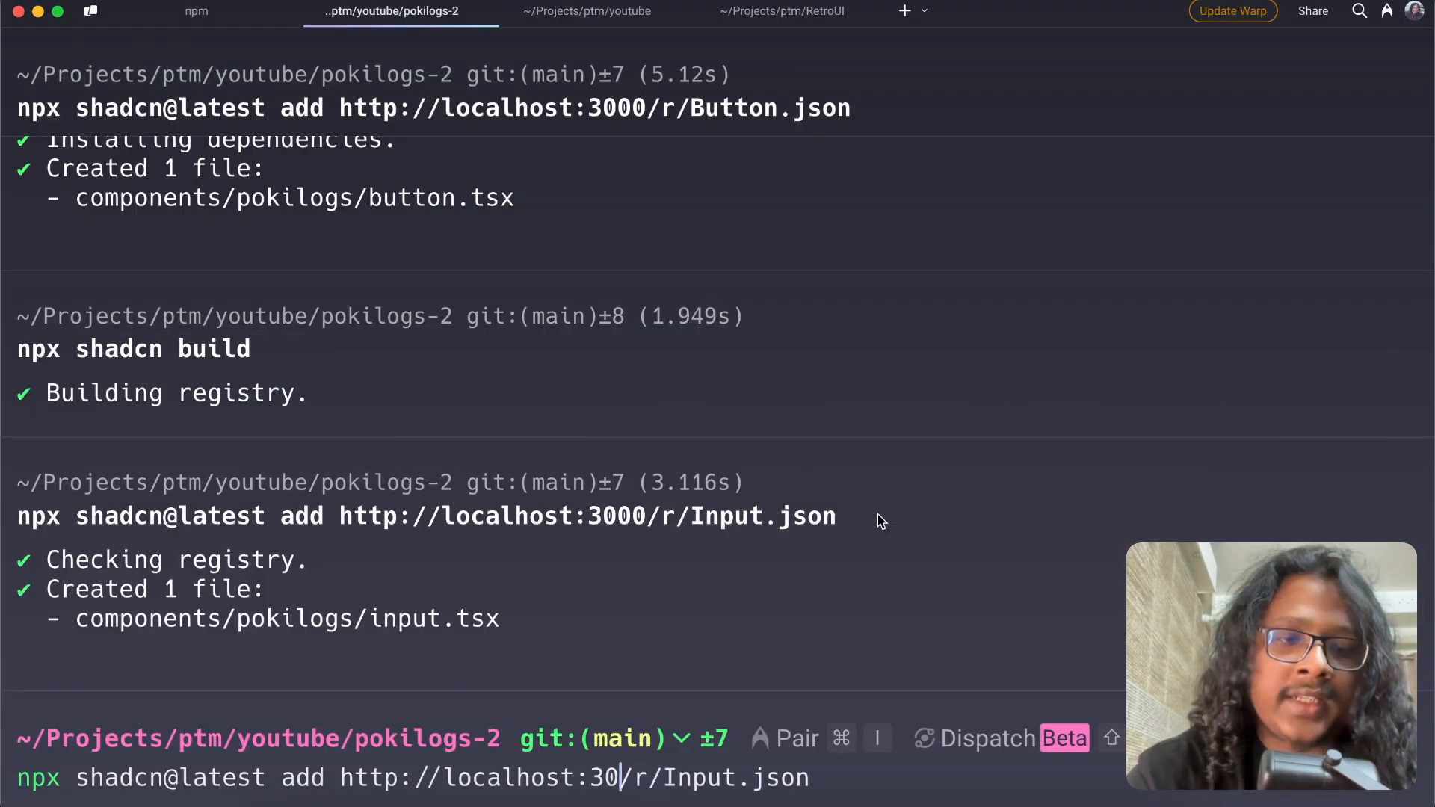
pyautogui.write('https')
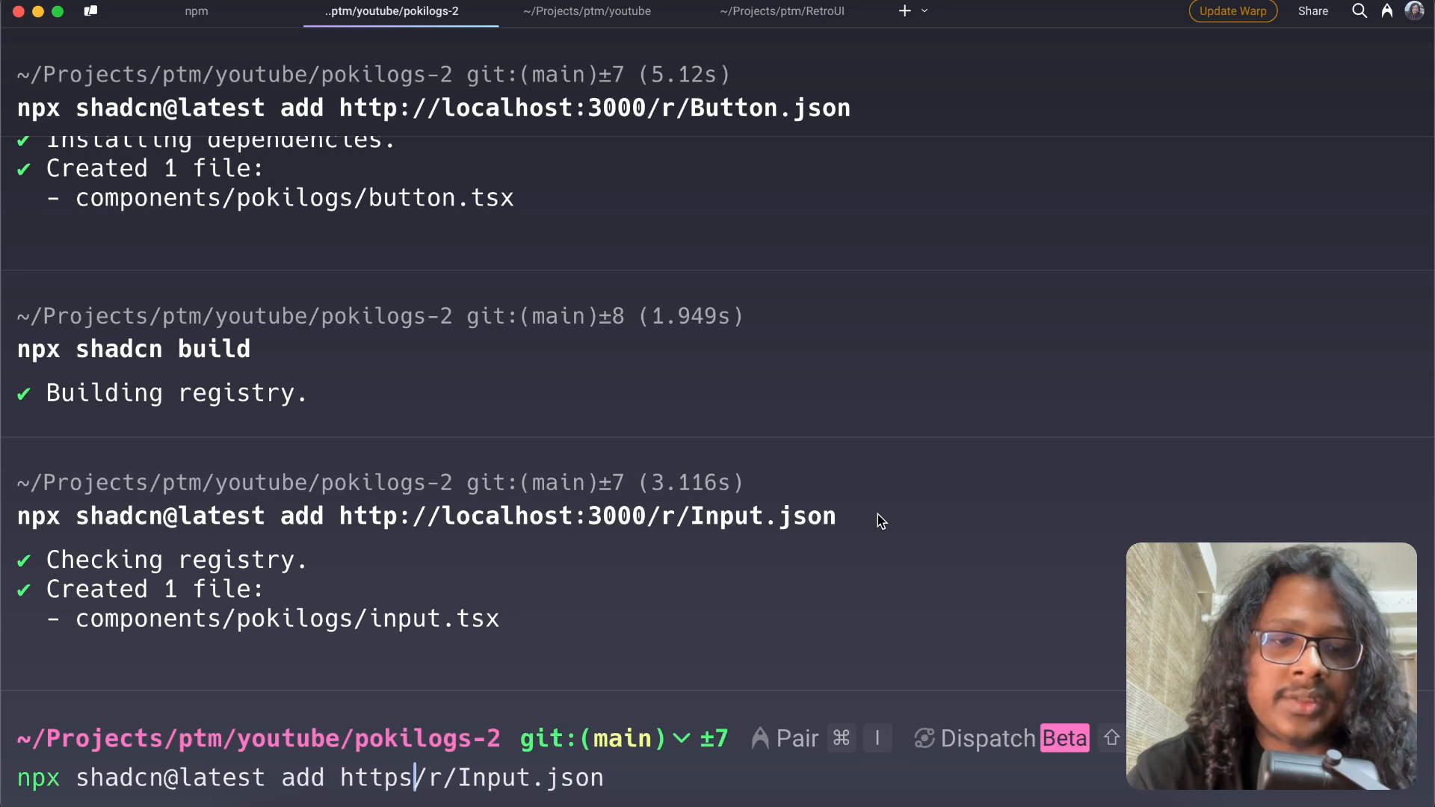
pyautogui.write('://retoru')
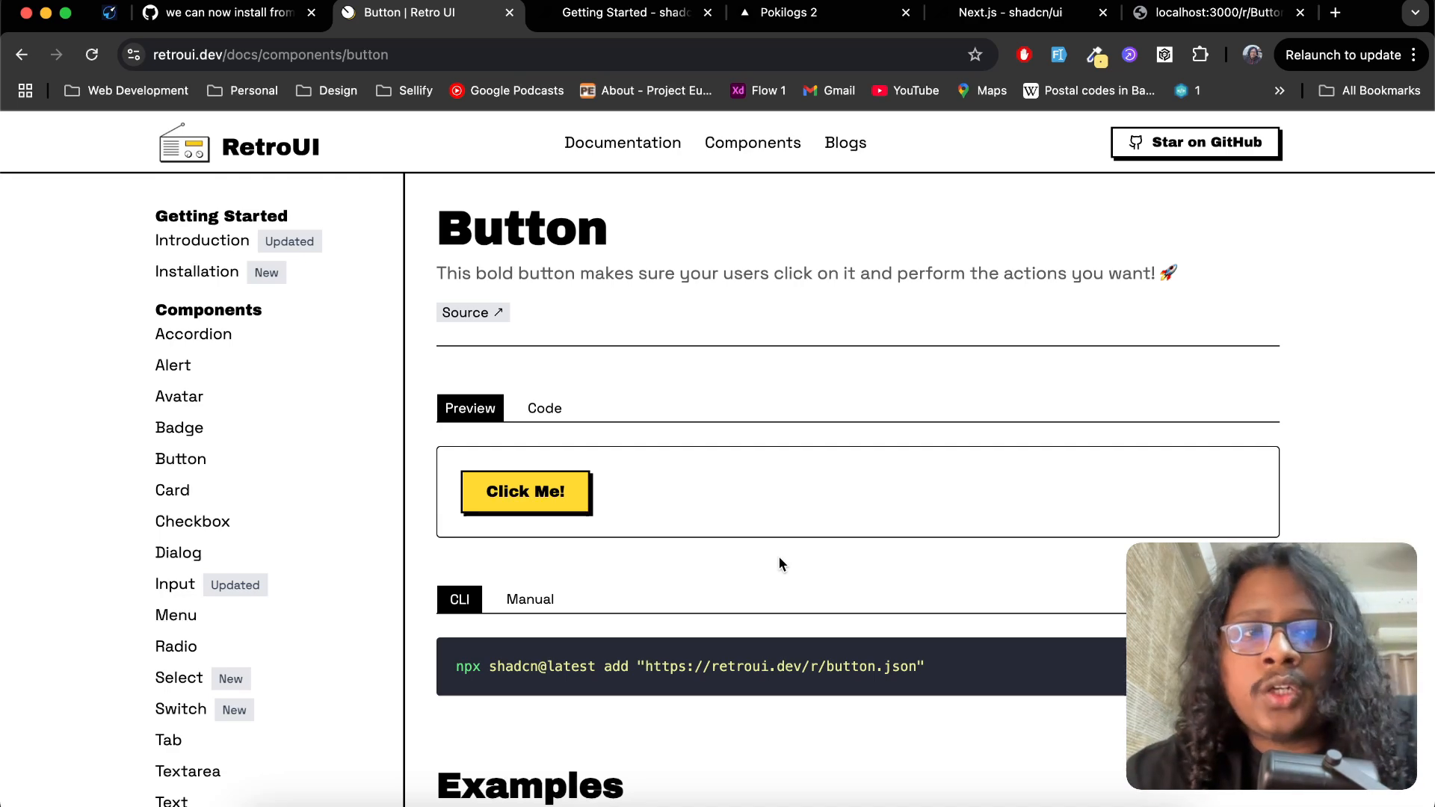
pyautogui.moveTo(1254, 160)
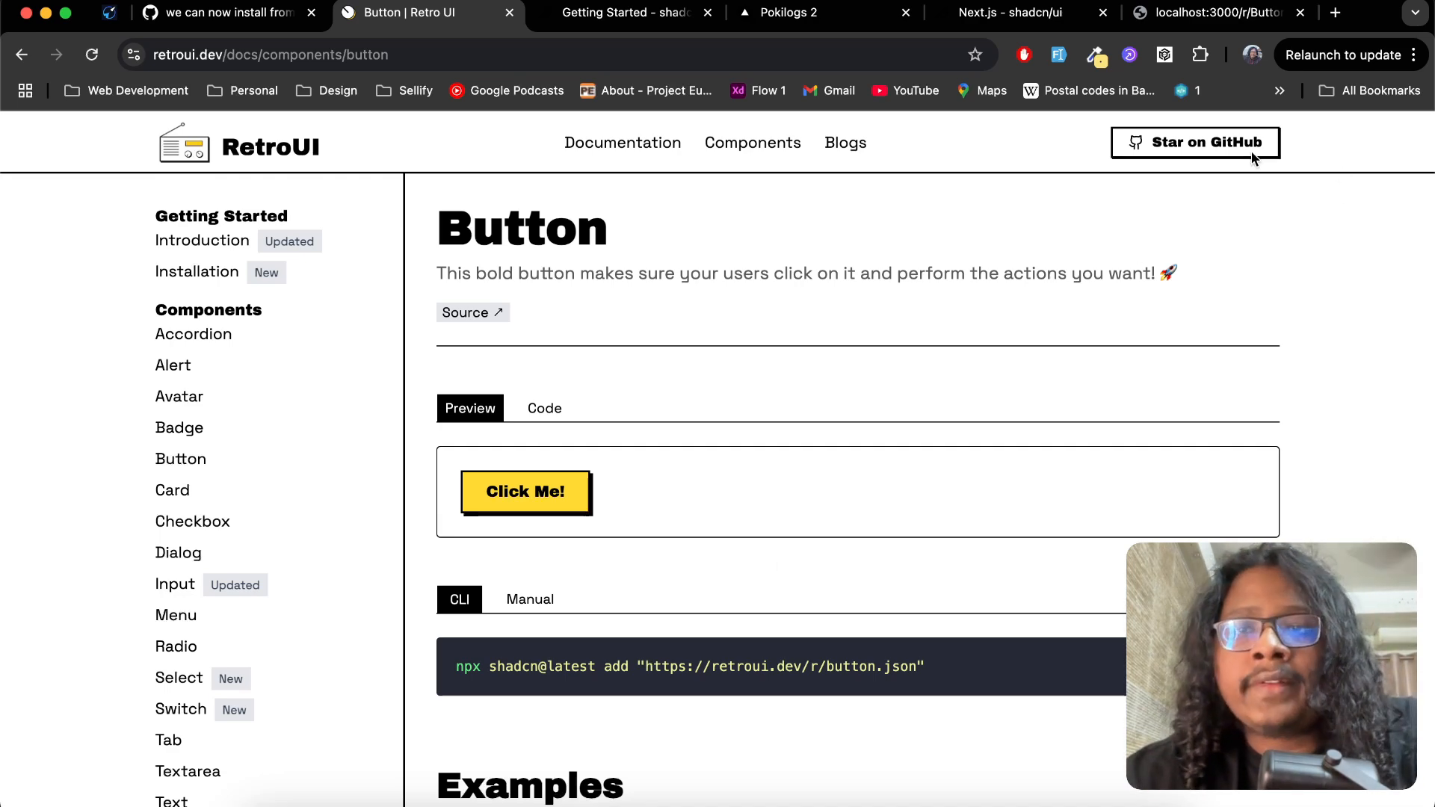
# Follow 'Star on GitHub' to the RetroUI repository page.
pyautogui.click(1196, 143)
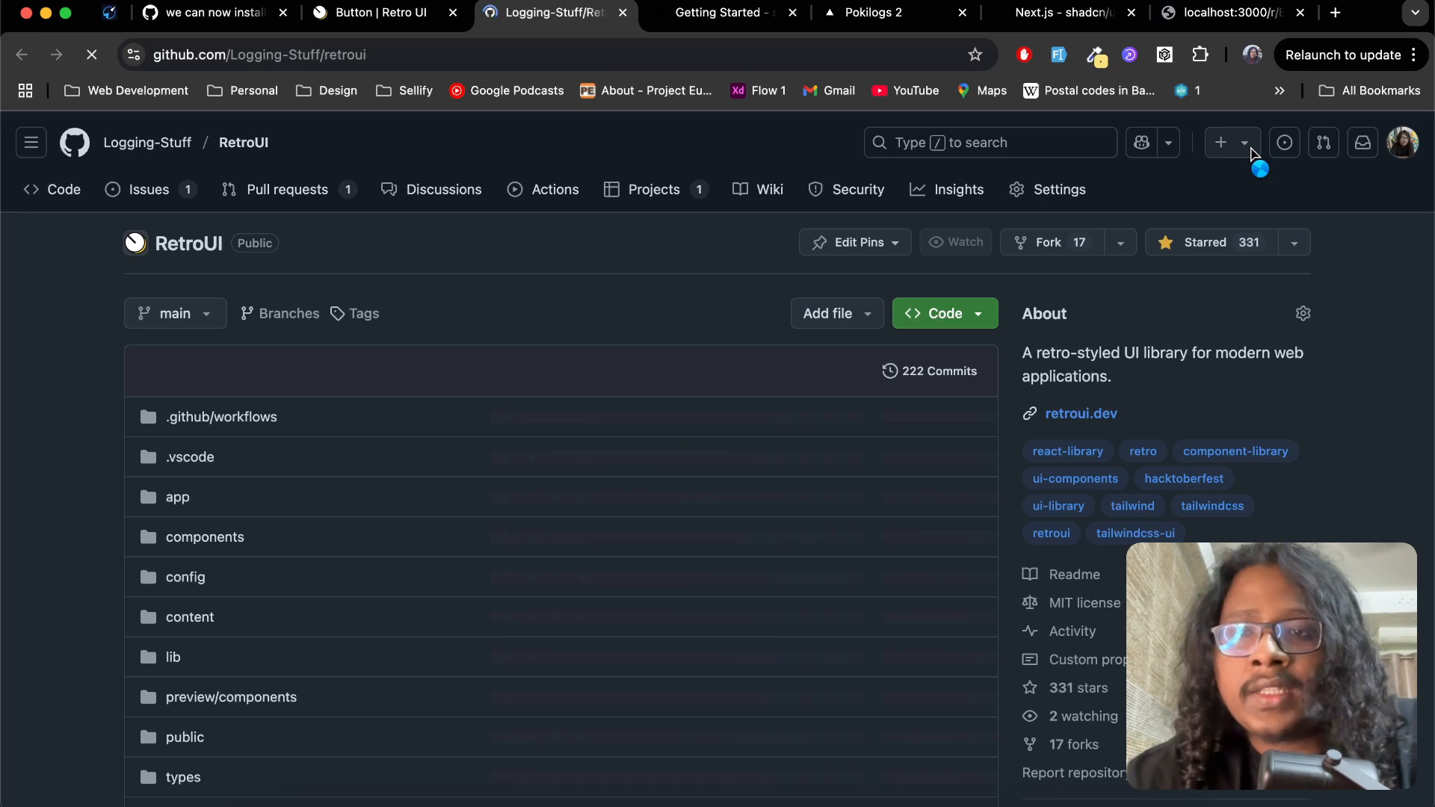